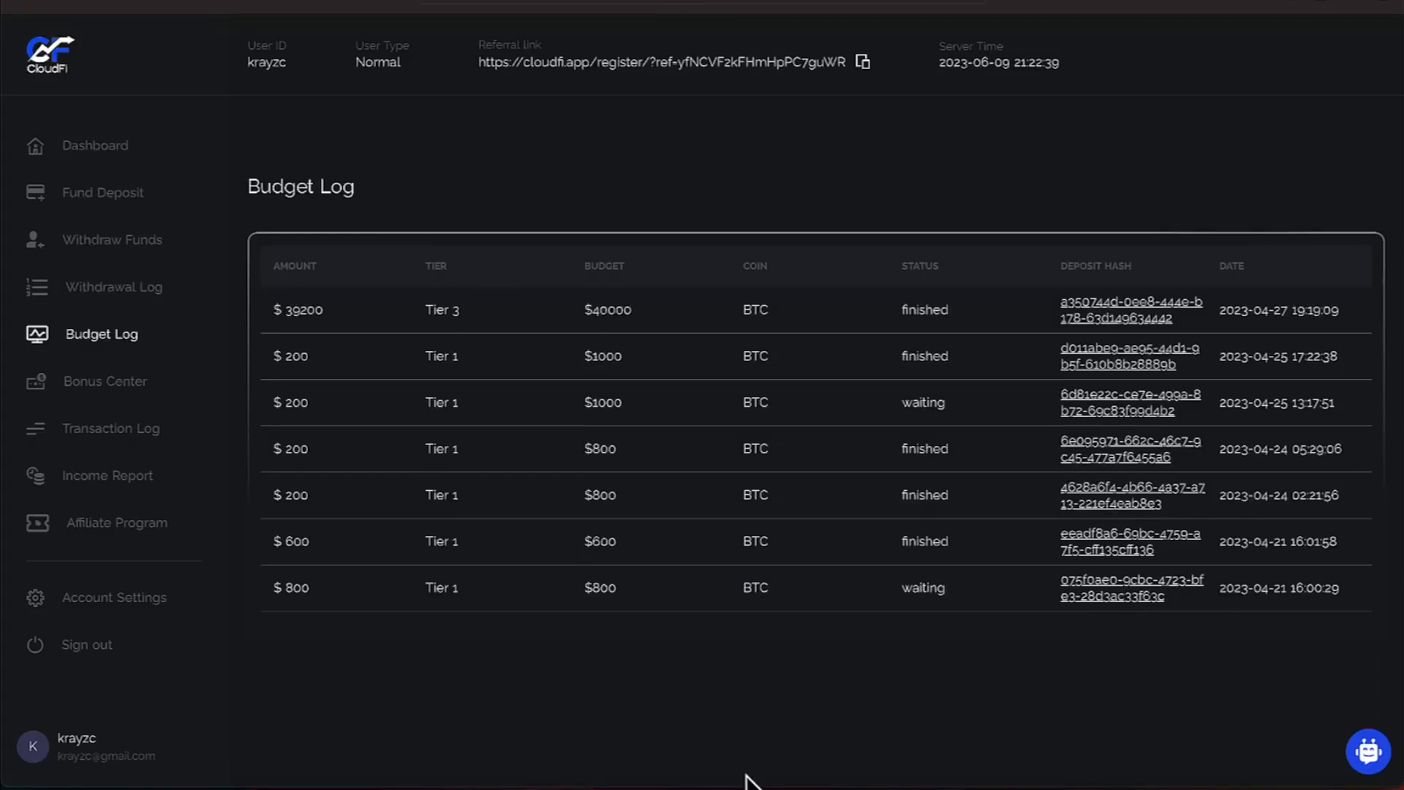
mouse_move(335, 462)
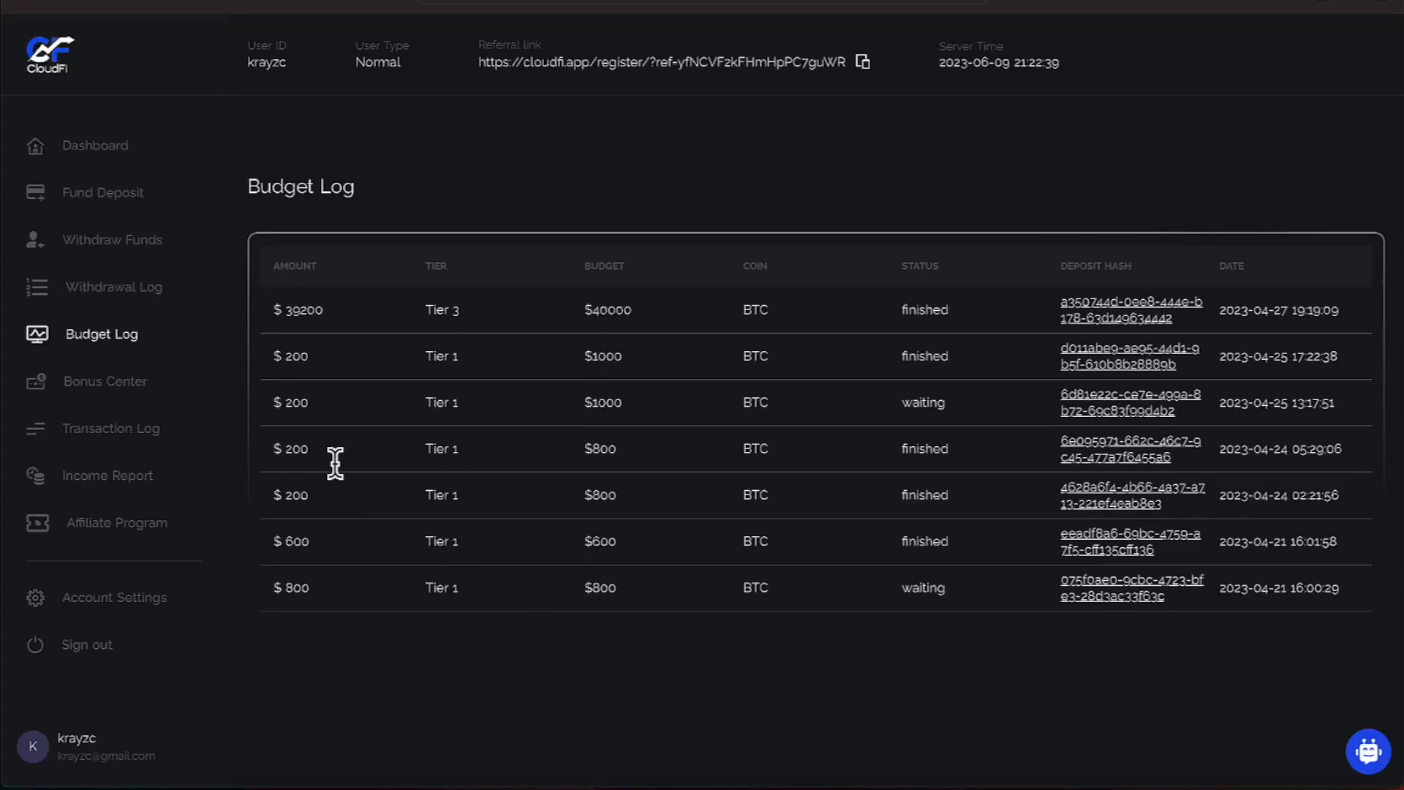
Go to the Bonus Center showing the $29.65 bonus balance and bonus packages
click(104, 380)
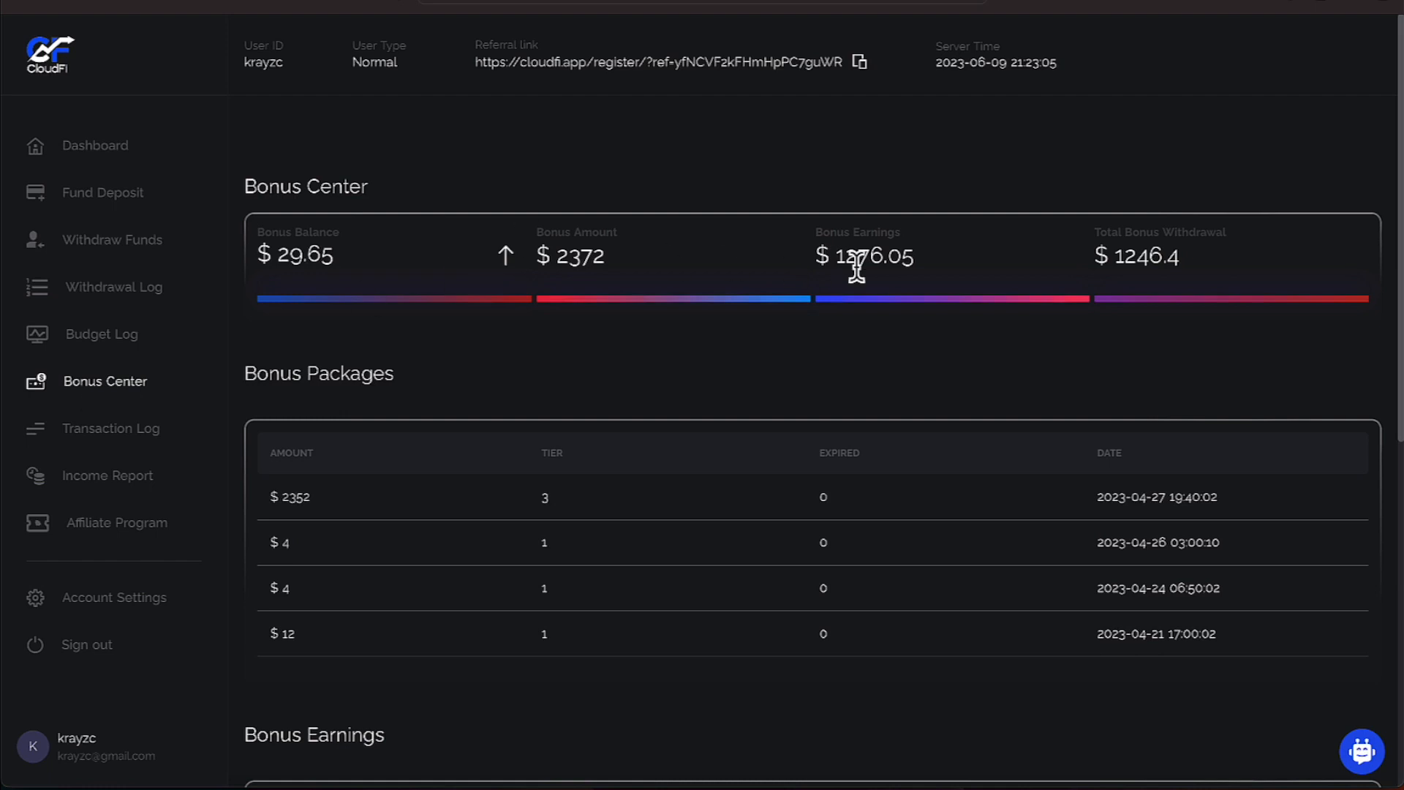
mouse_move(893, 306)
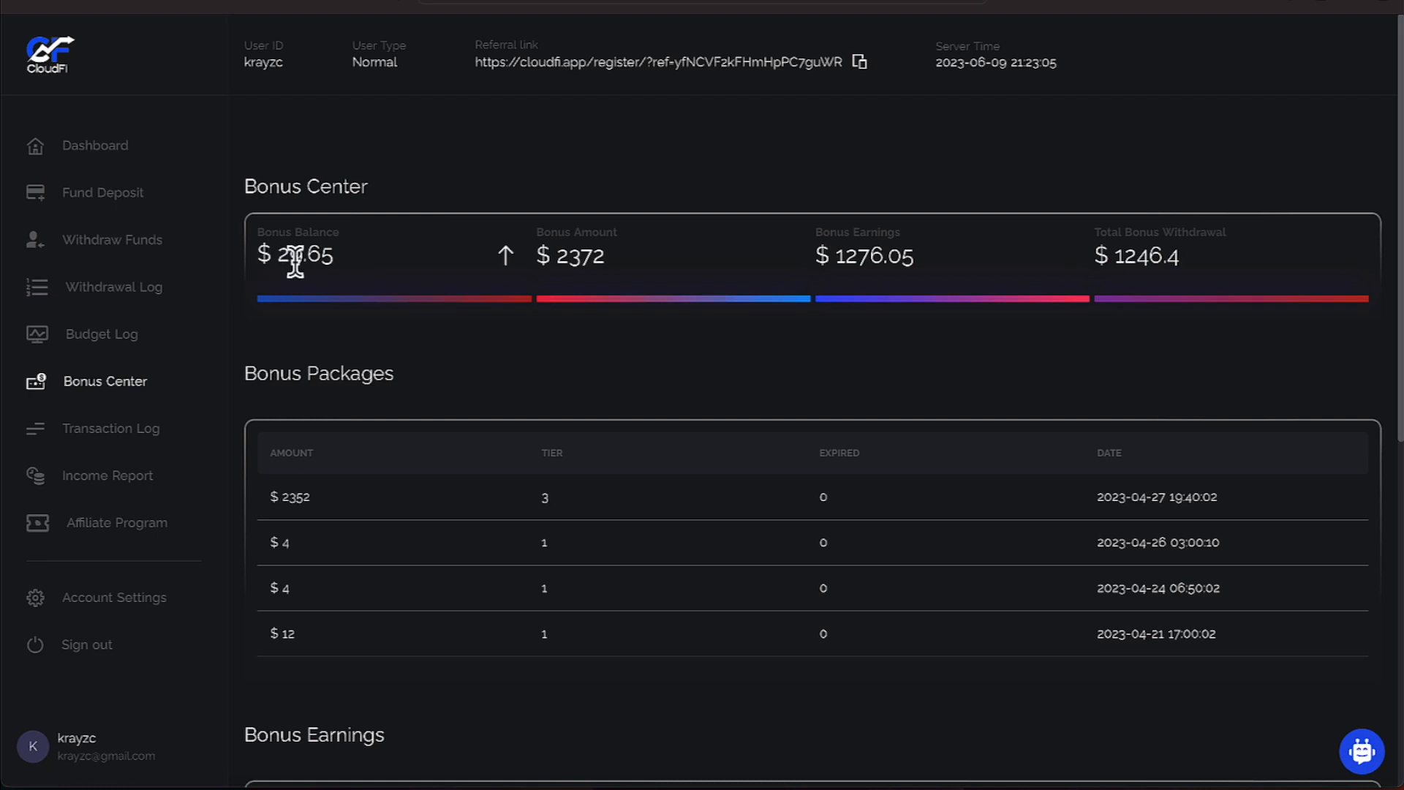
mouse_move(1146, 276)
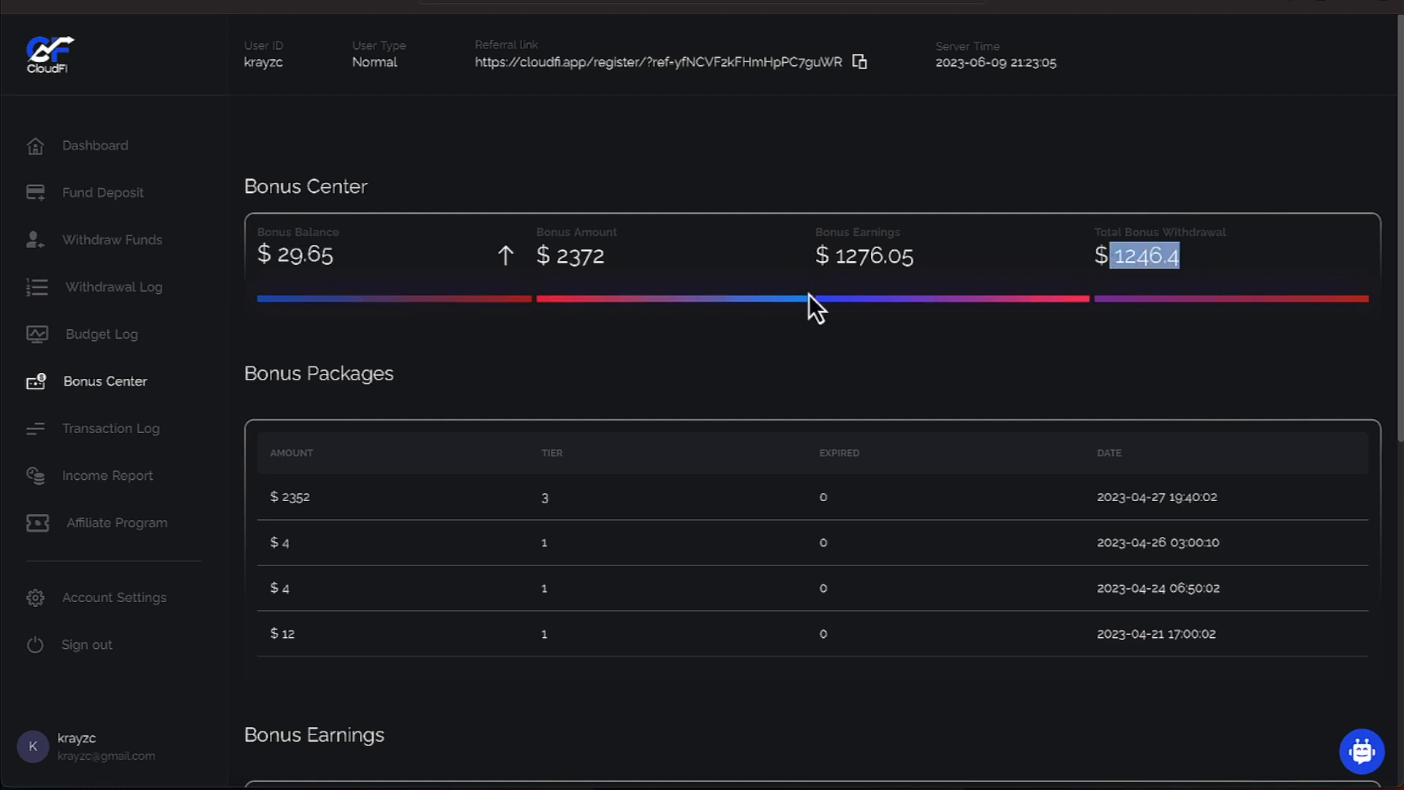
mouse_move(507, 260)
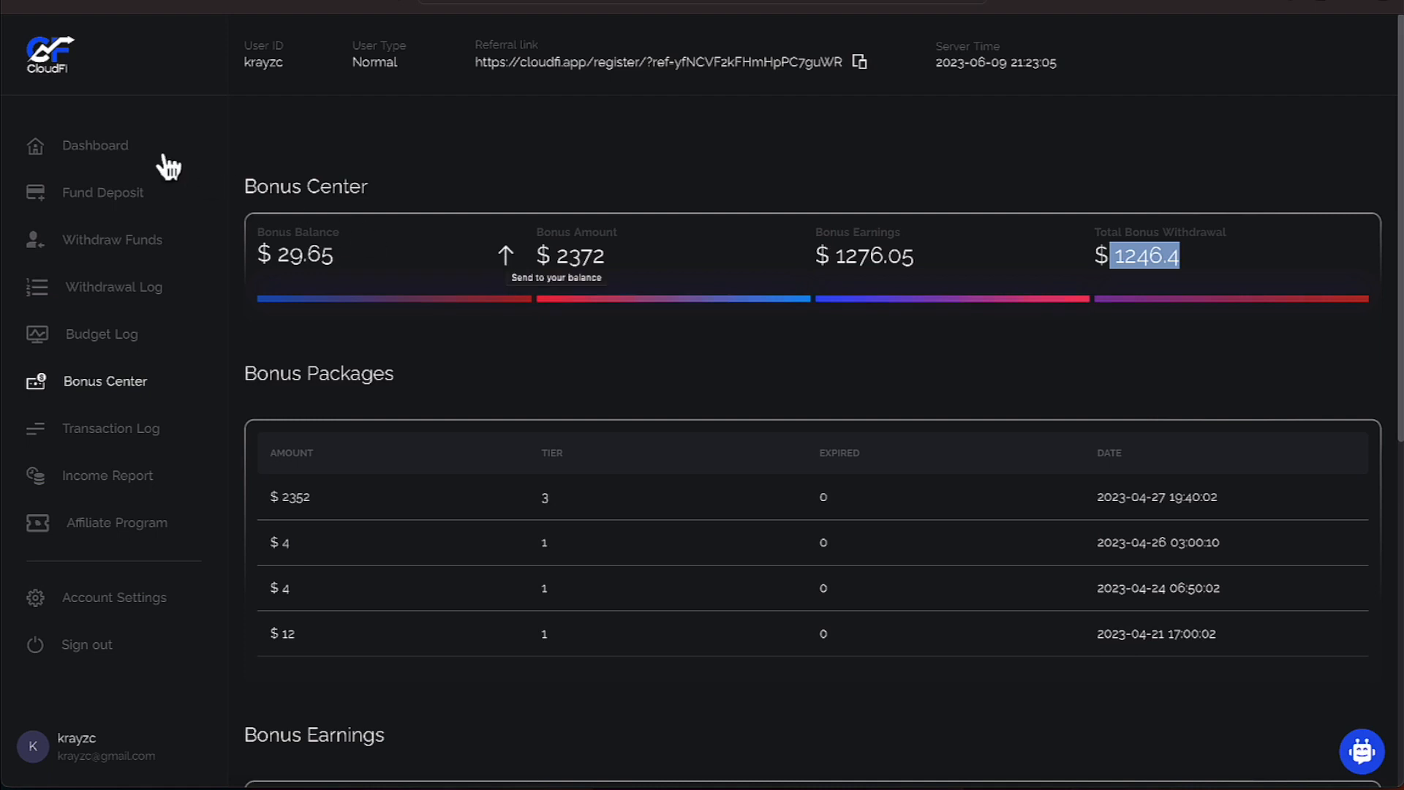
mouse_move(107, 166)
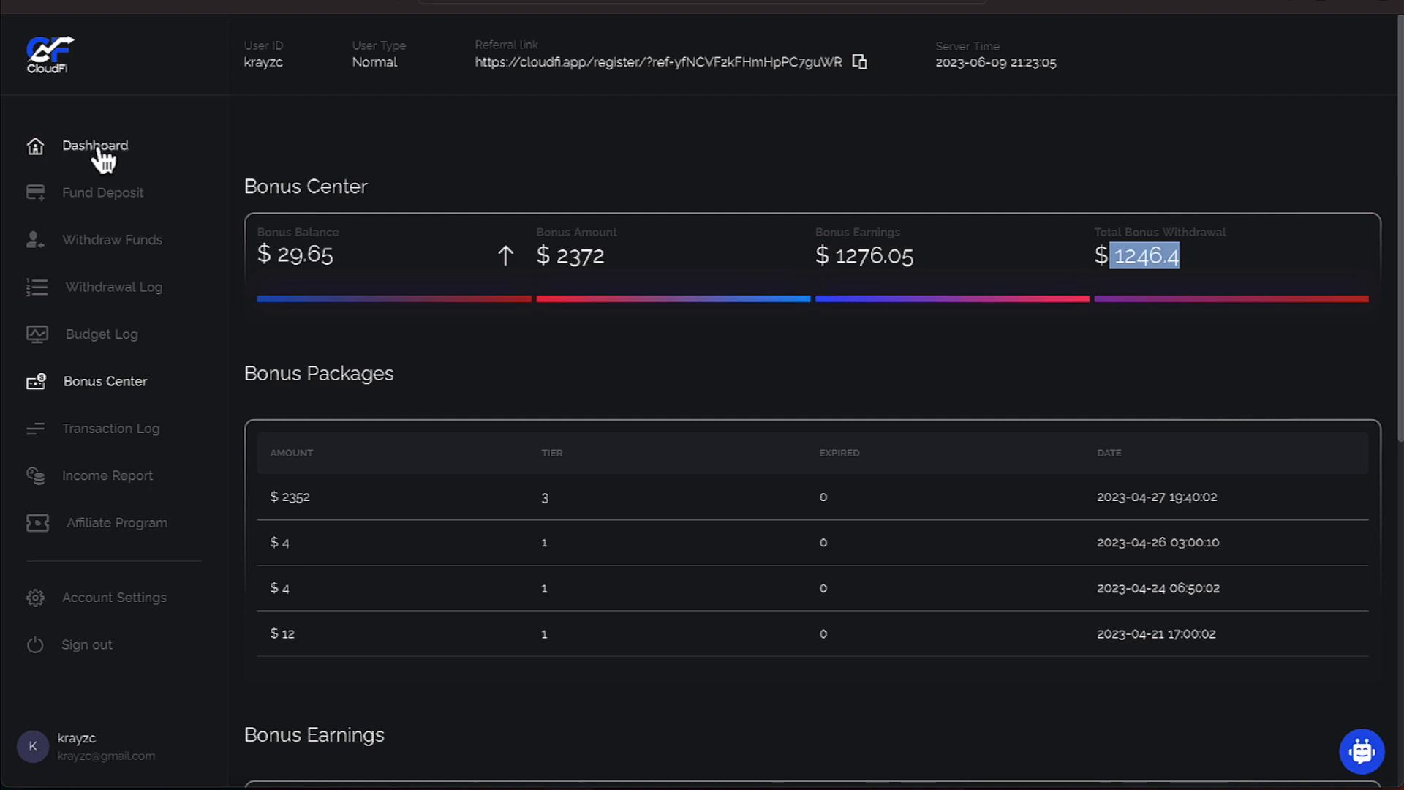
mouse_move(102, 161)
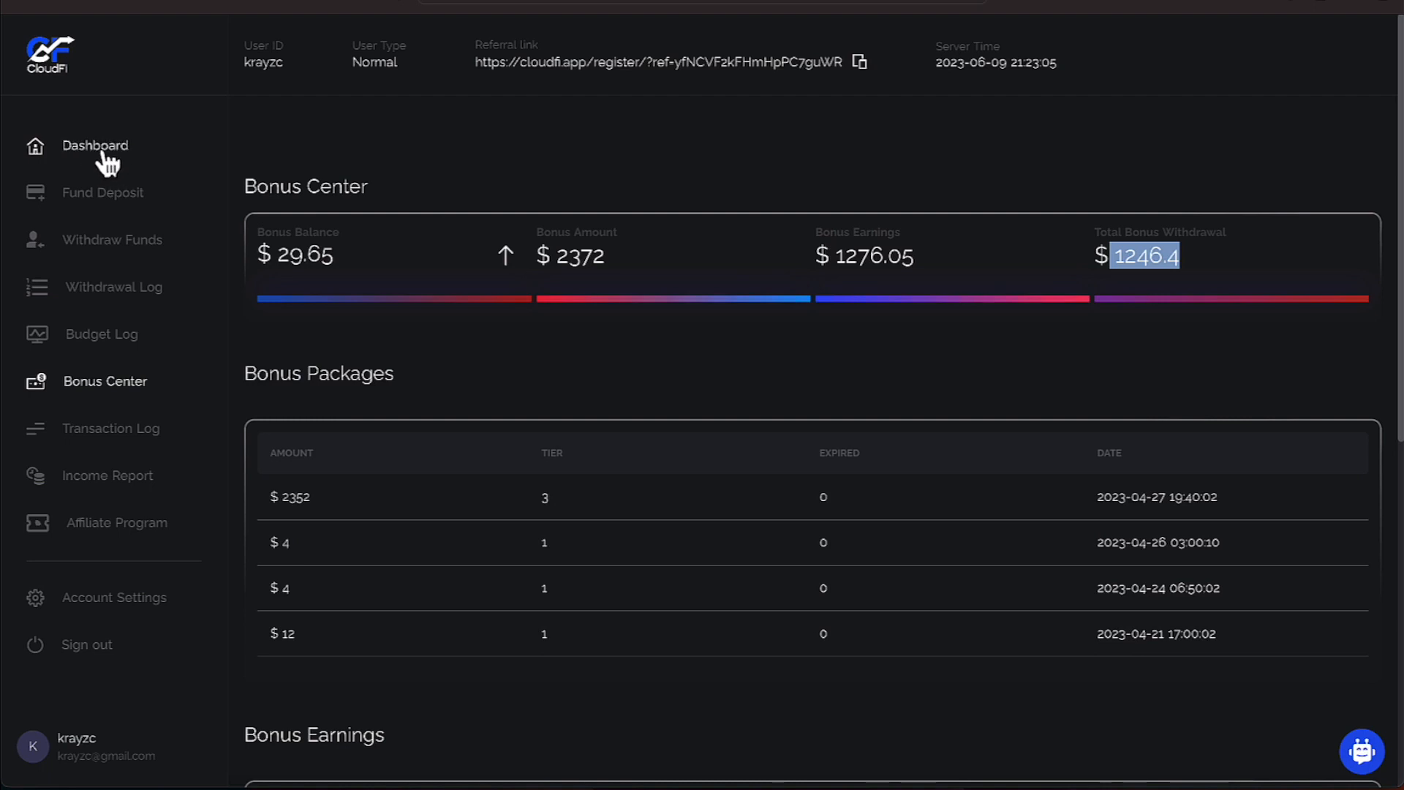
mouse_move(912, 326)
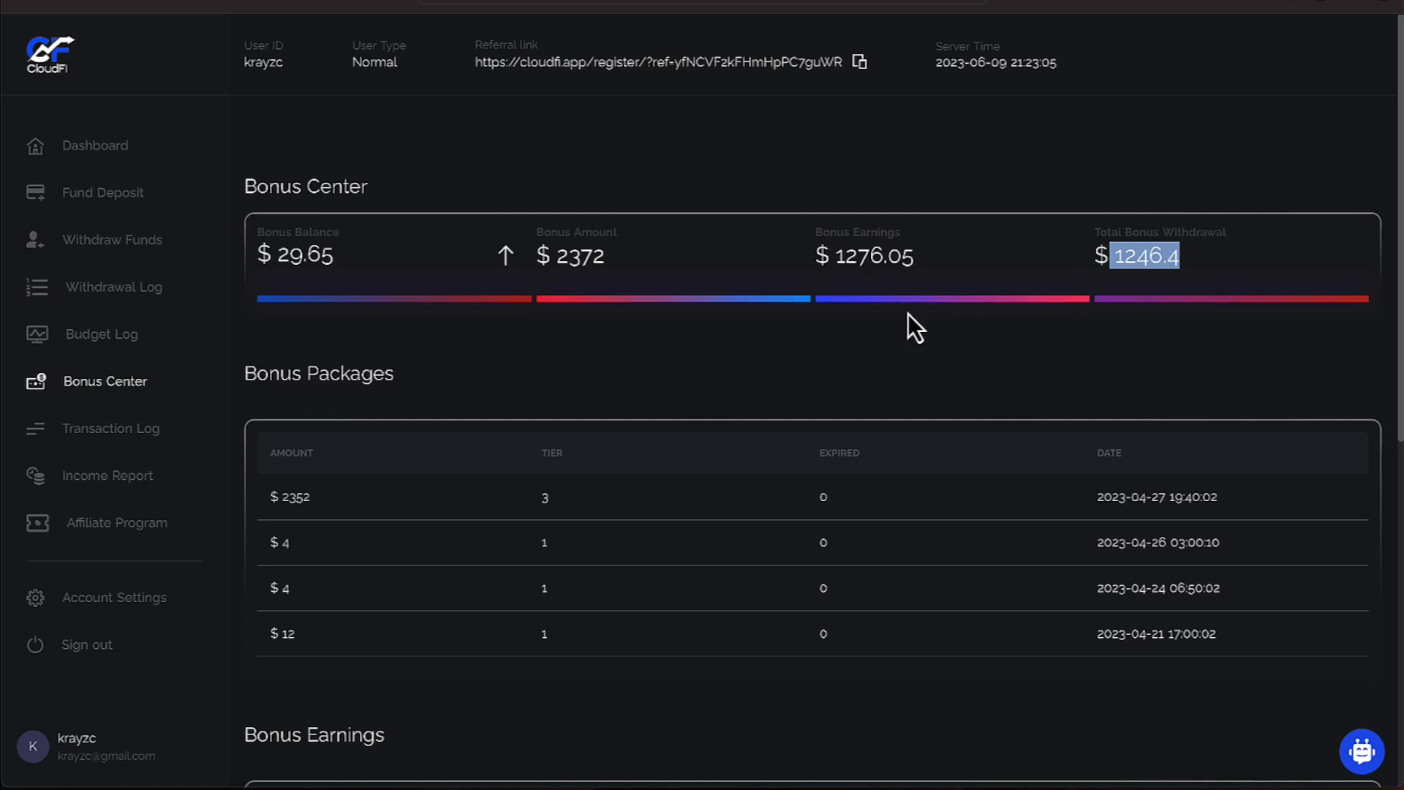
mouse_move(523, 320)
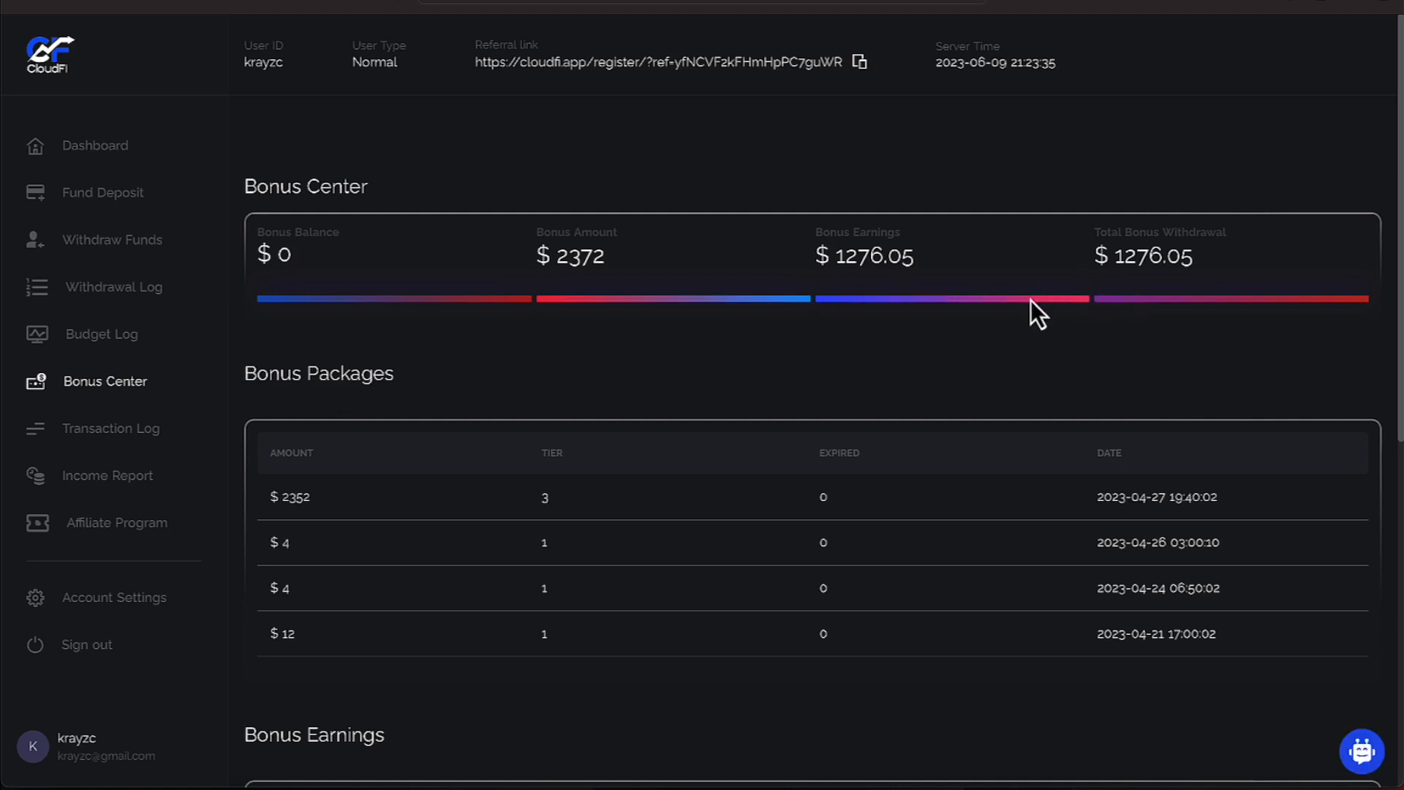
mouse_move(1139, 250)
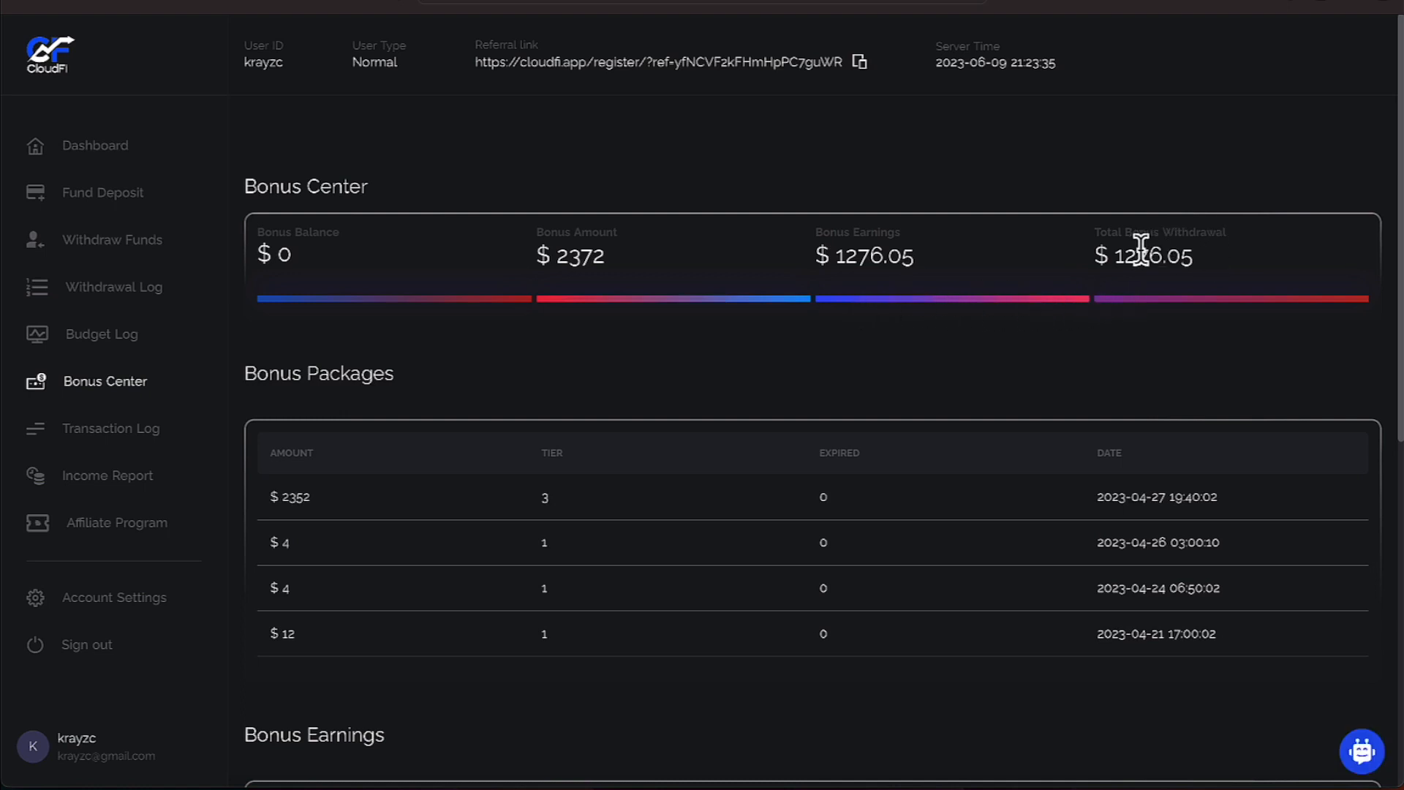
mouse_move(102, 186)
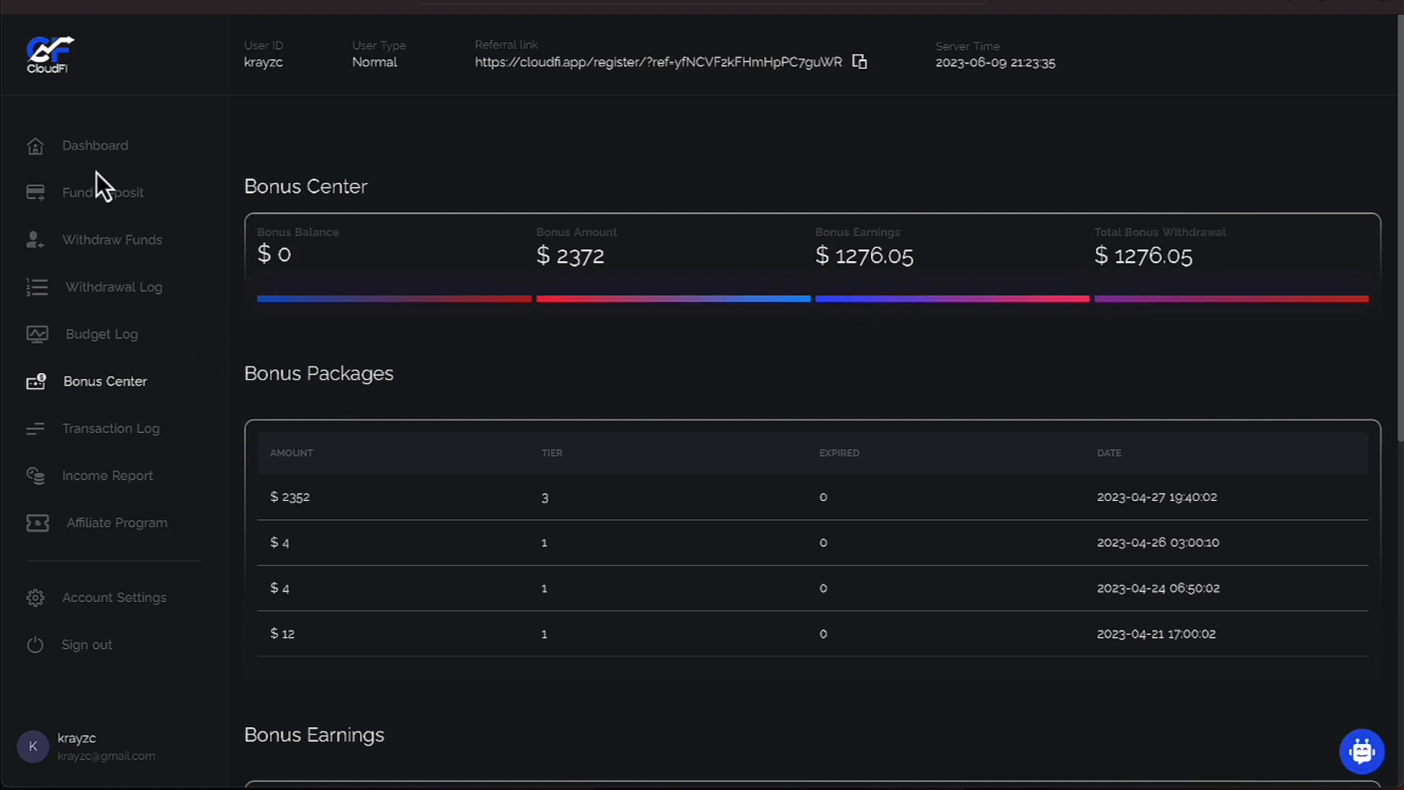
click(93, 145)
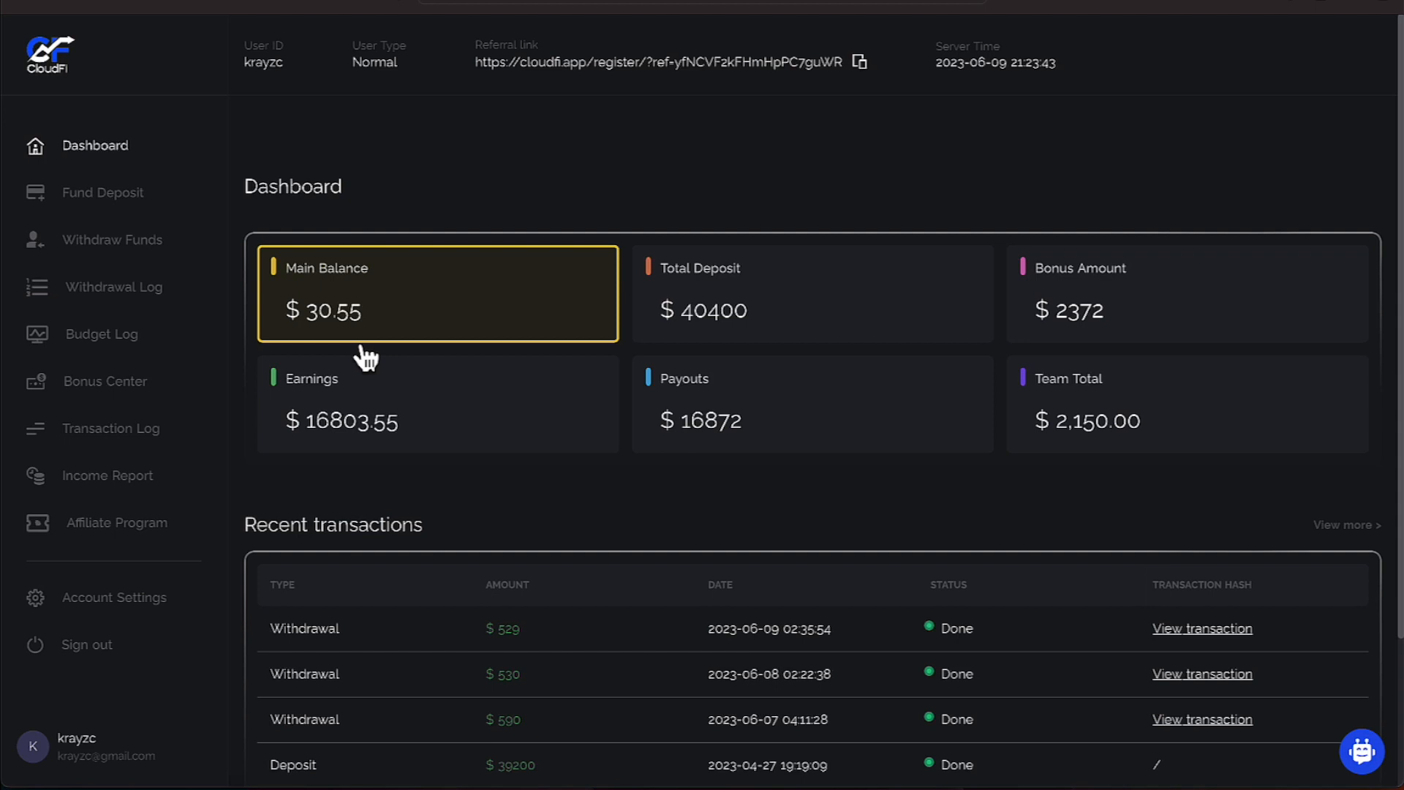
mouse_move(103, 380)
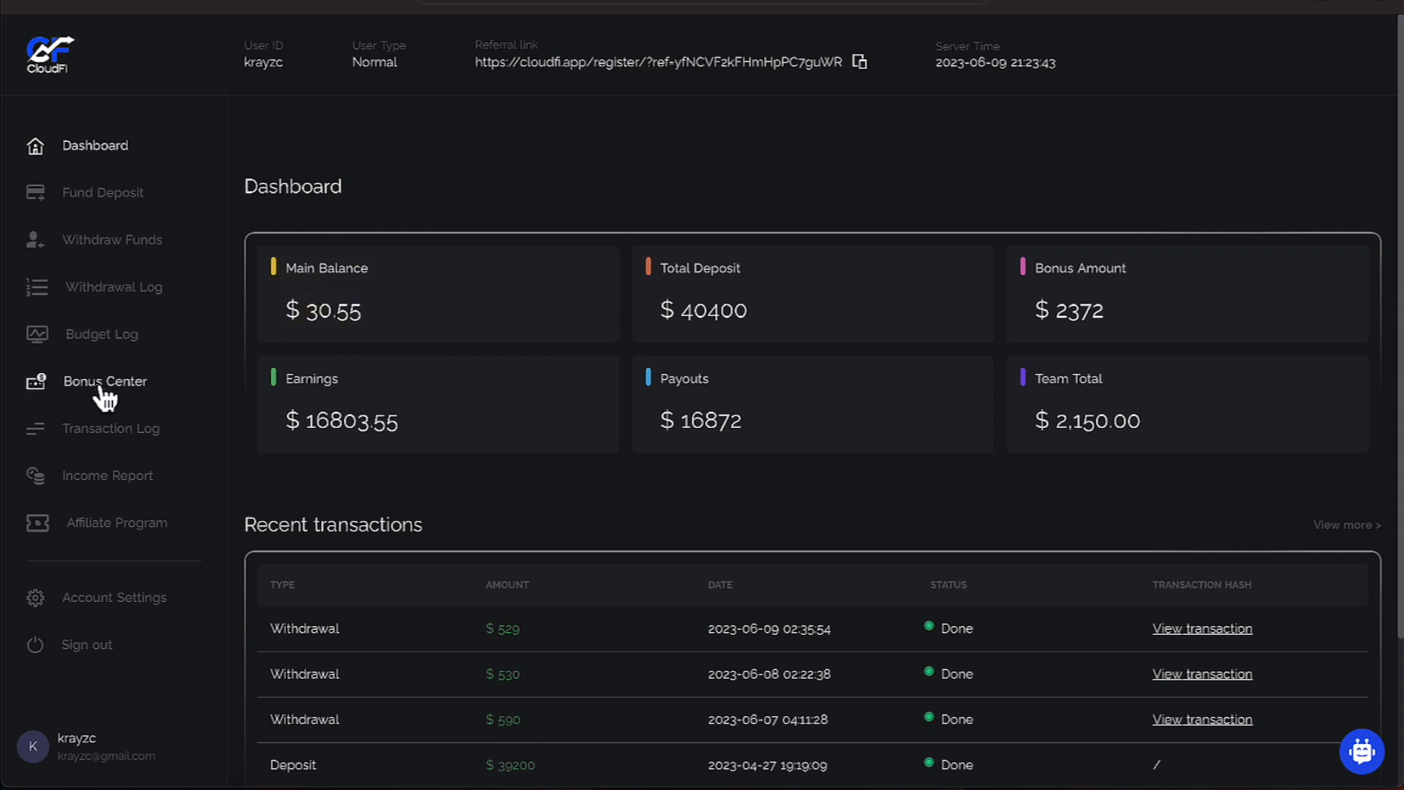
click(104, 381)
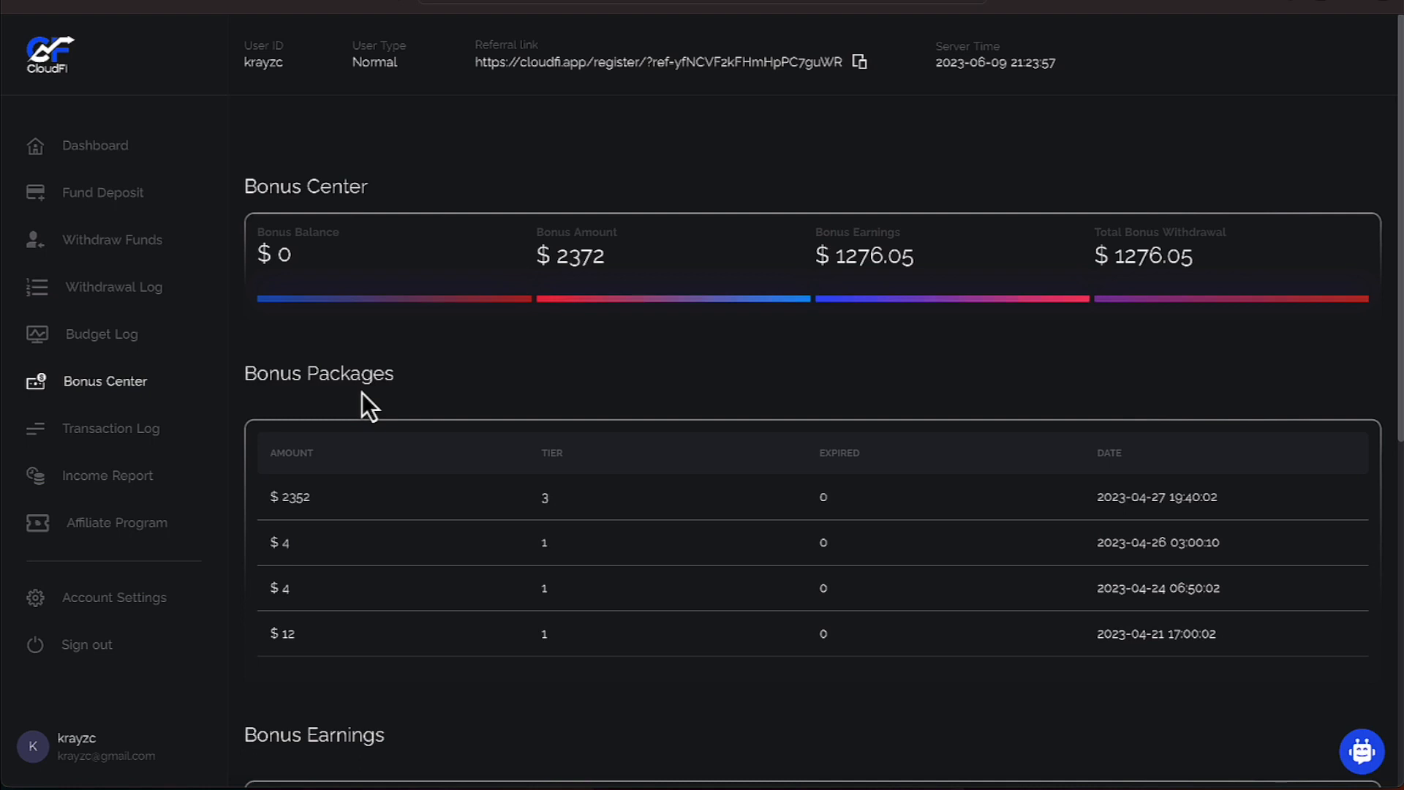
mouse_move(198, 196)
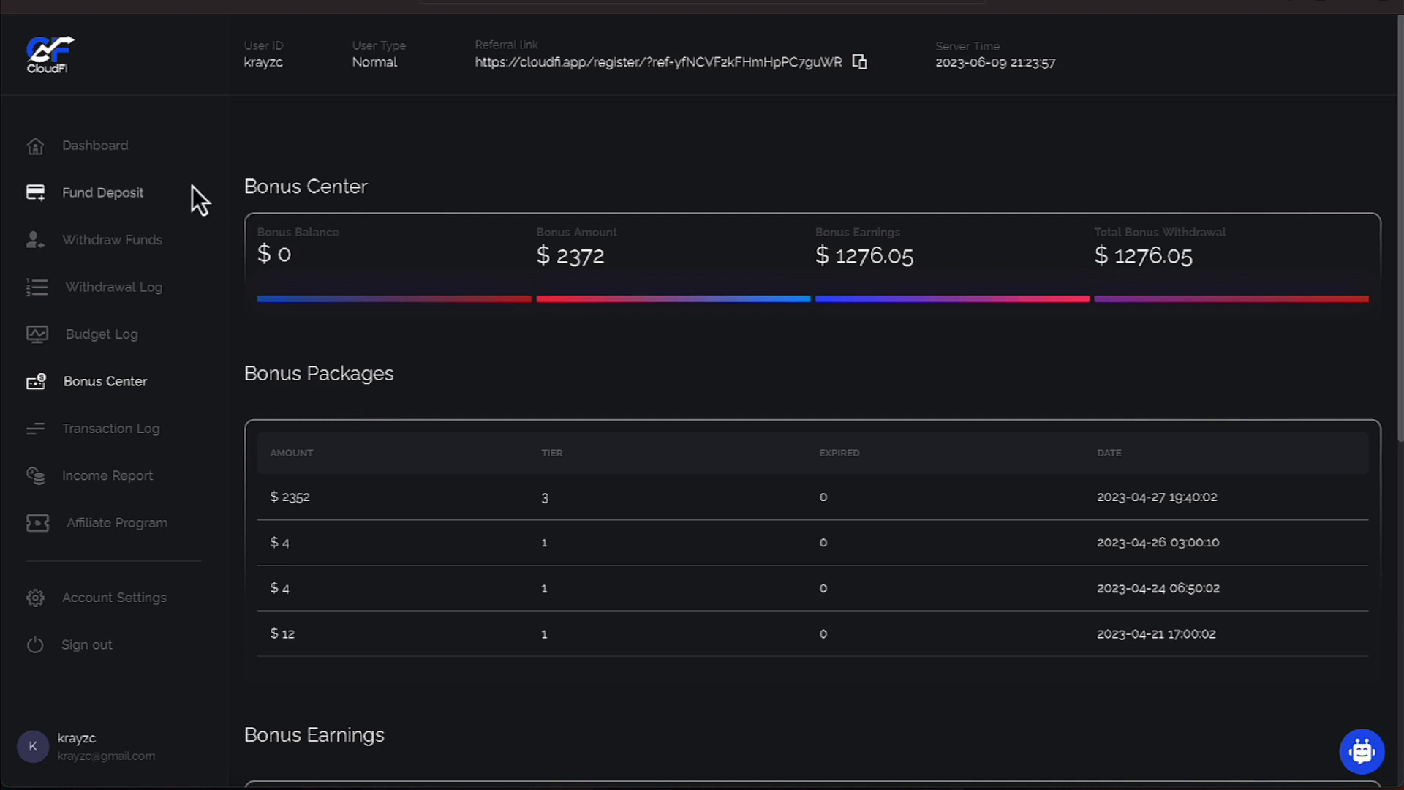
Return to the dashboard and highlight the $40400 total deposit figure
click(93, 145)
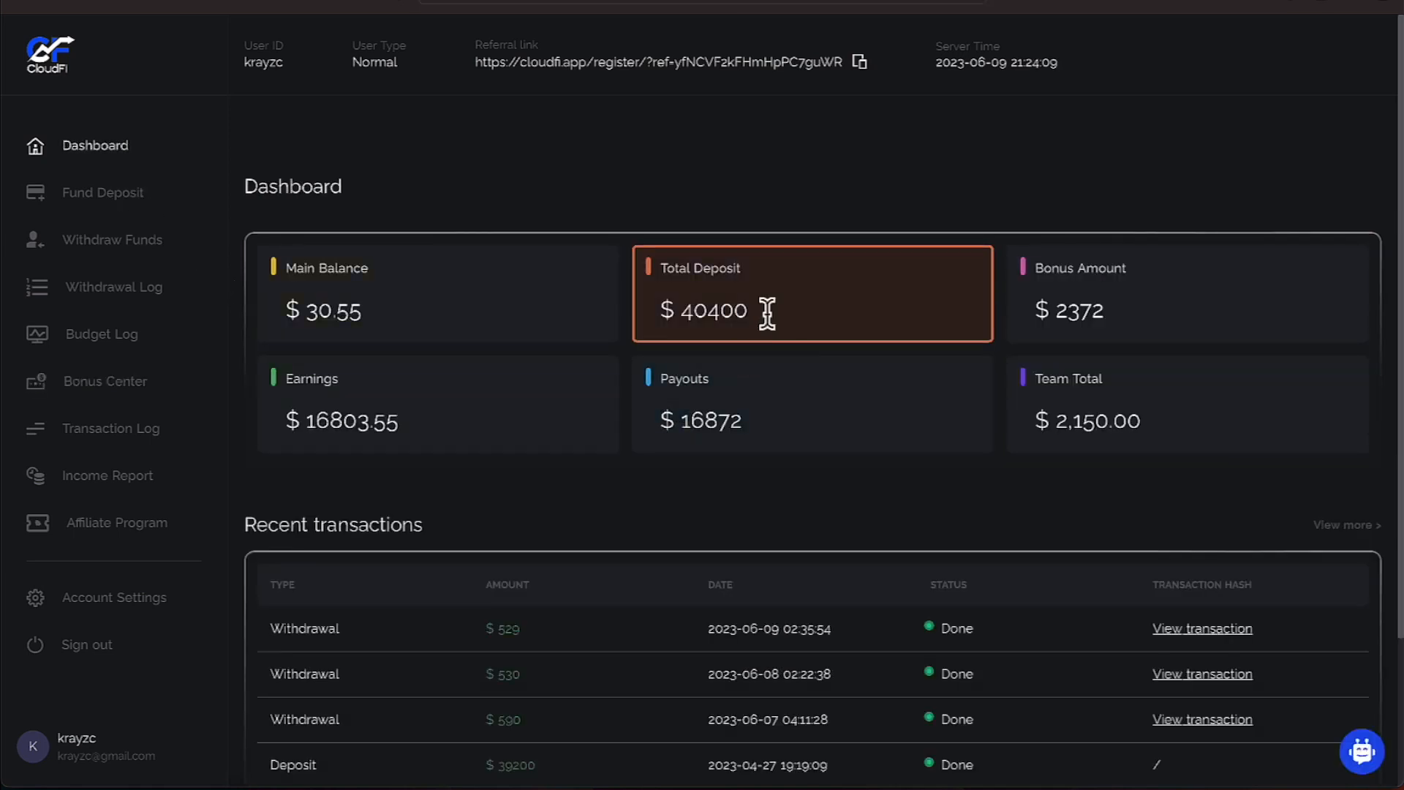
double_click(707, 310)
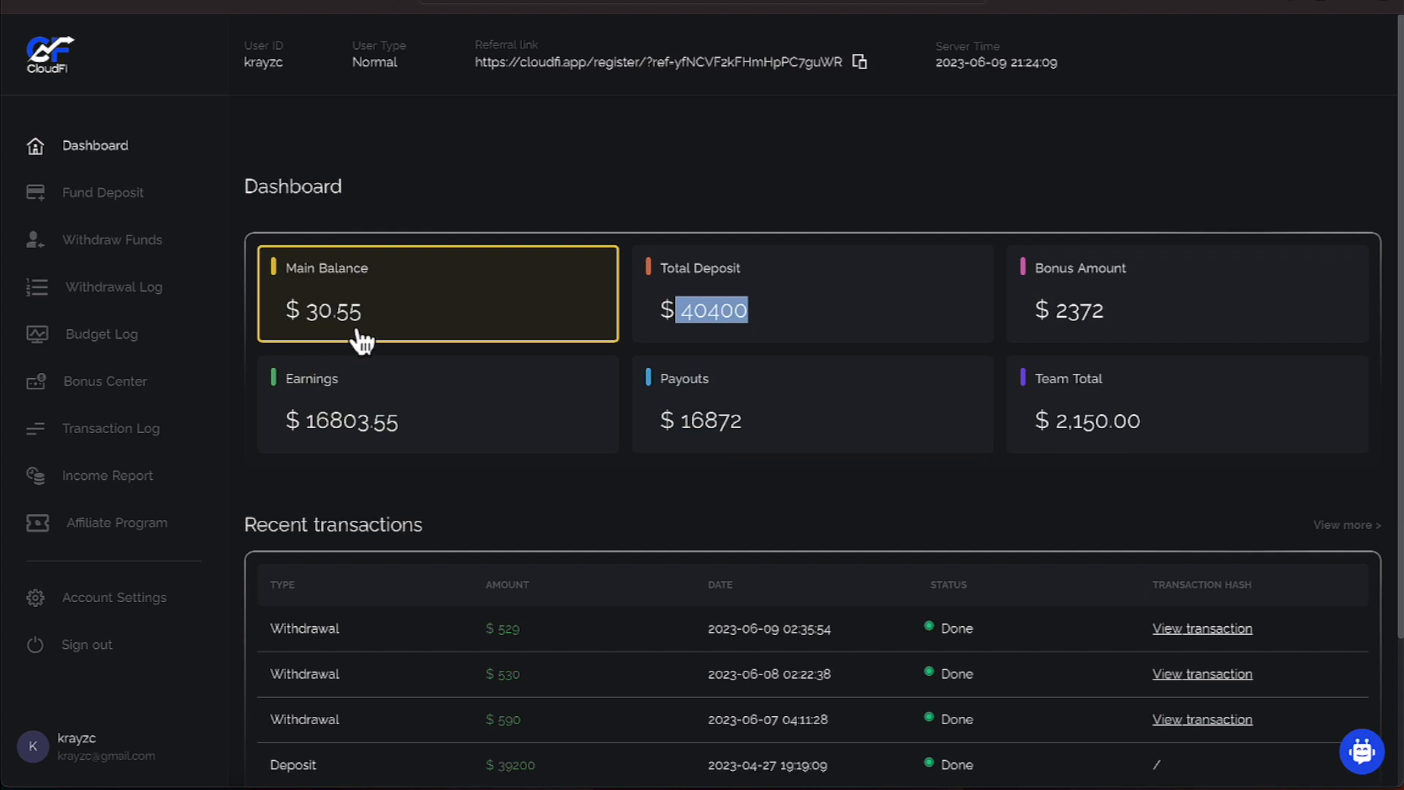
mouse_move(380, 354)
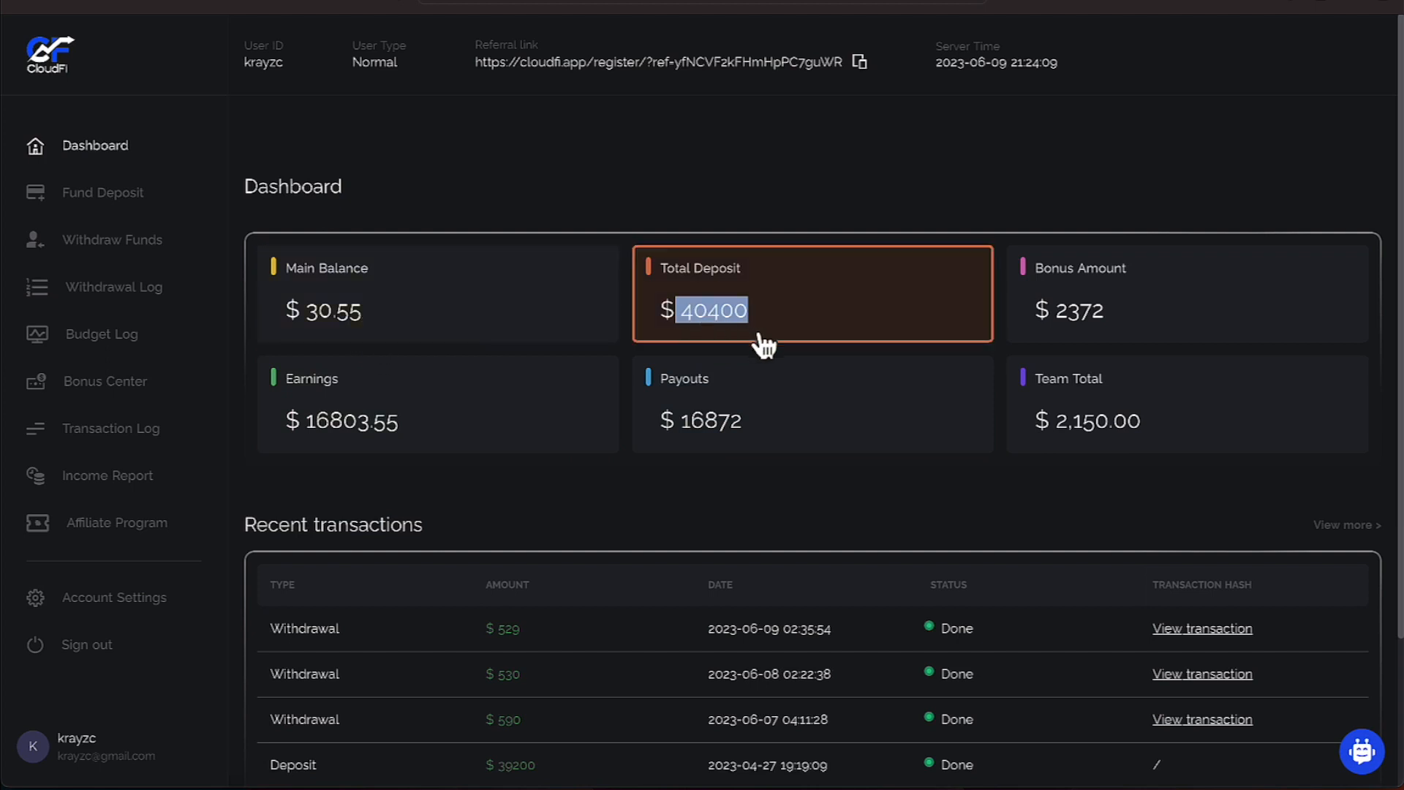
mouse_move(584, 326)
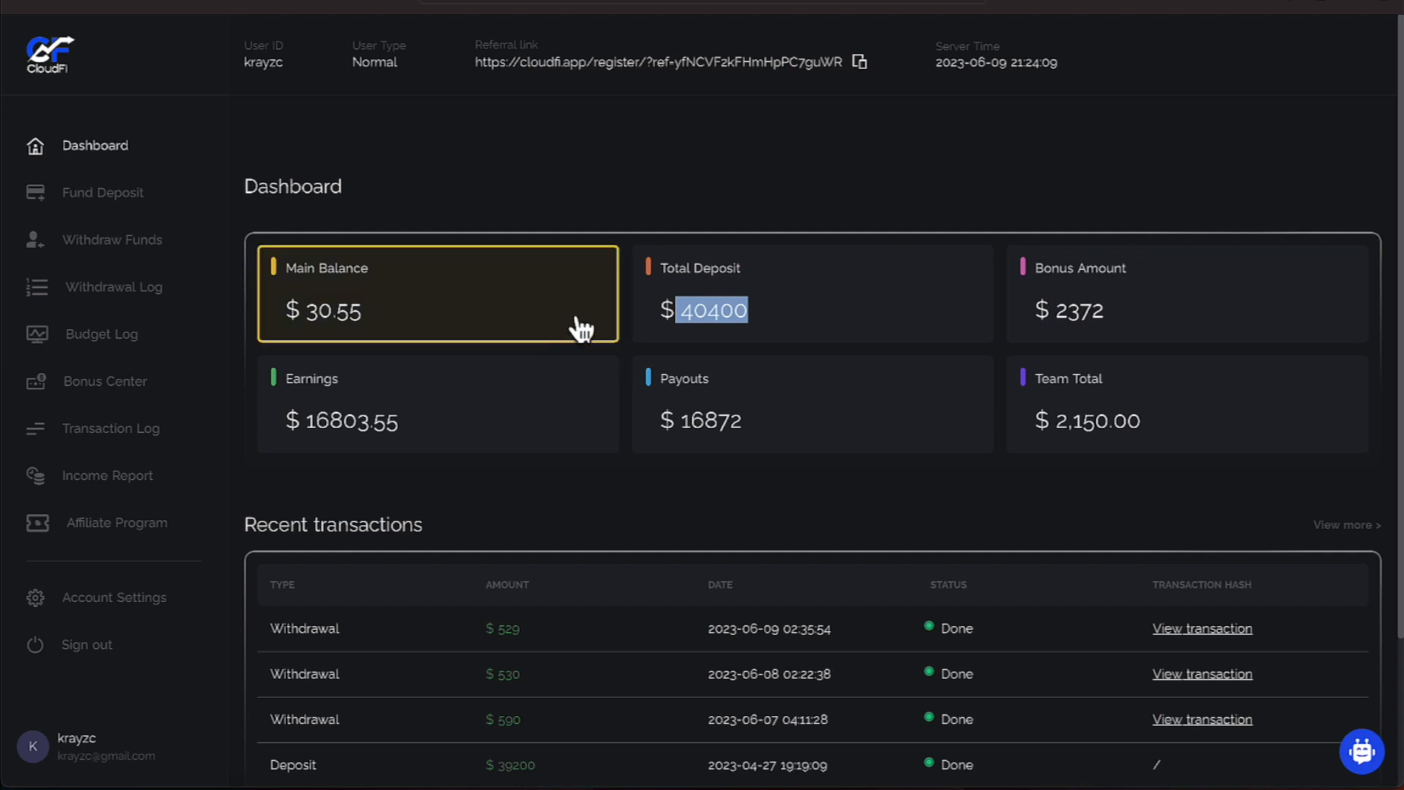
mouse_move(1079, 447)
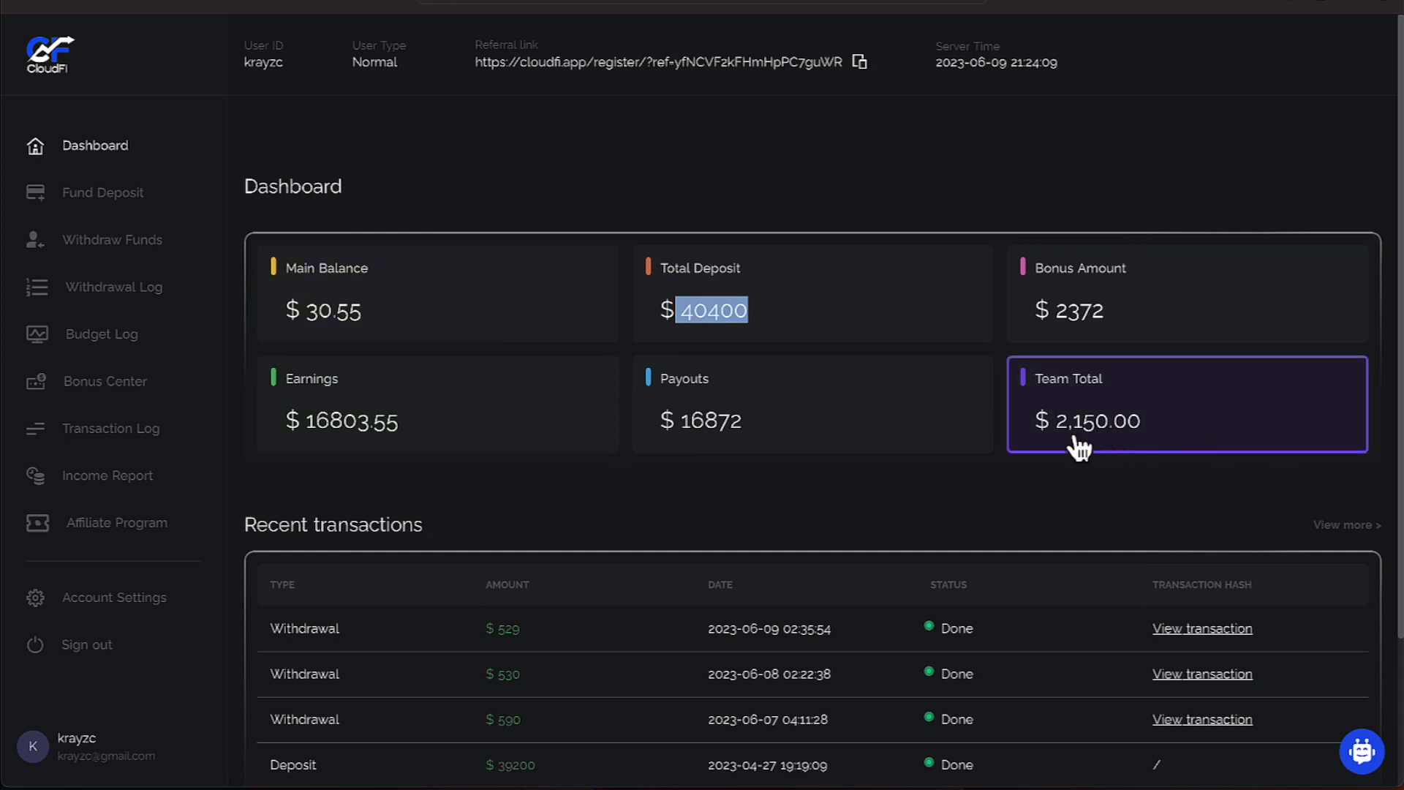
mouse_move(737, 470)
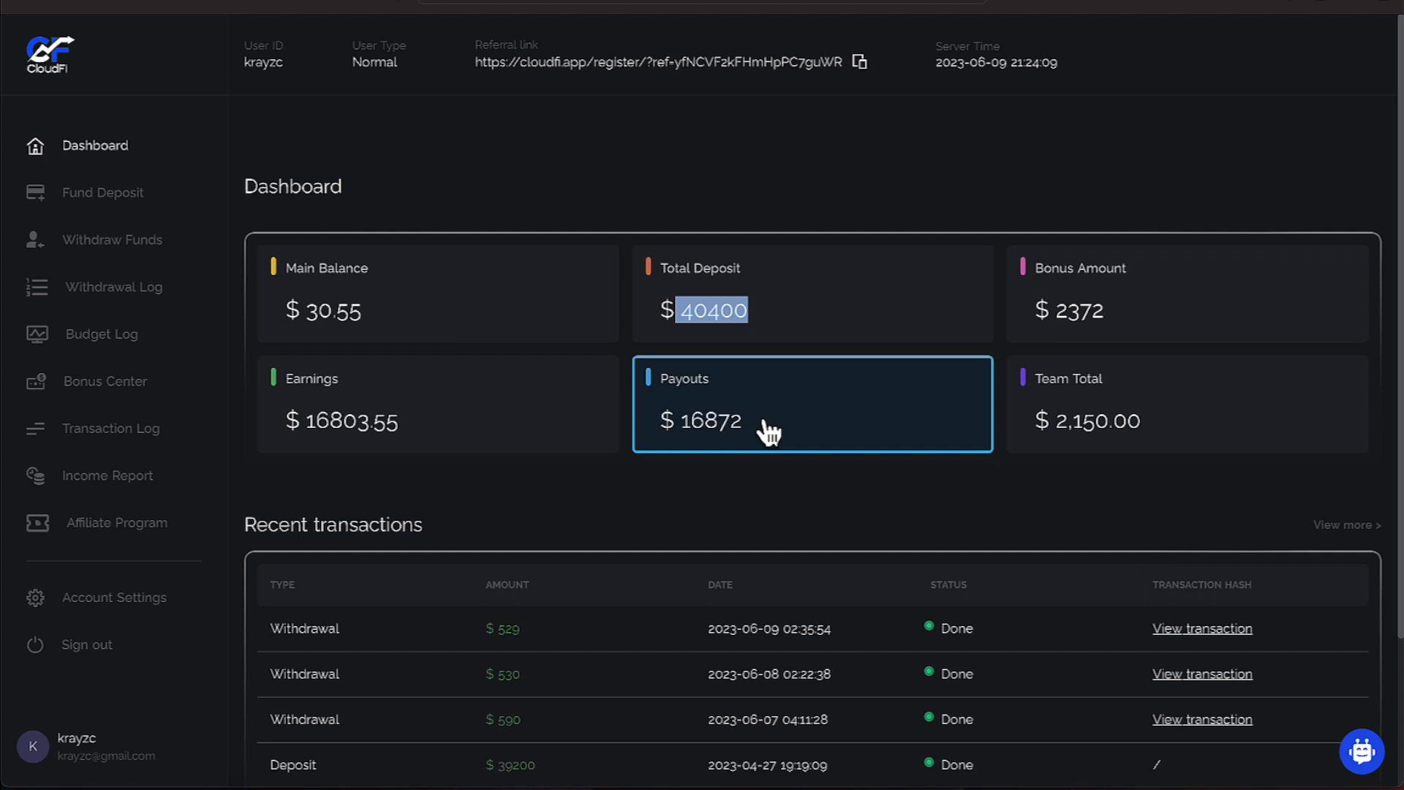
mouse_move(460, 426)
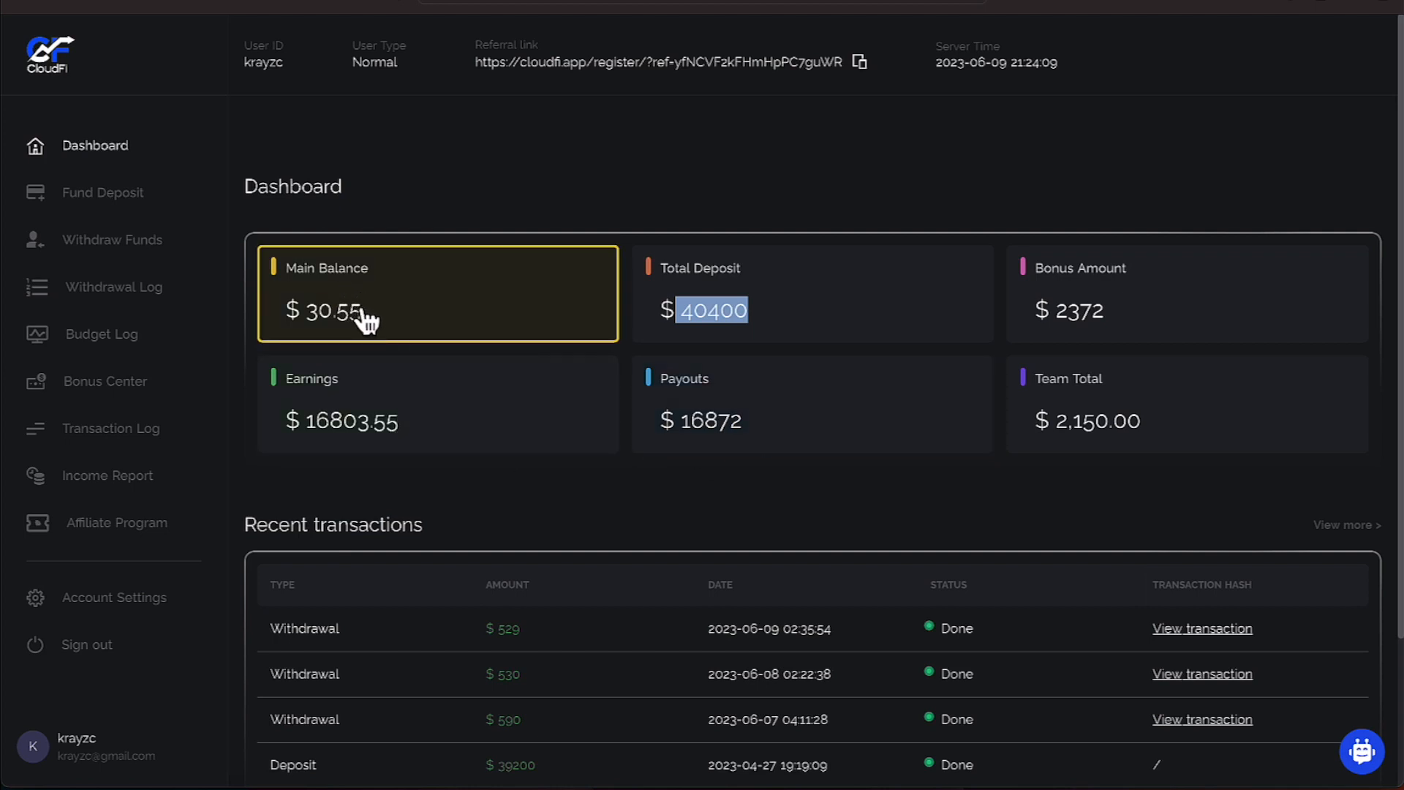
mouse_move(677, 417)
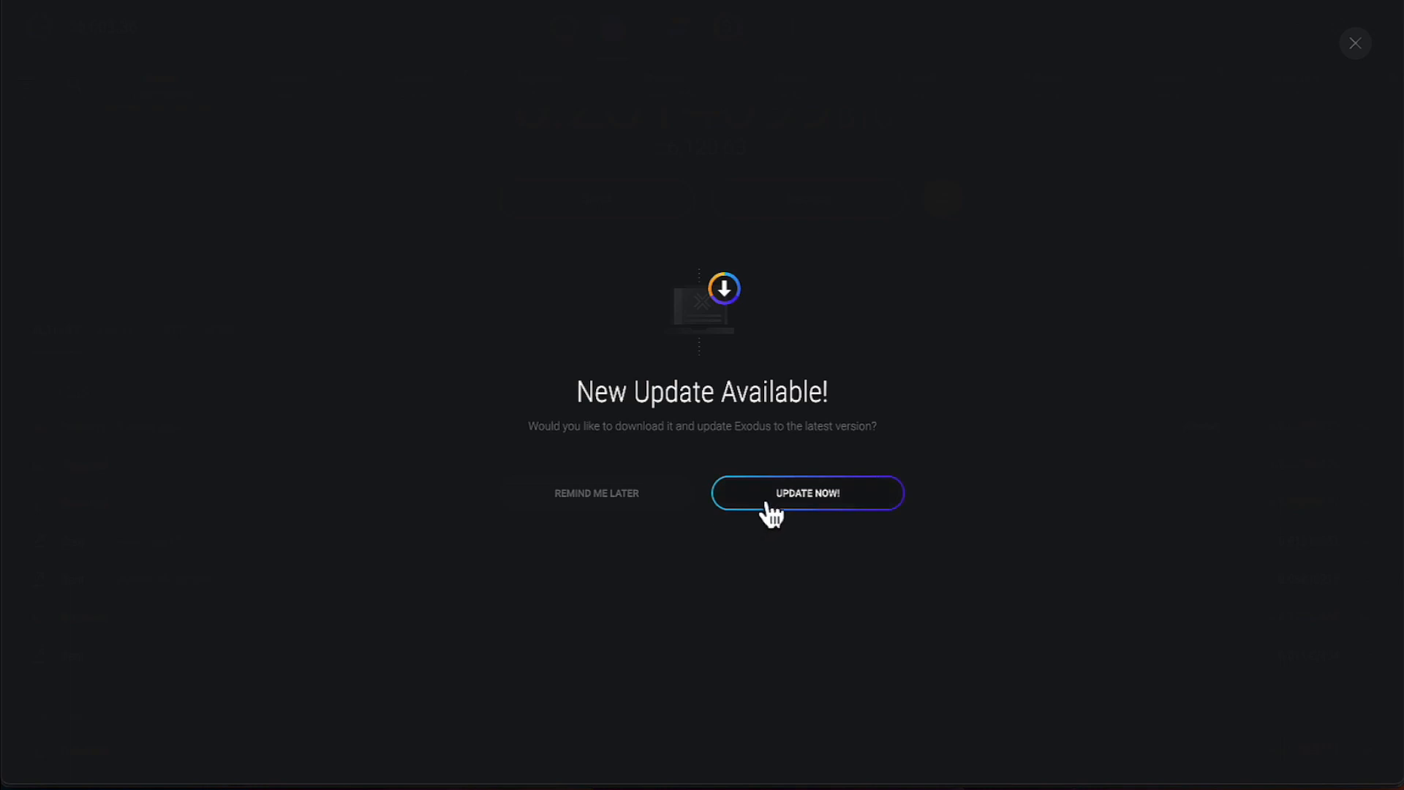
Download the latest Exodus update and look through the Bitcoin activity list
click(806, 493)
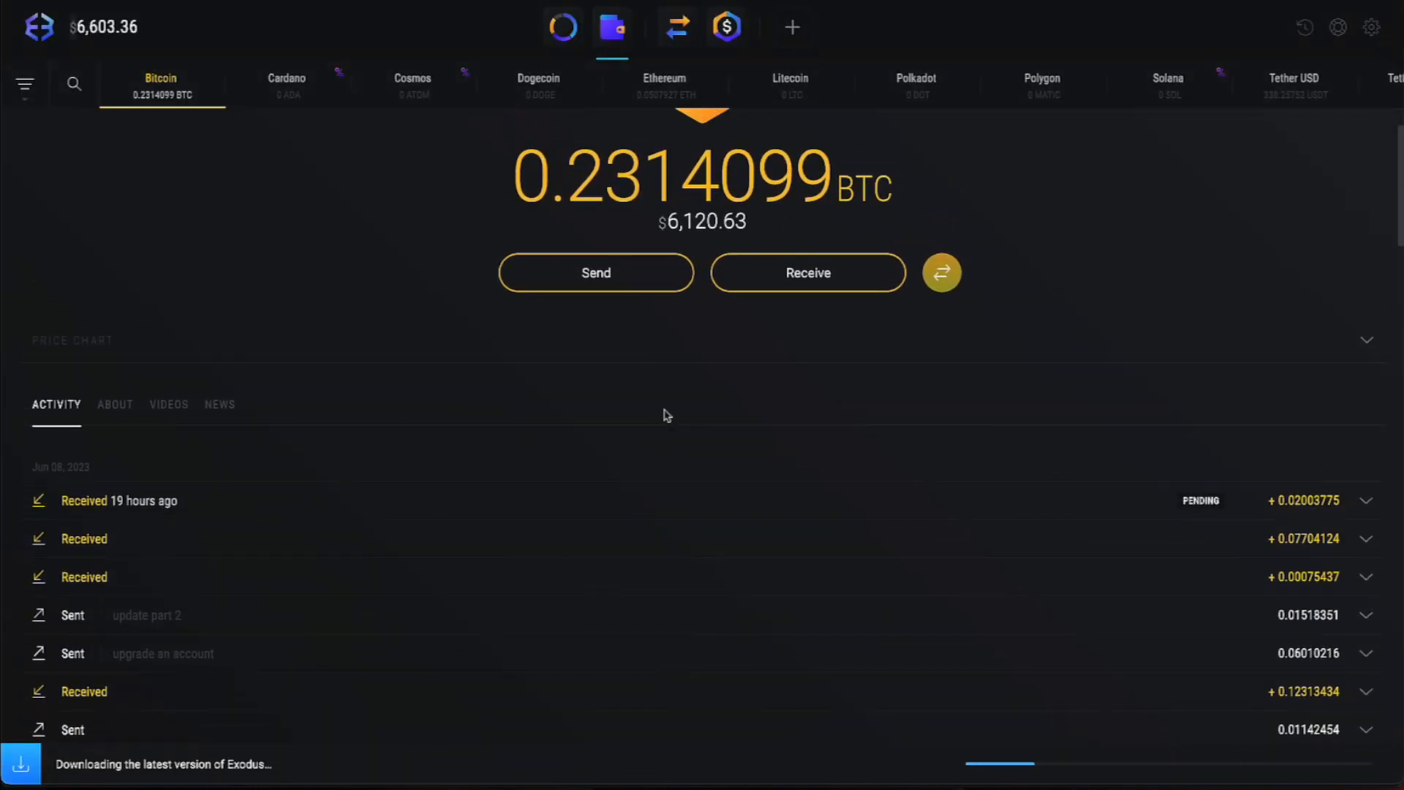
scroll(down, 3)
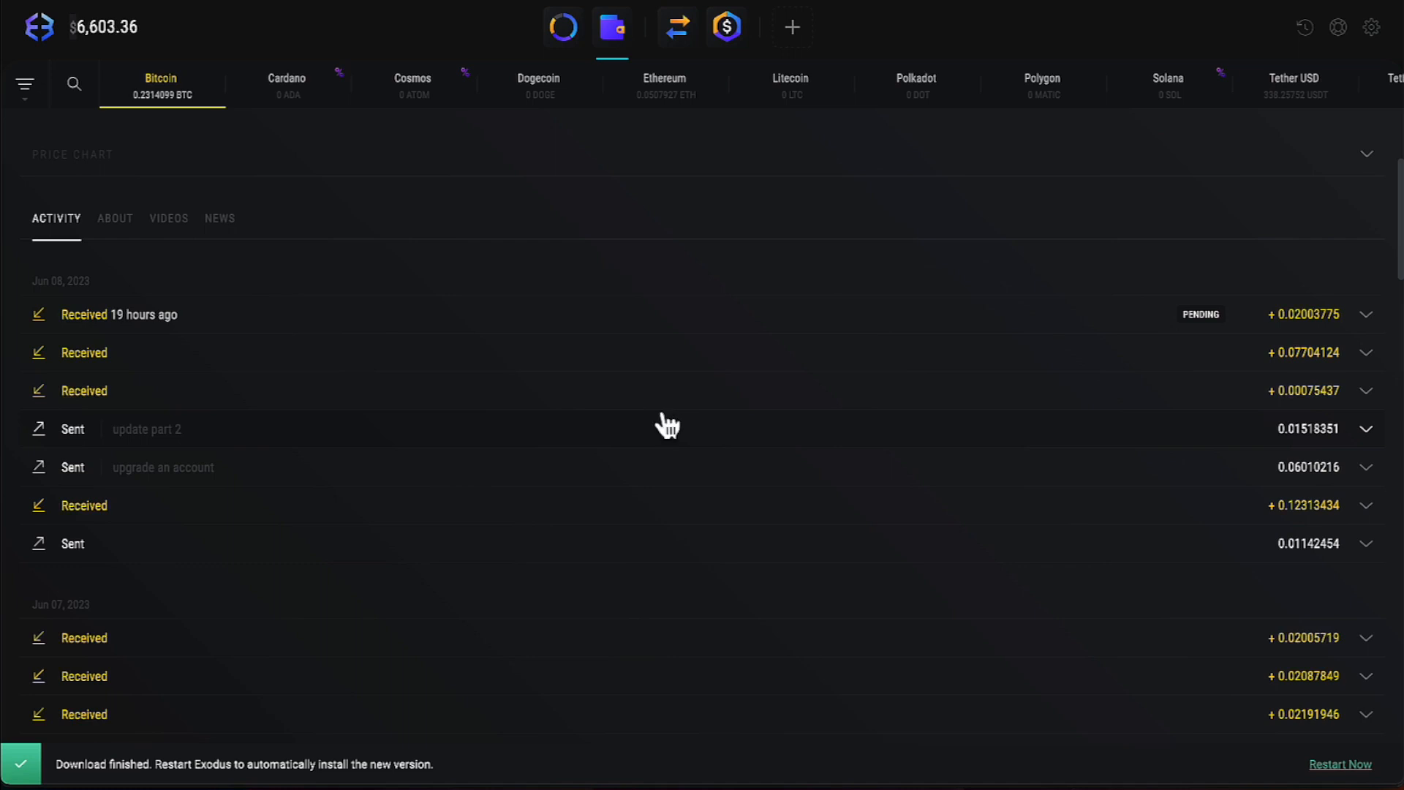
mouse_move(472, 310)
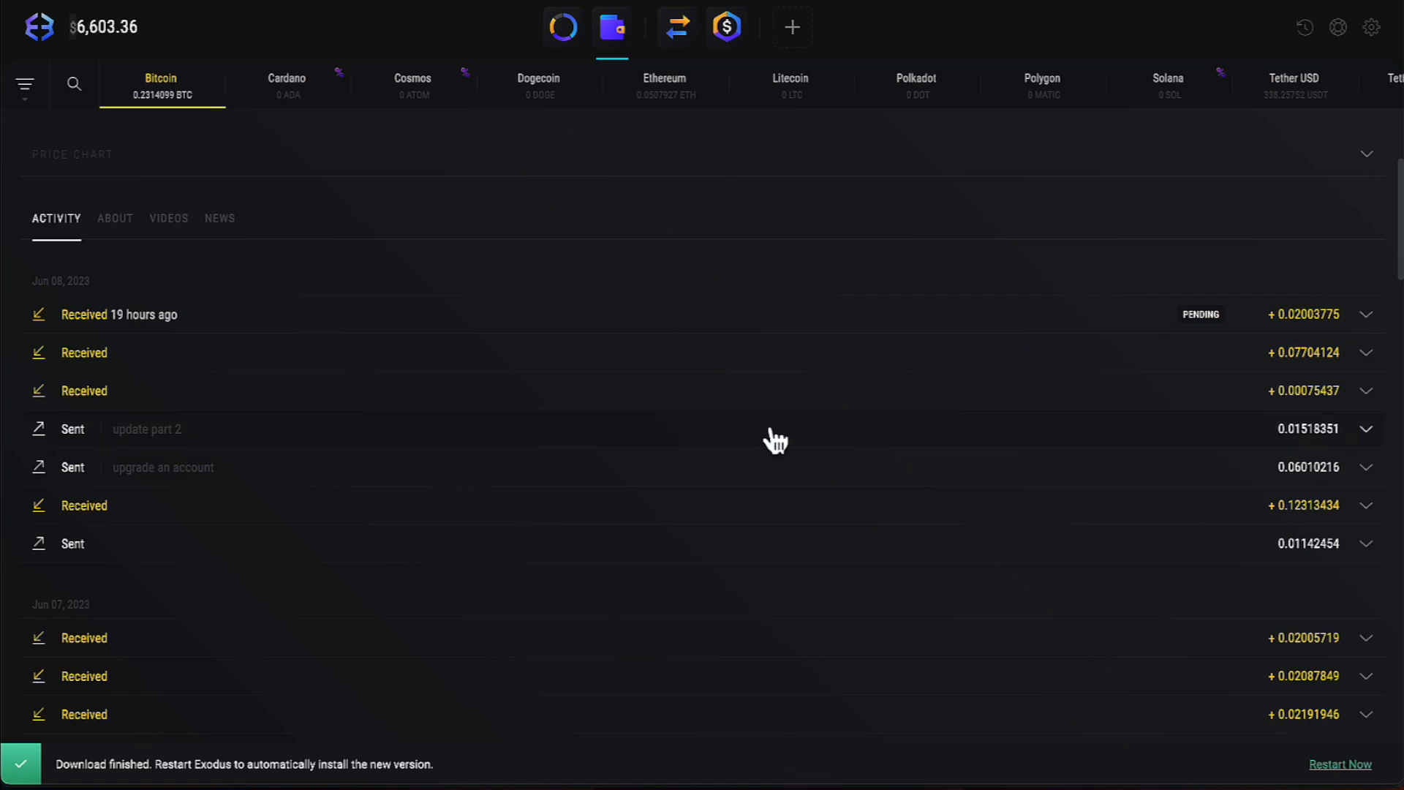
mouse_move(746, 170)
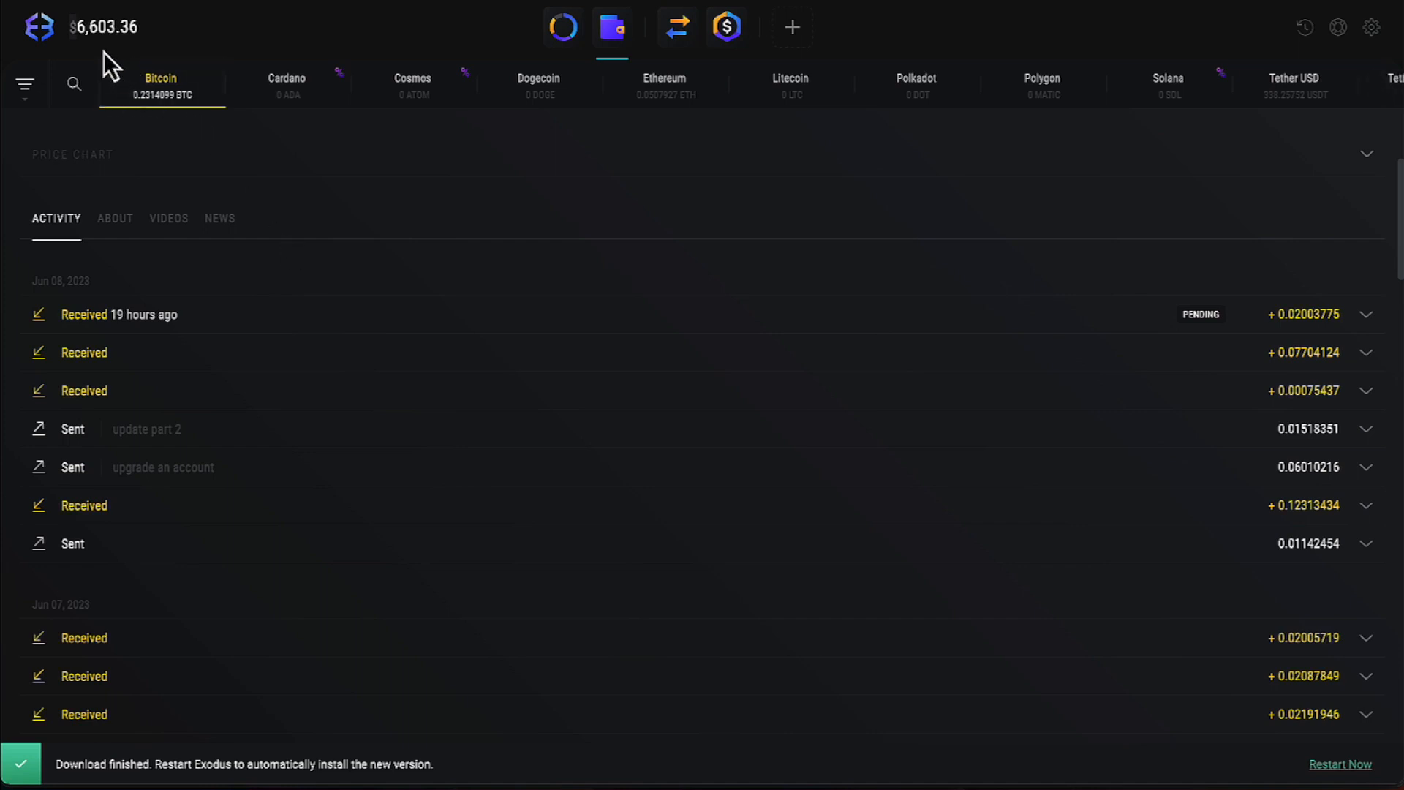
mouse_move(136, 135)
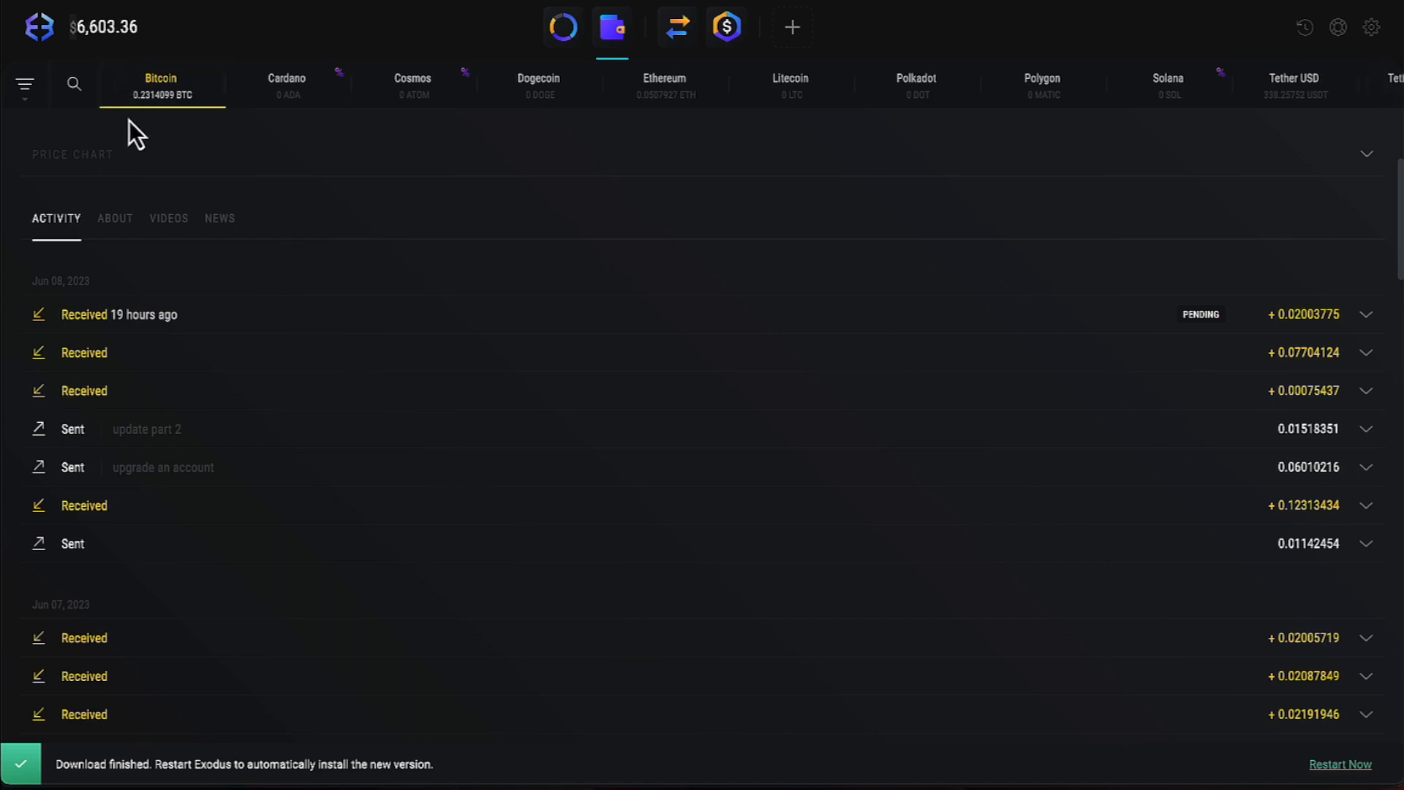
mouse_move(297, 257)
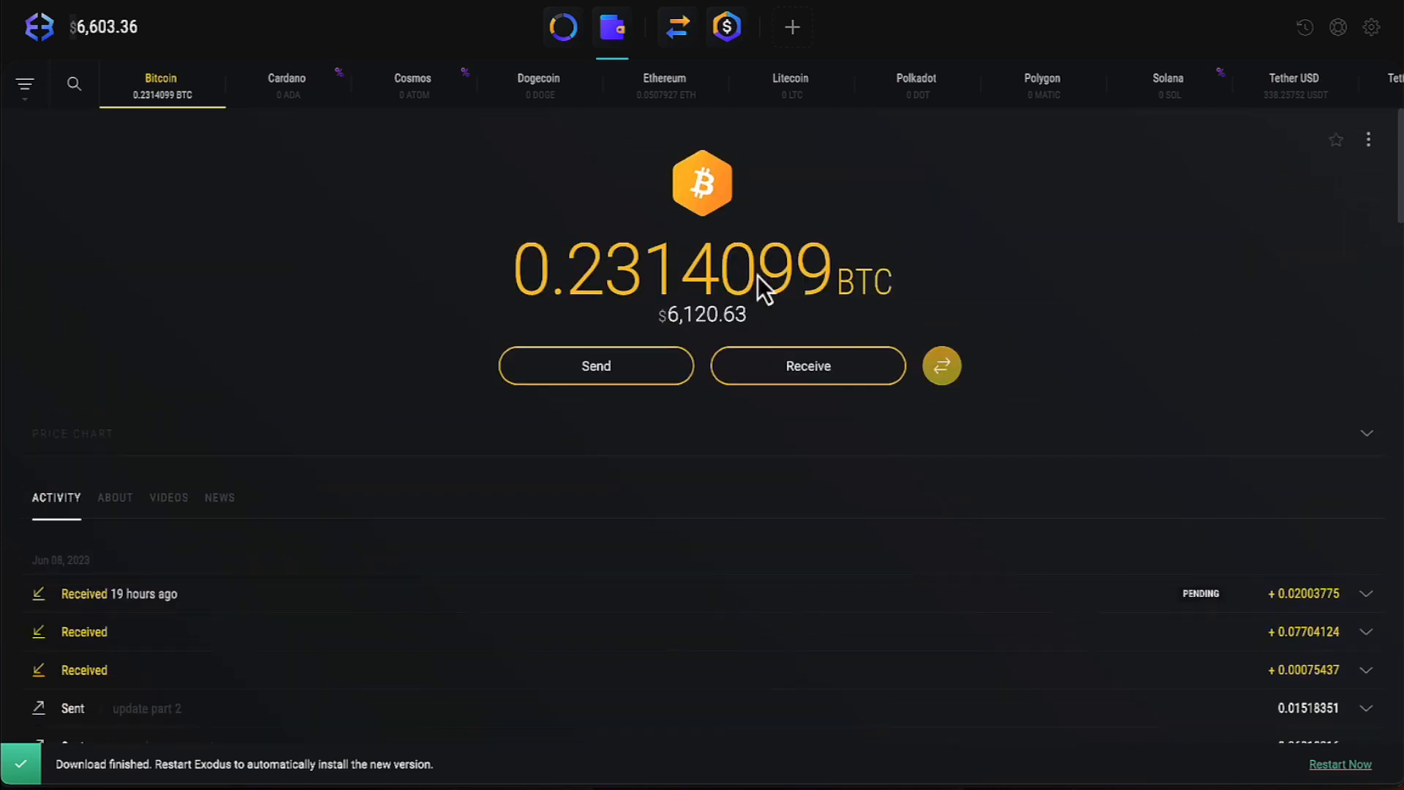
mouse_move(664, 329)
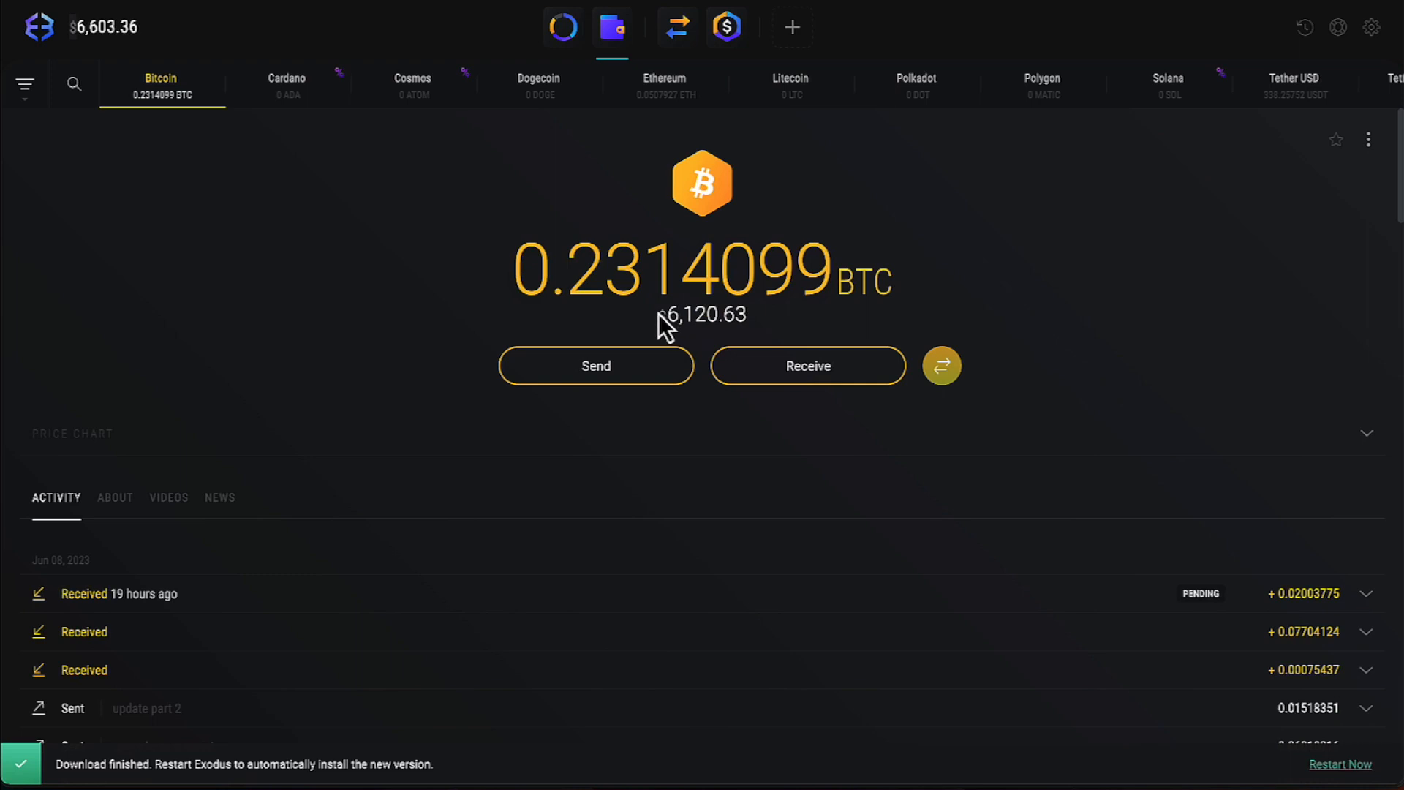
mouse_move(699, 300)
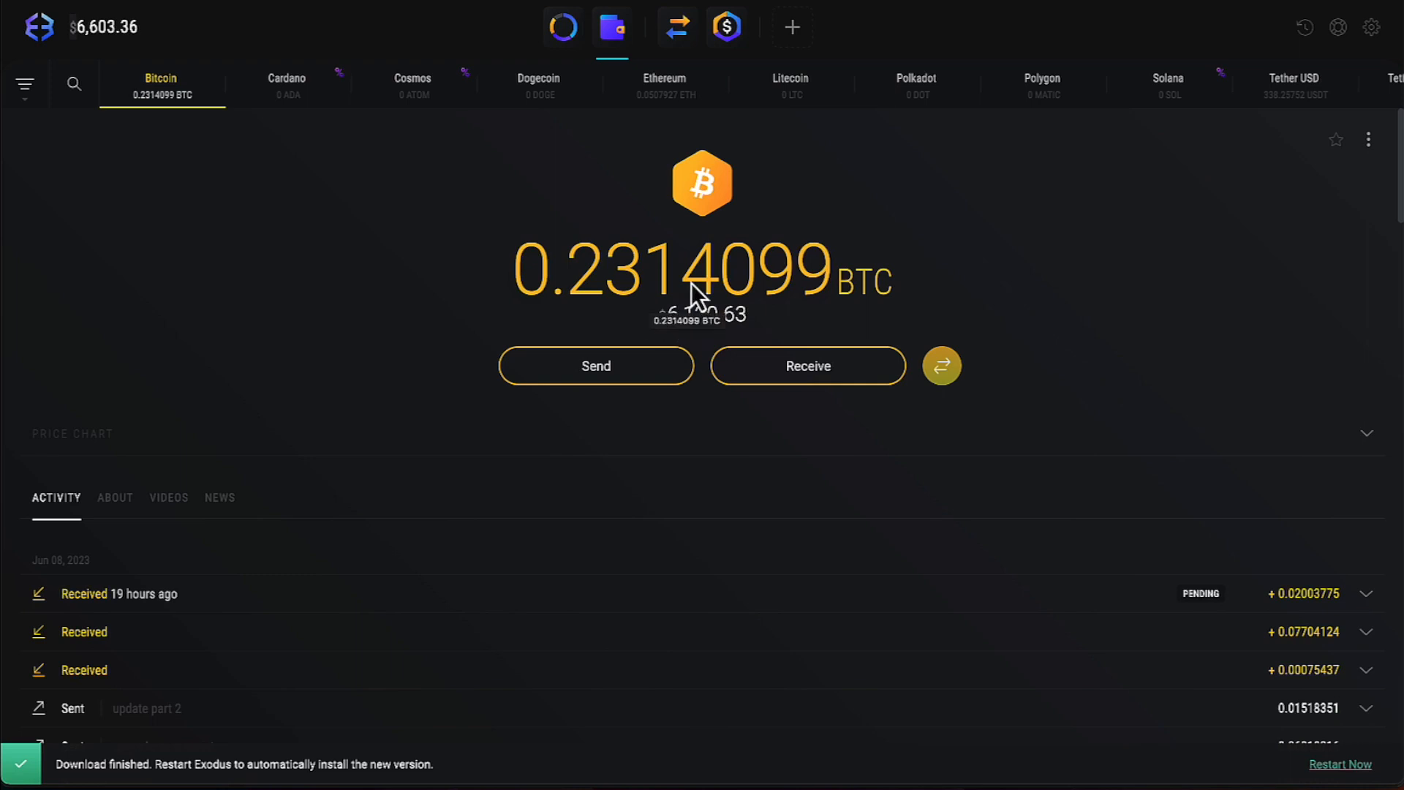
scroll(down, 3)
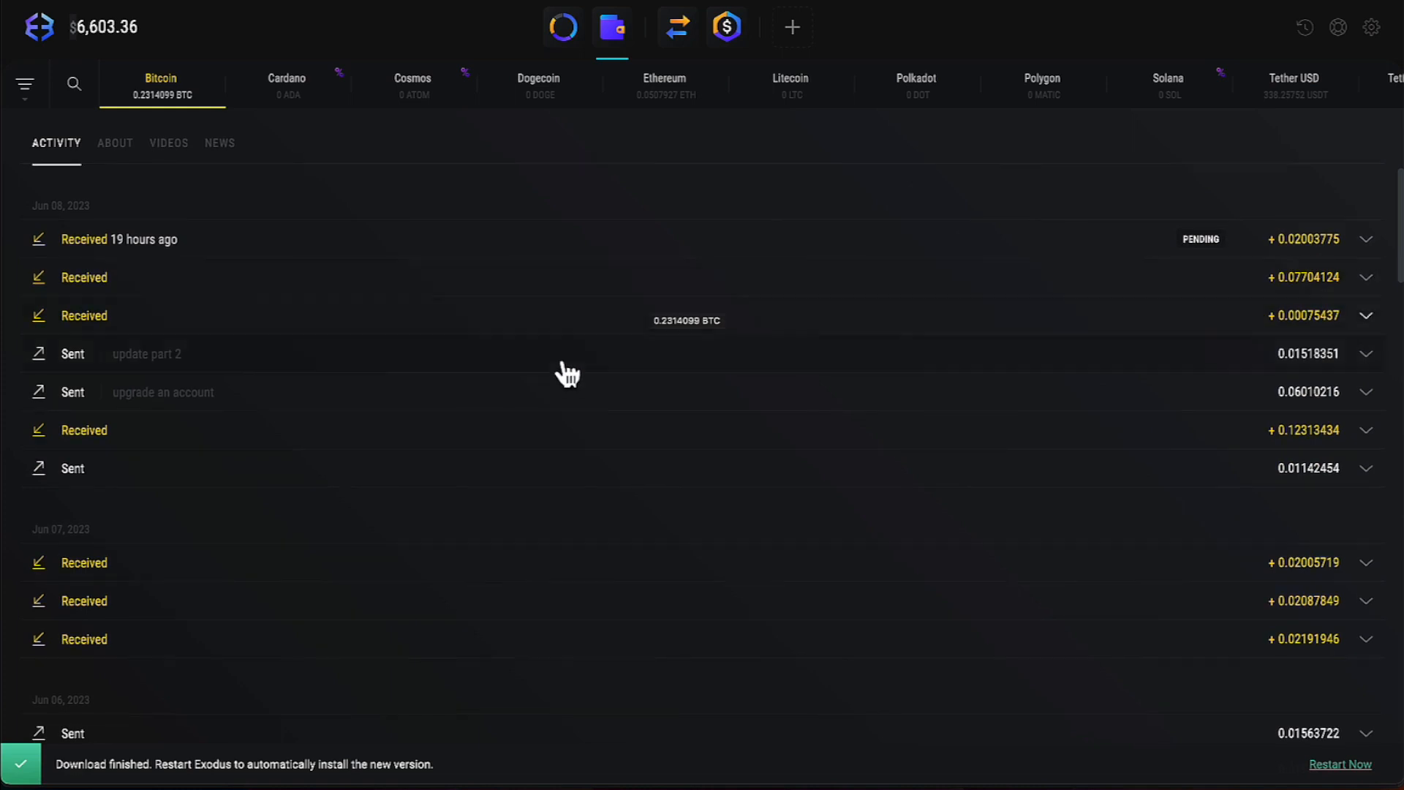
mouse_move(497, 693)
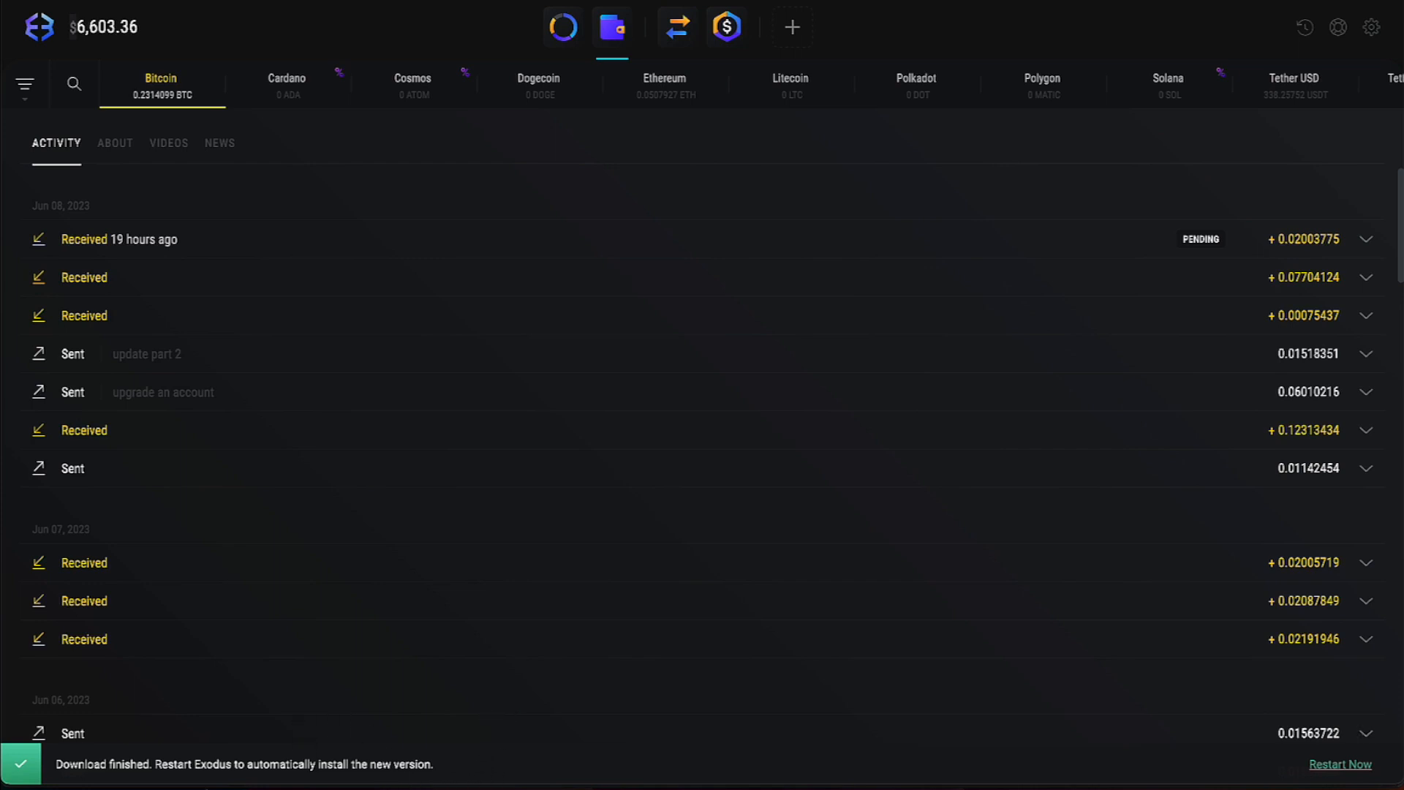
mouse_move(161, 783)
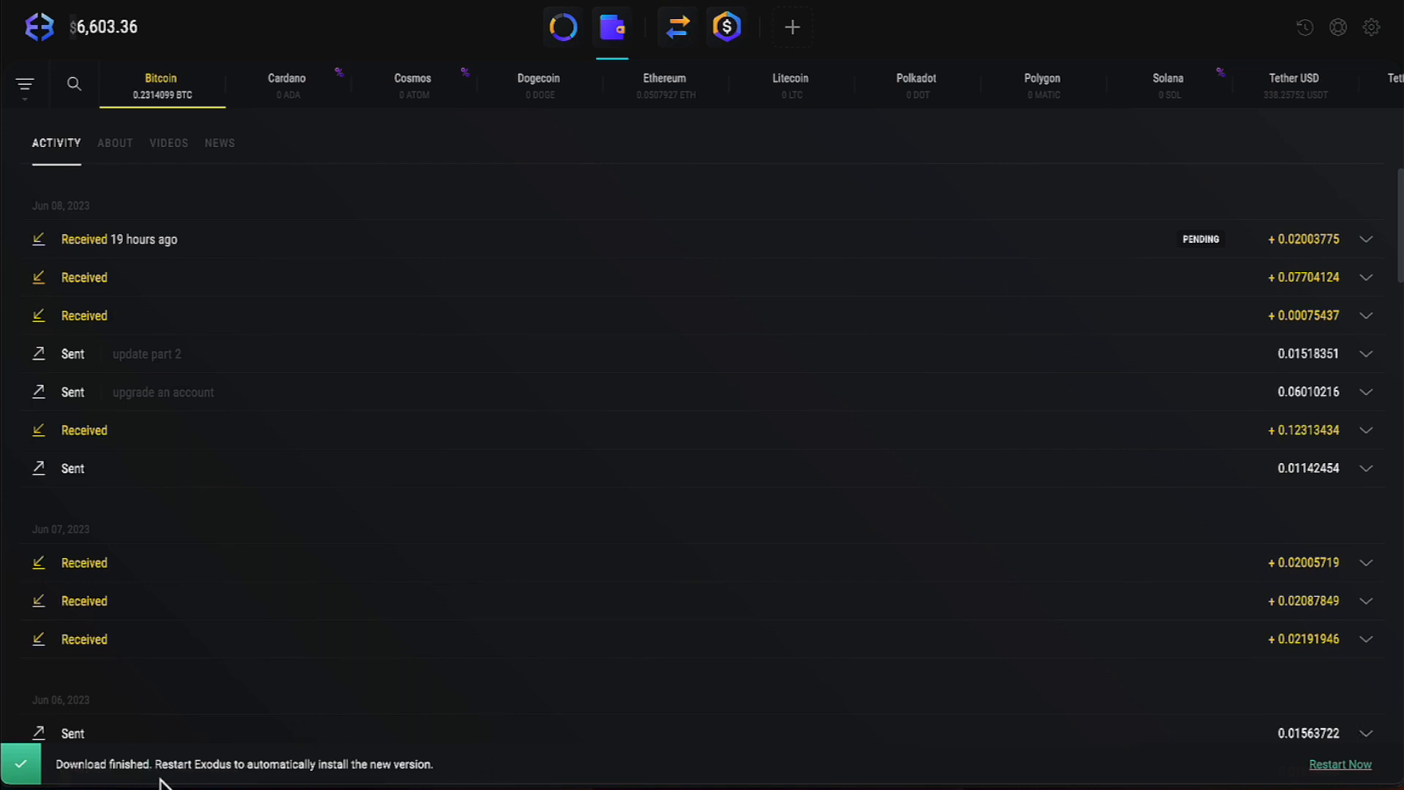
mouse_move(376, 780)
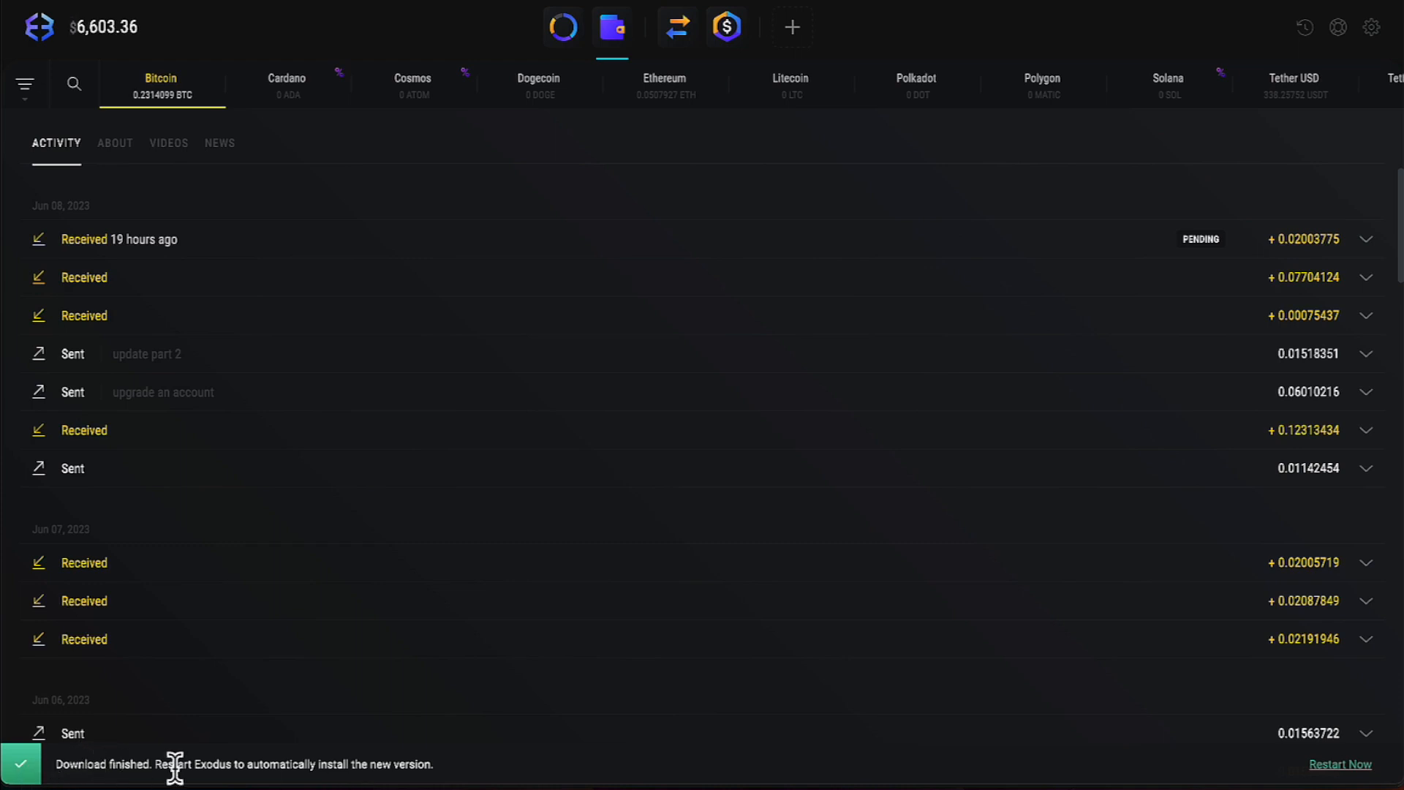
mouse_move(118, 766)
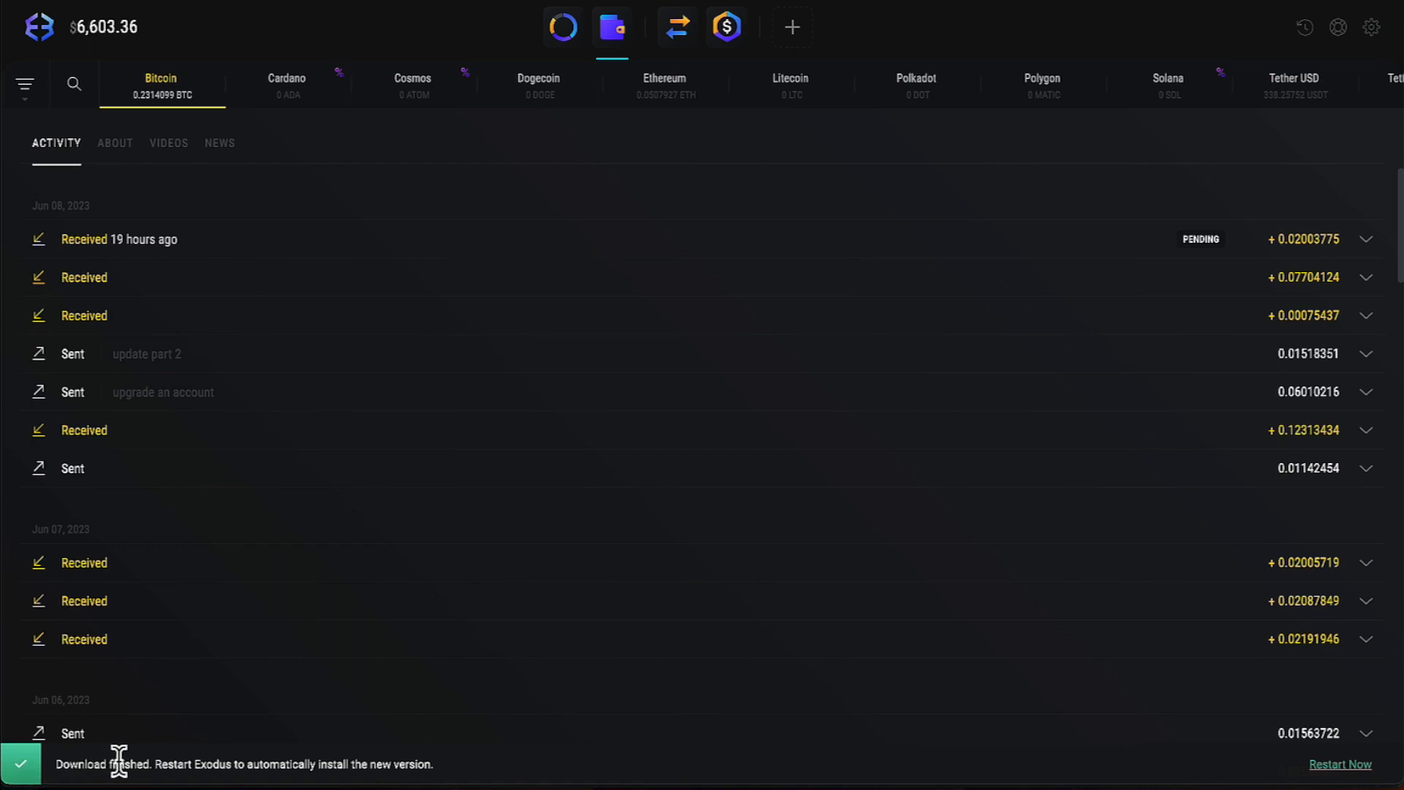
mouse_move(117, 781)
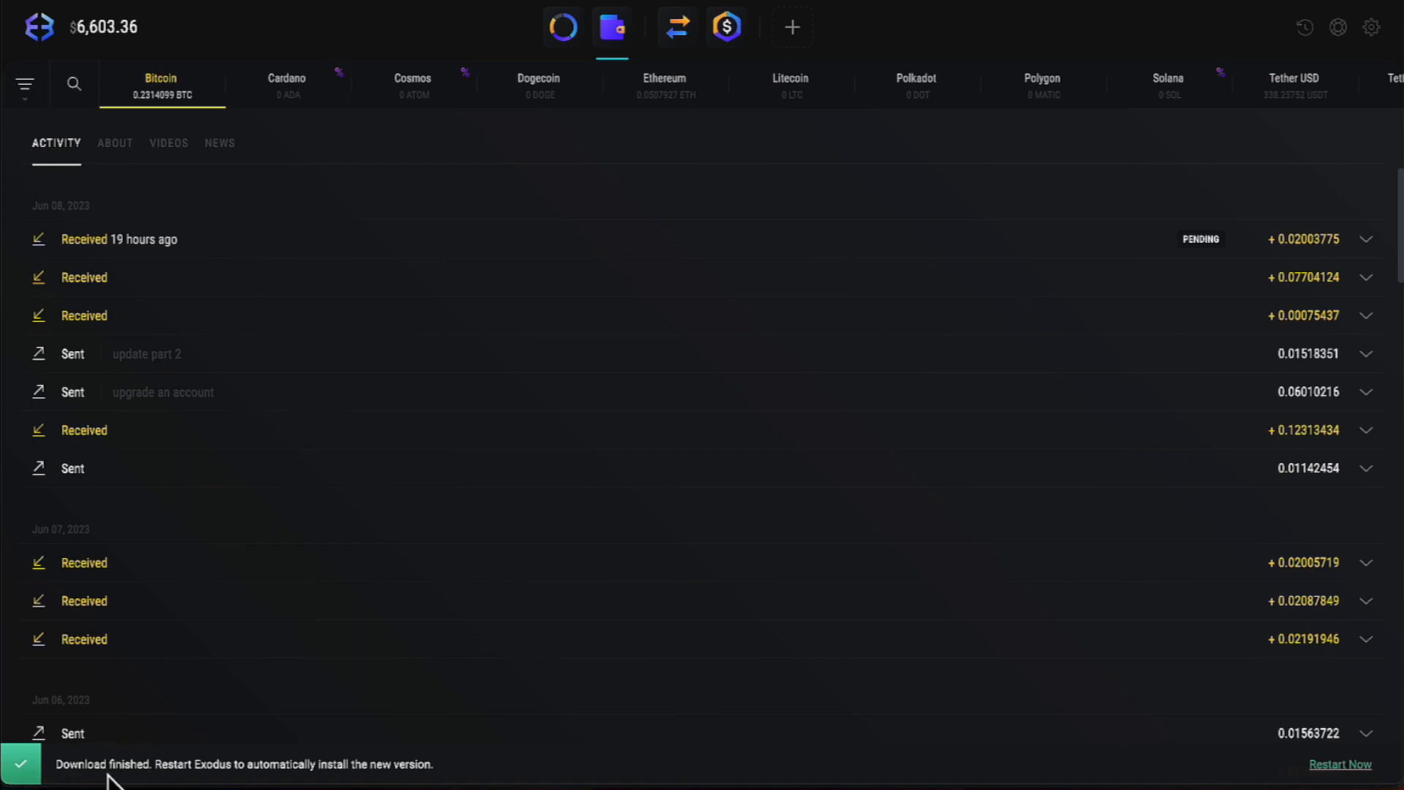
mouse_move(63, 9)
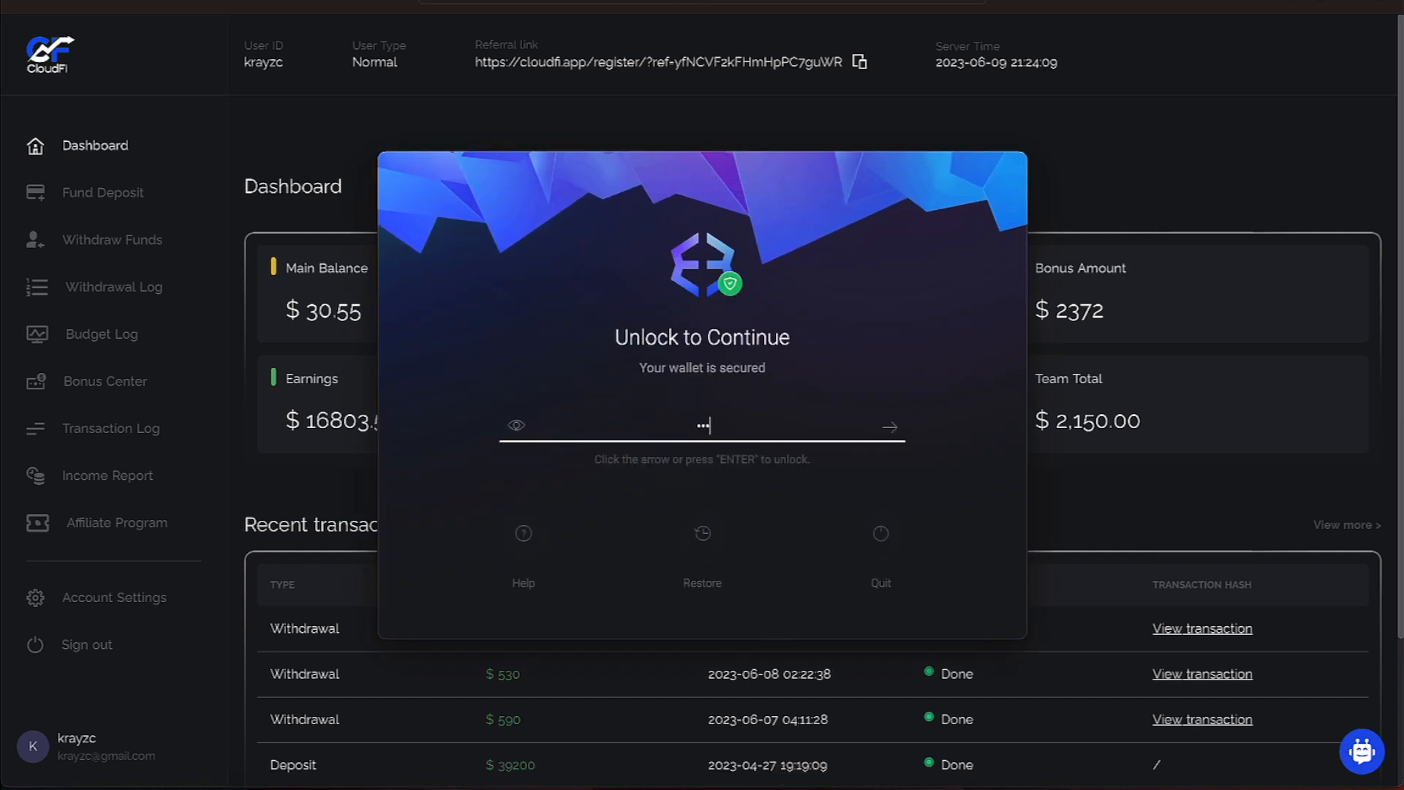
Unlock the Exodus wallet with the password to reach the 0.2314099 BTC Bitcoin wallet
text(password)
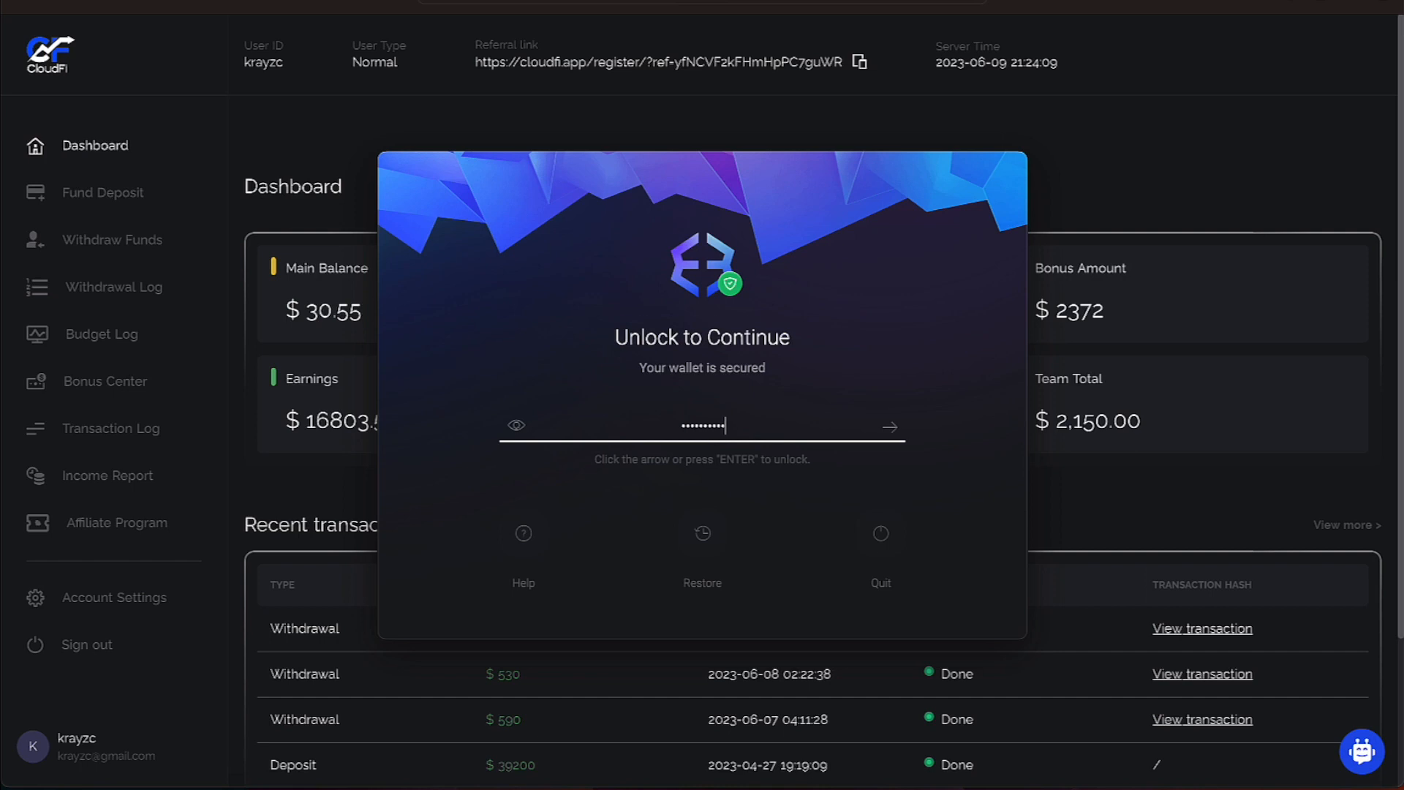
click(889, 427)
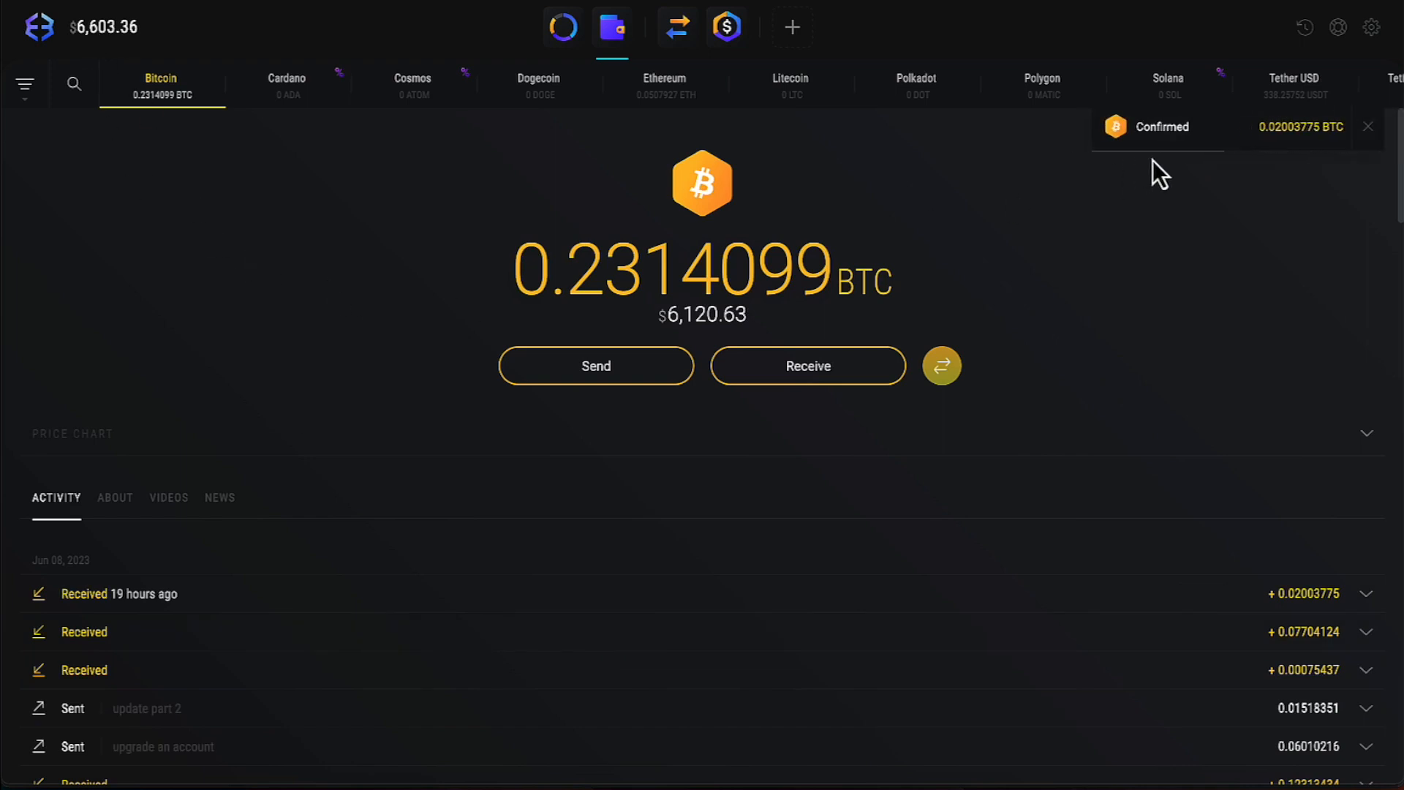
mouse_move(654, 605)
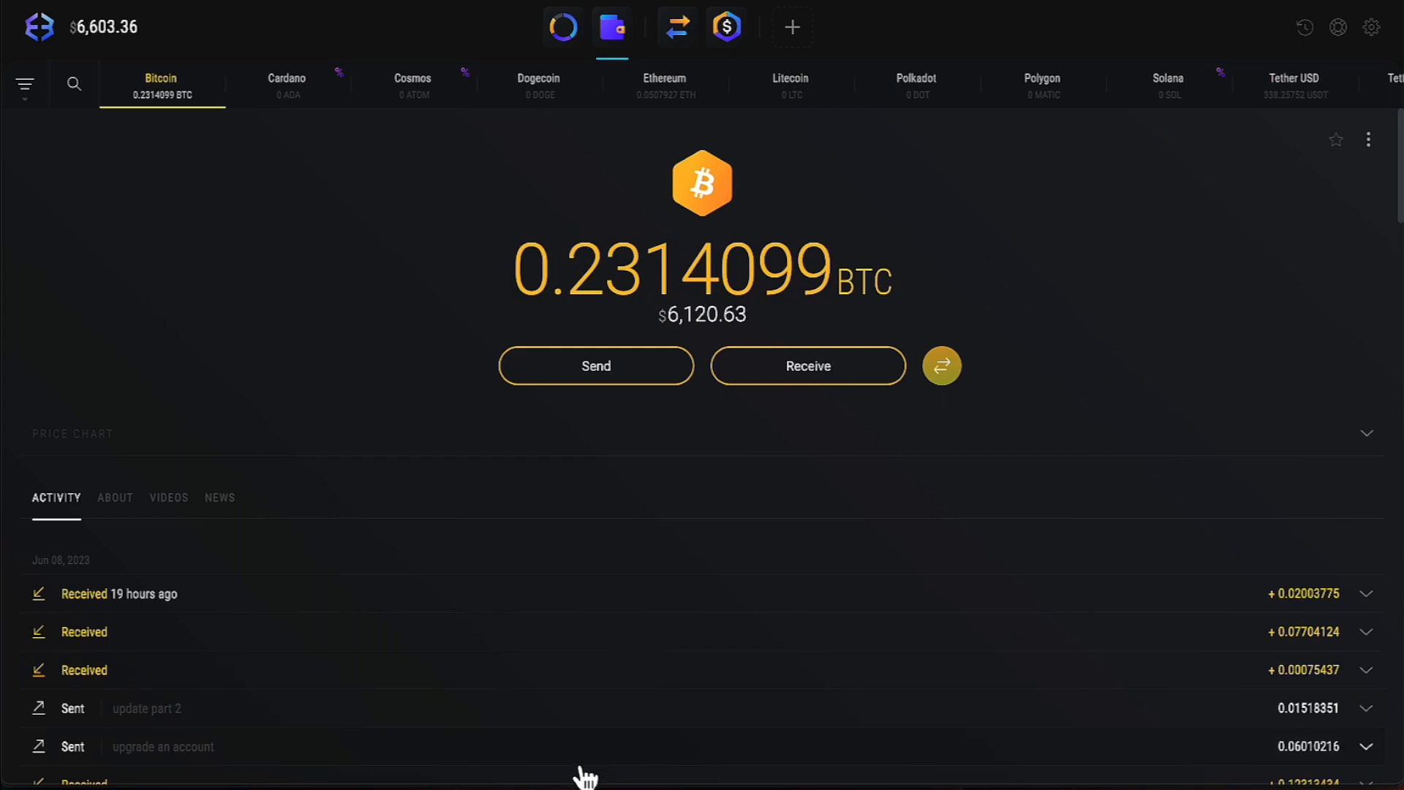
mouse_move(92, 620)
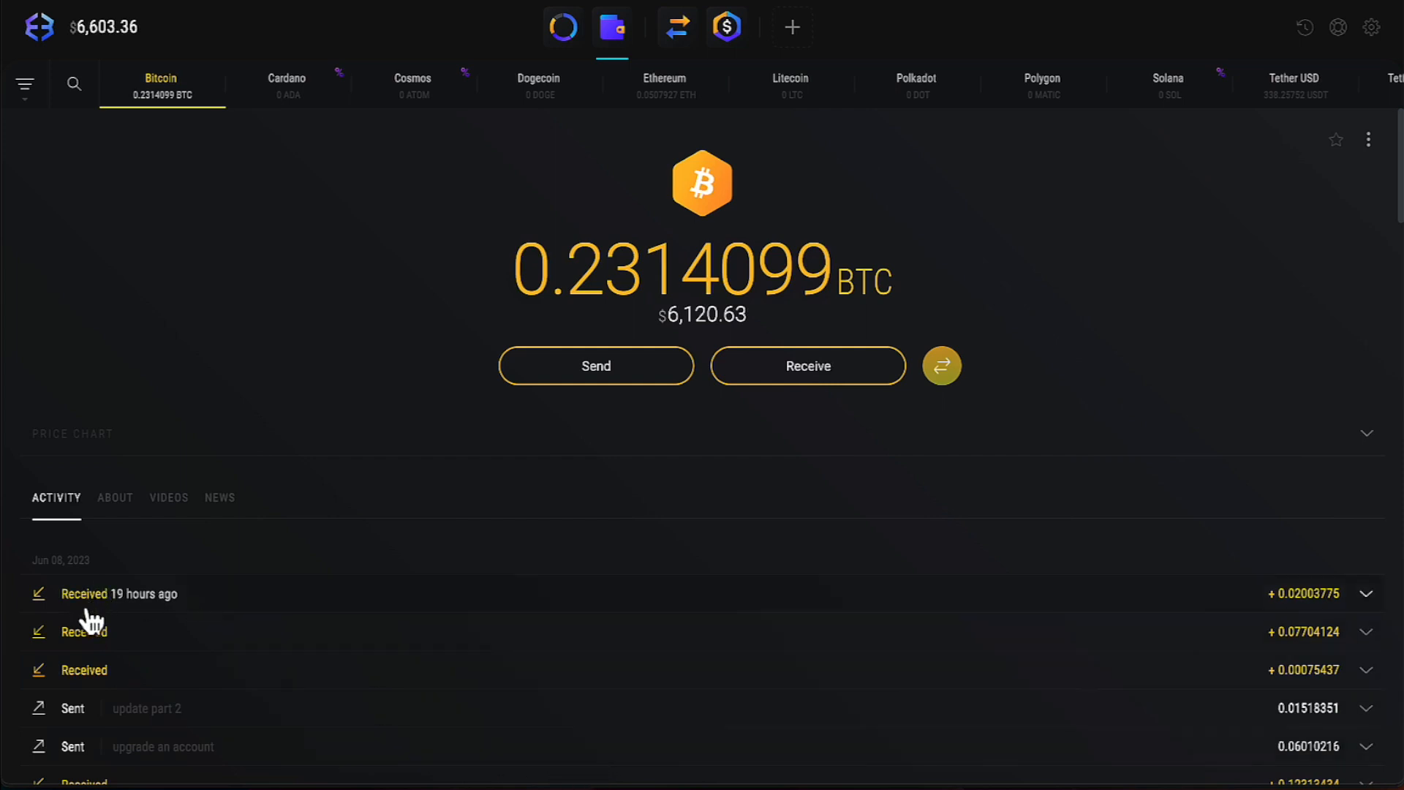
mouse_move(143, 612)
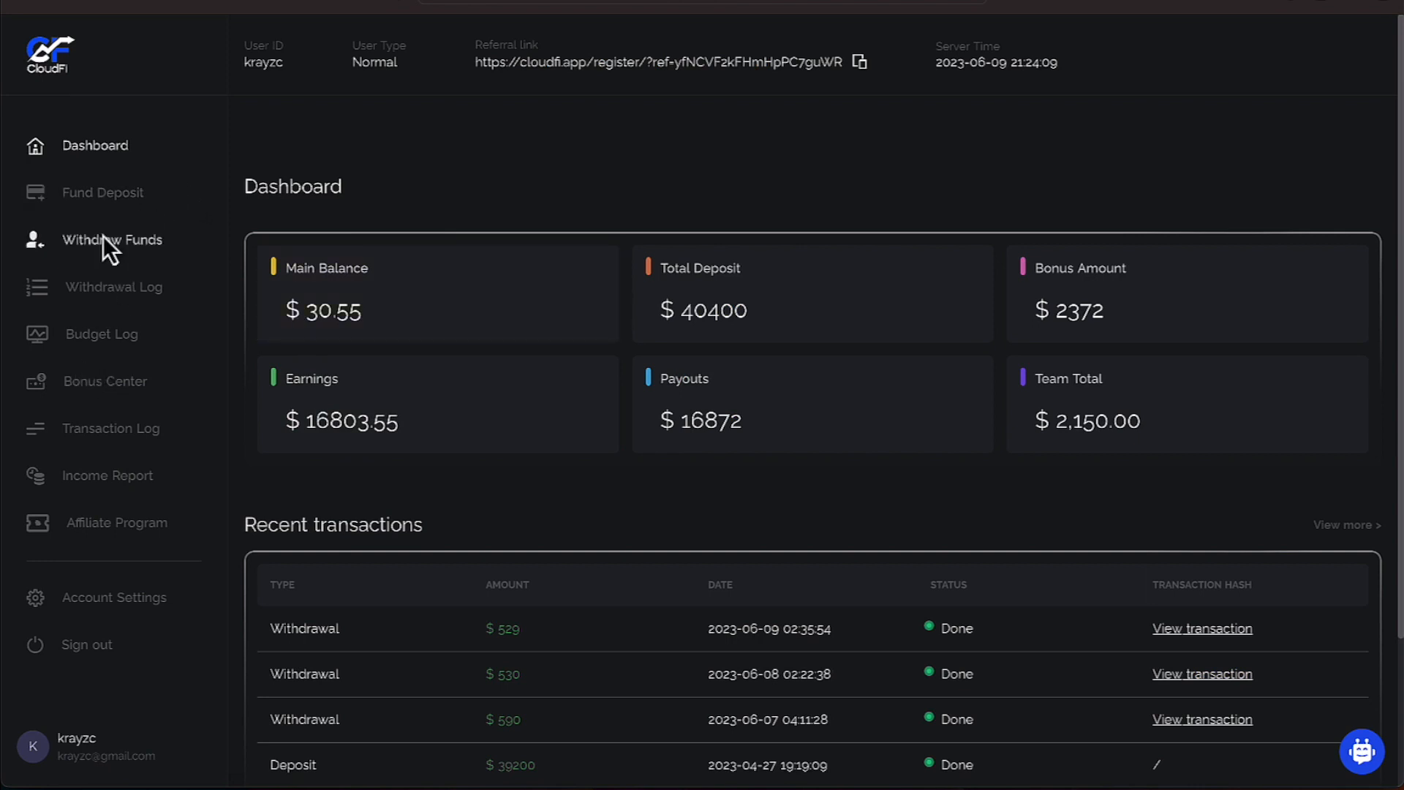
Start a withdrawal of 30 USD from the main balance to the Exodus address
click(112, 239)
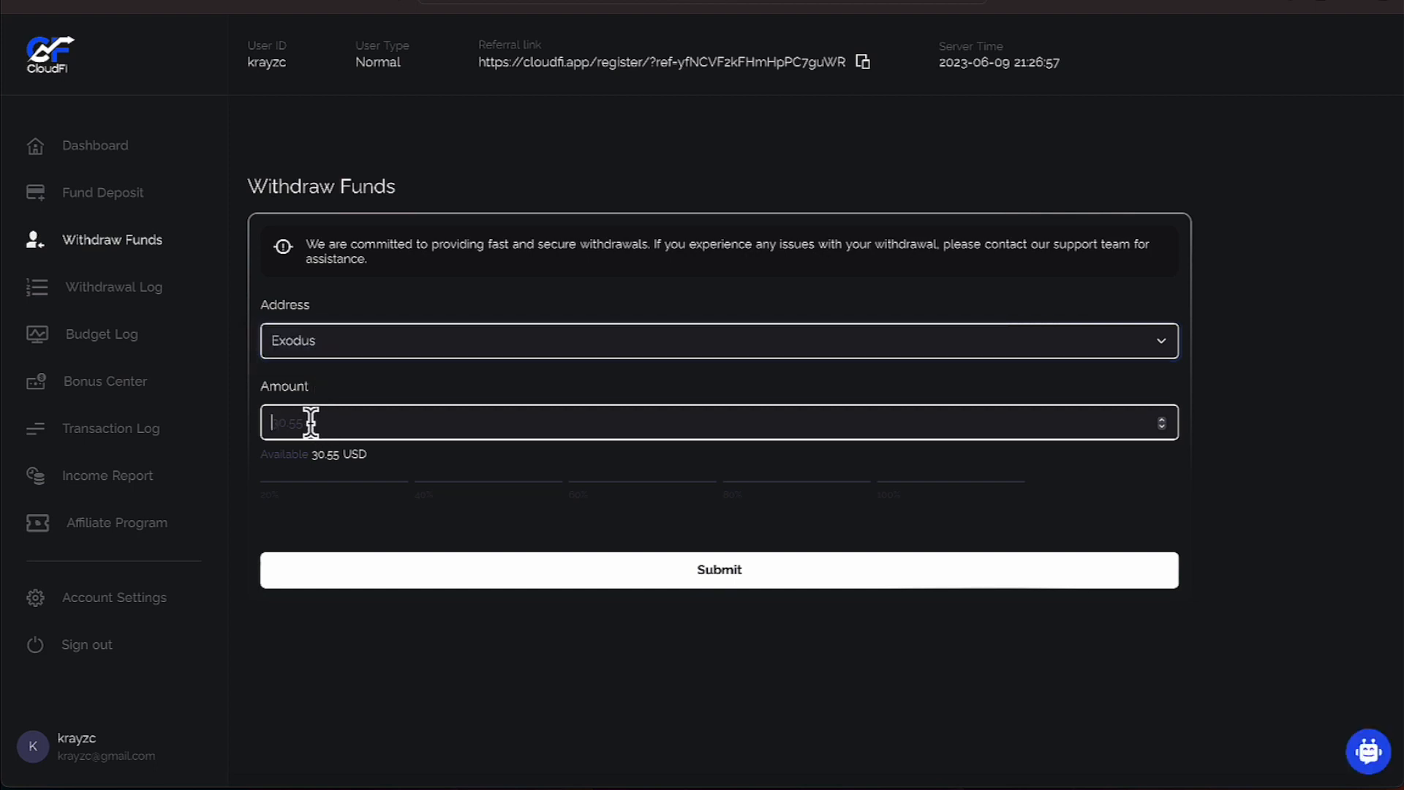
text(30)
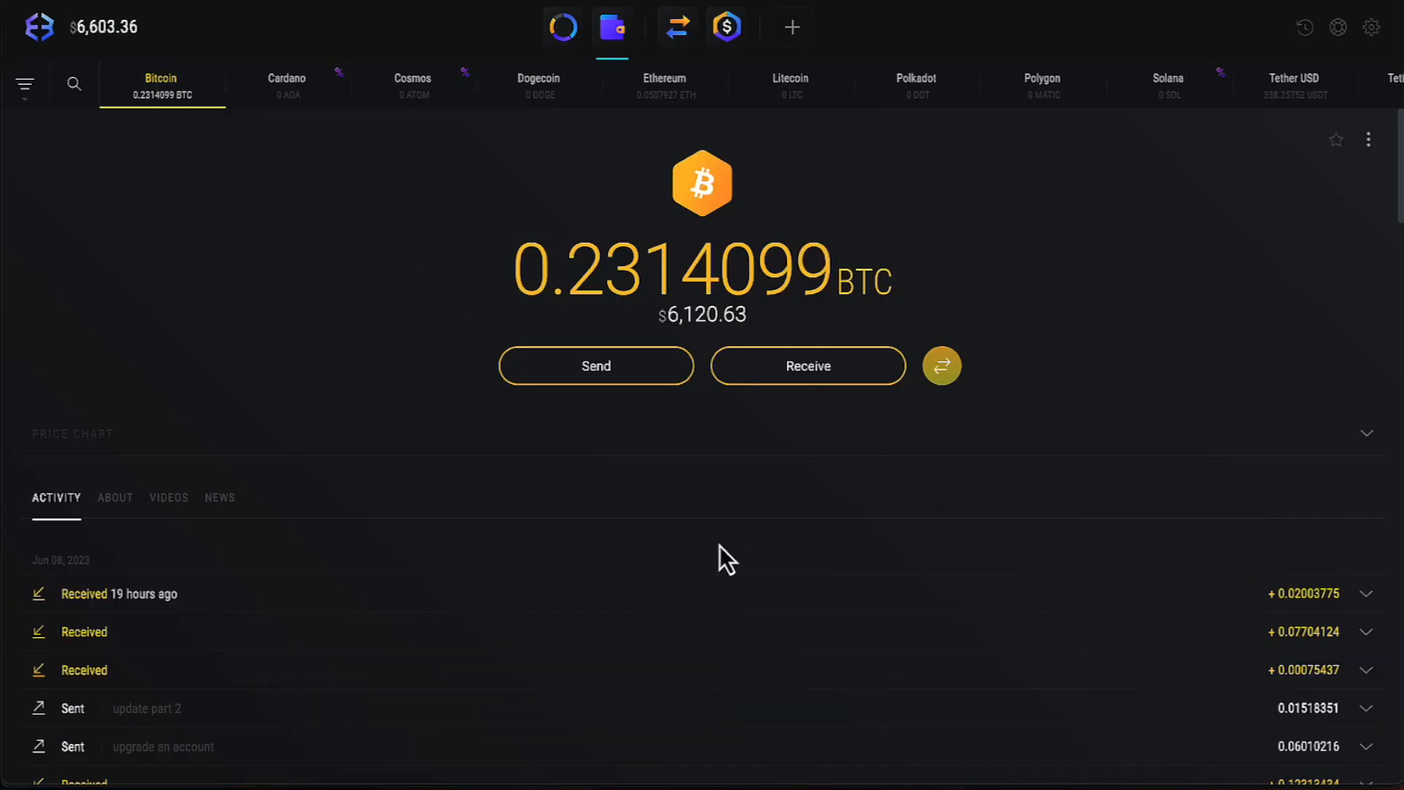
Scroll the Bitcoin activity list until the pending 0.00113418 BTC receipt appears
scroll(down, 3)
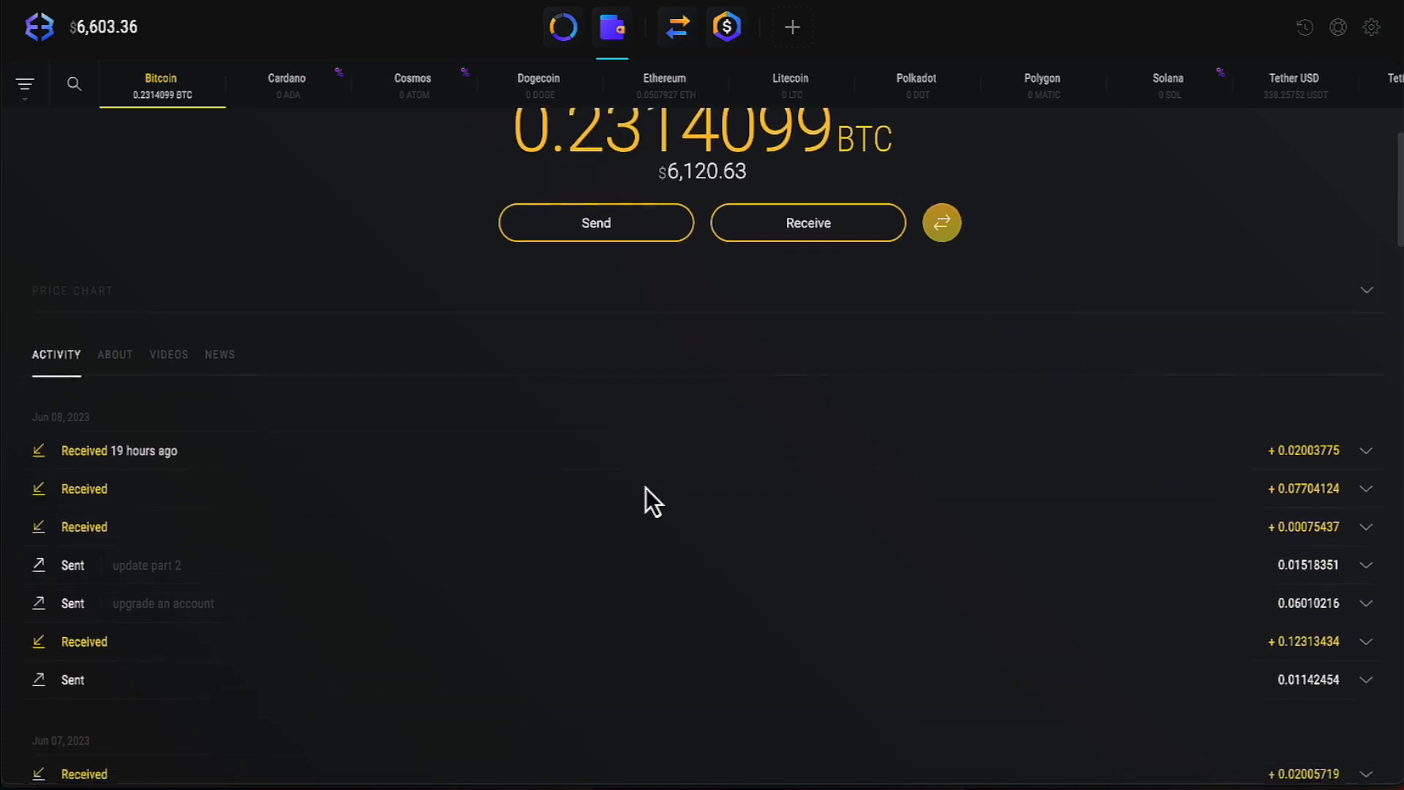
scroll(down, 3)
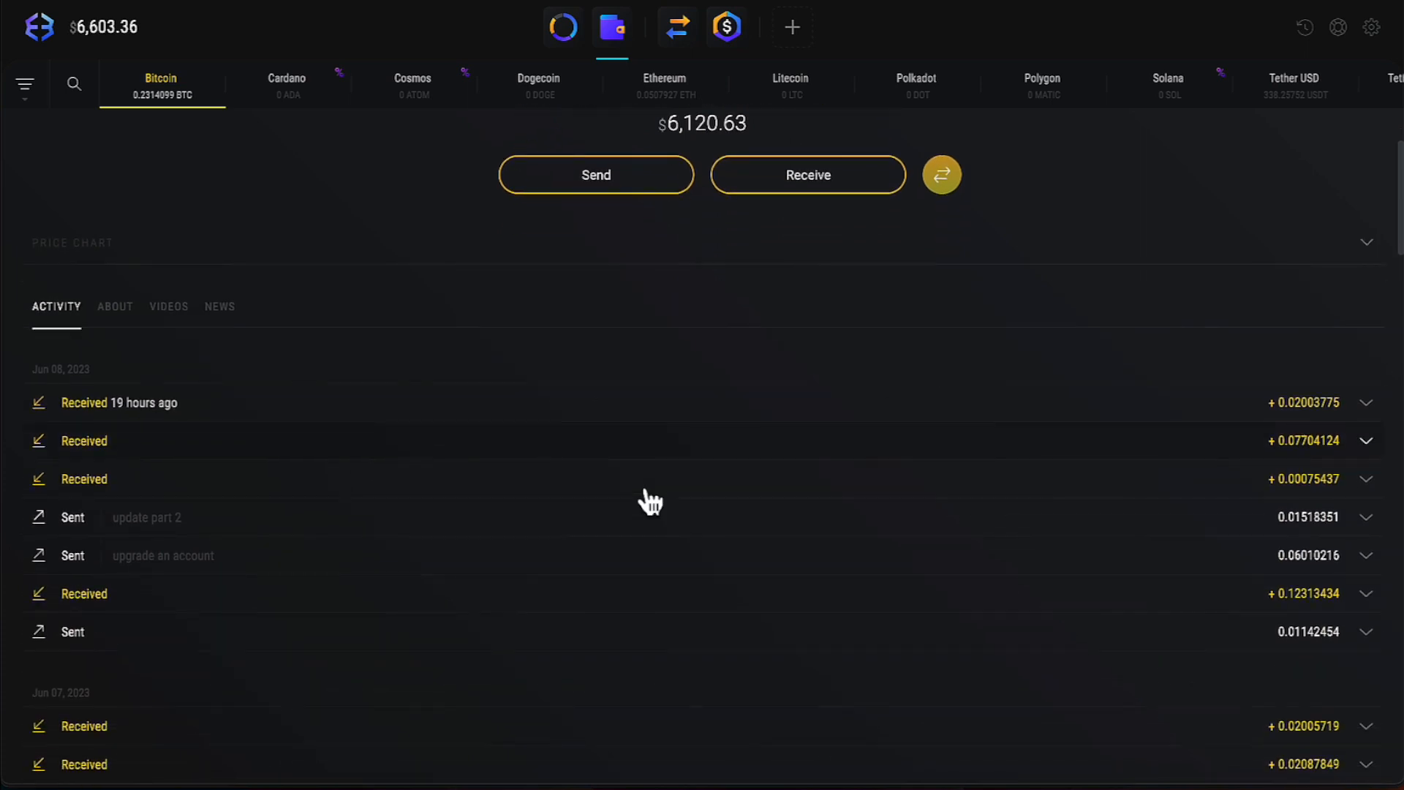
scroll(down, 3)
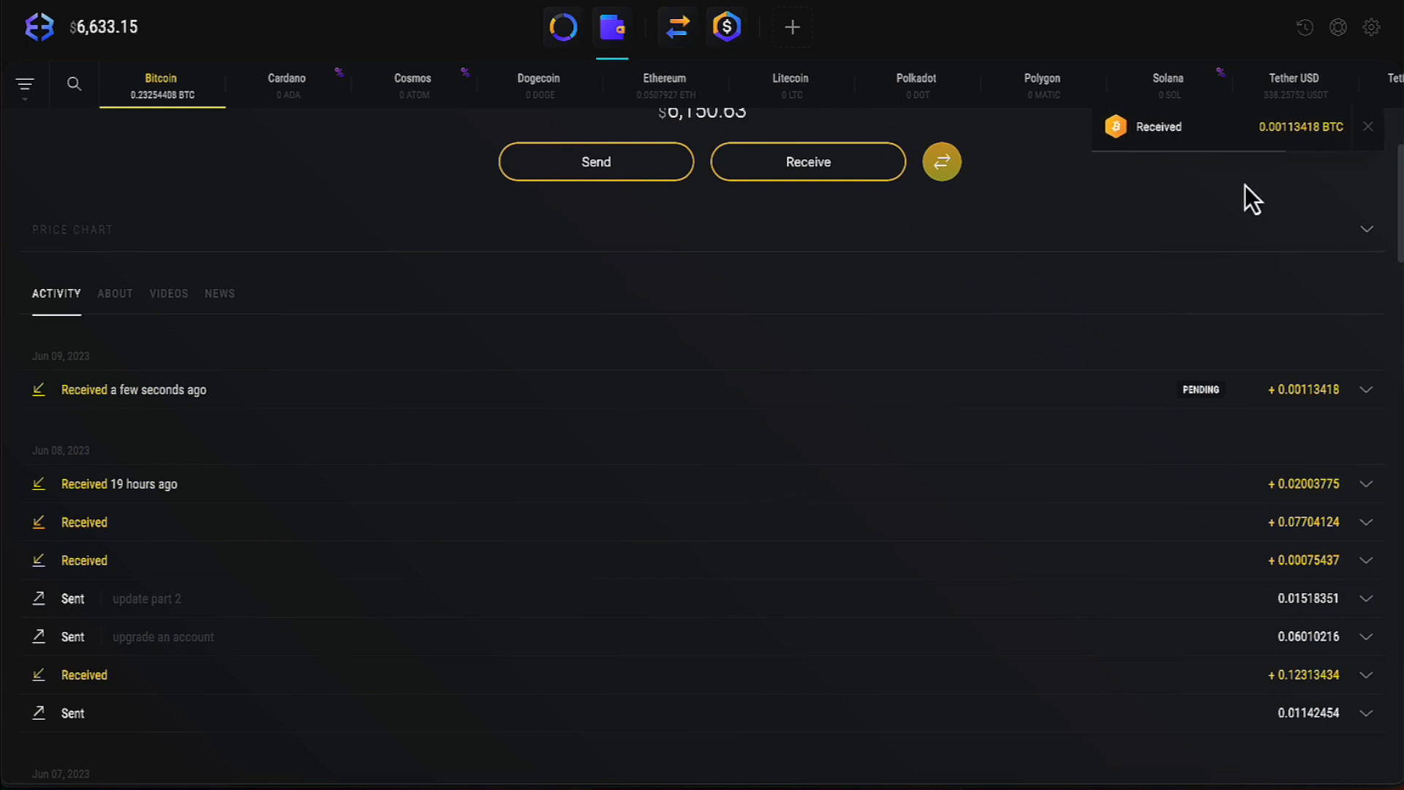
mouse_move(1297, 462)
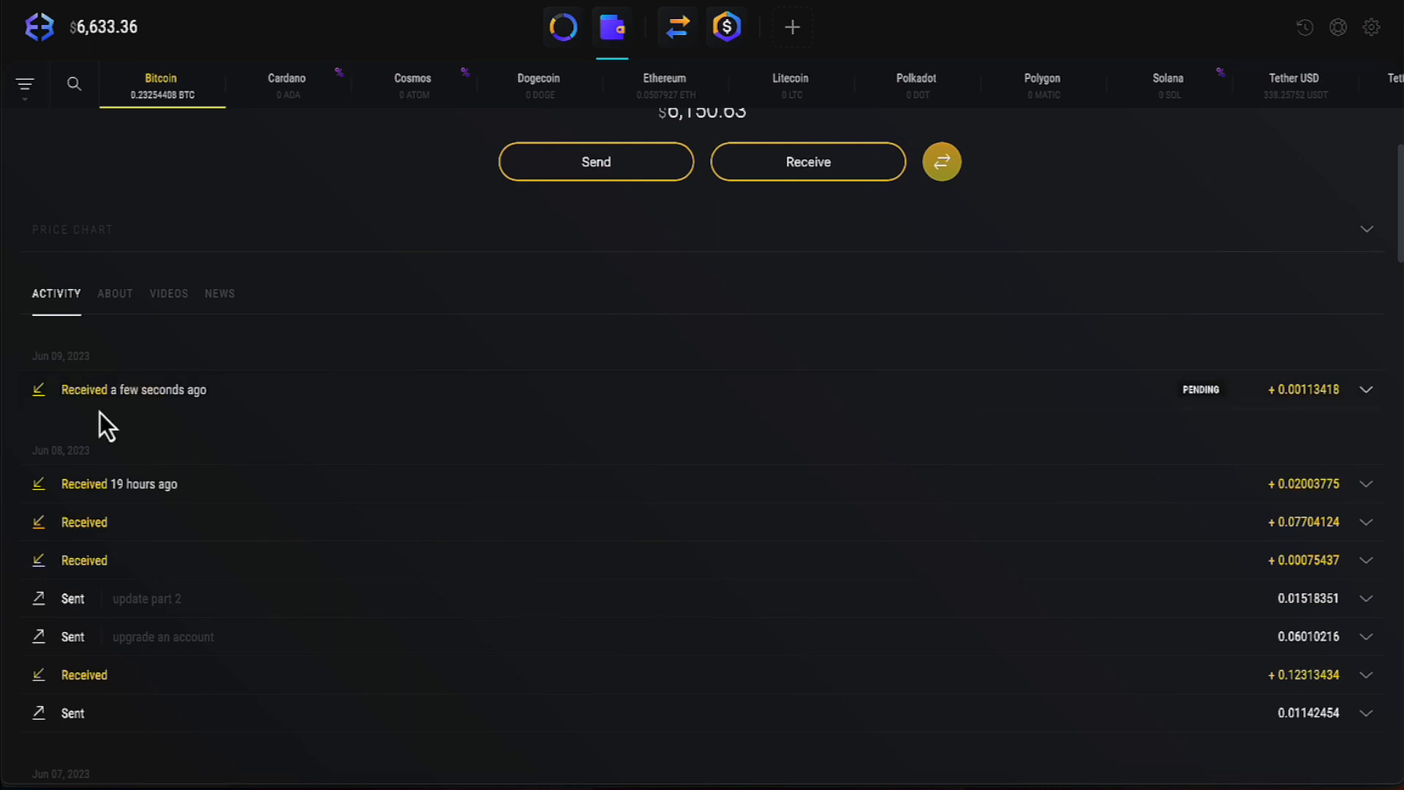
mouse_move(364, 424)
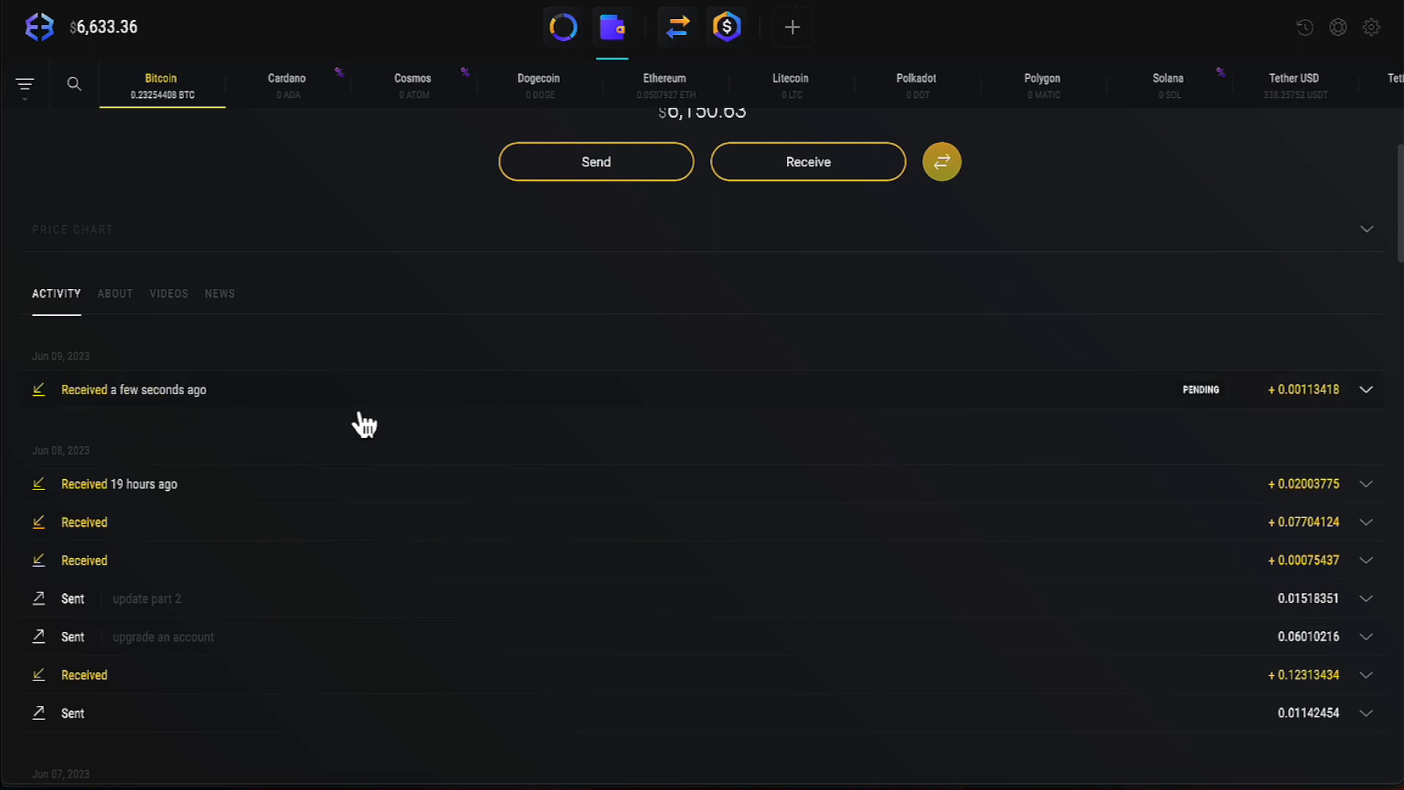
mouse_move(1367, 398)
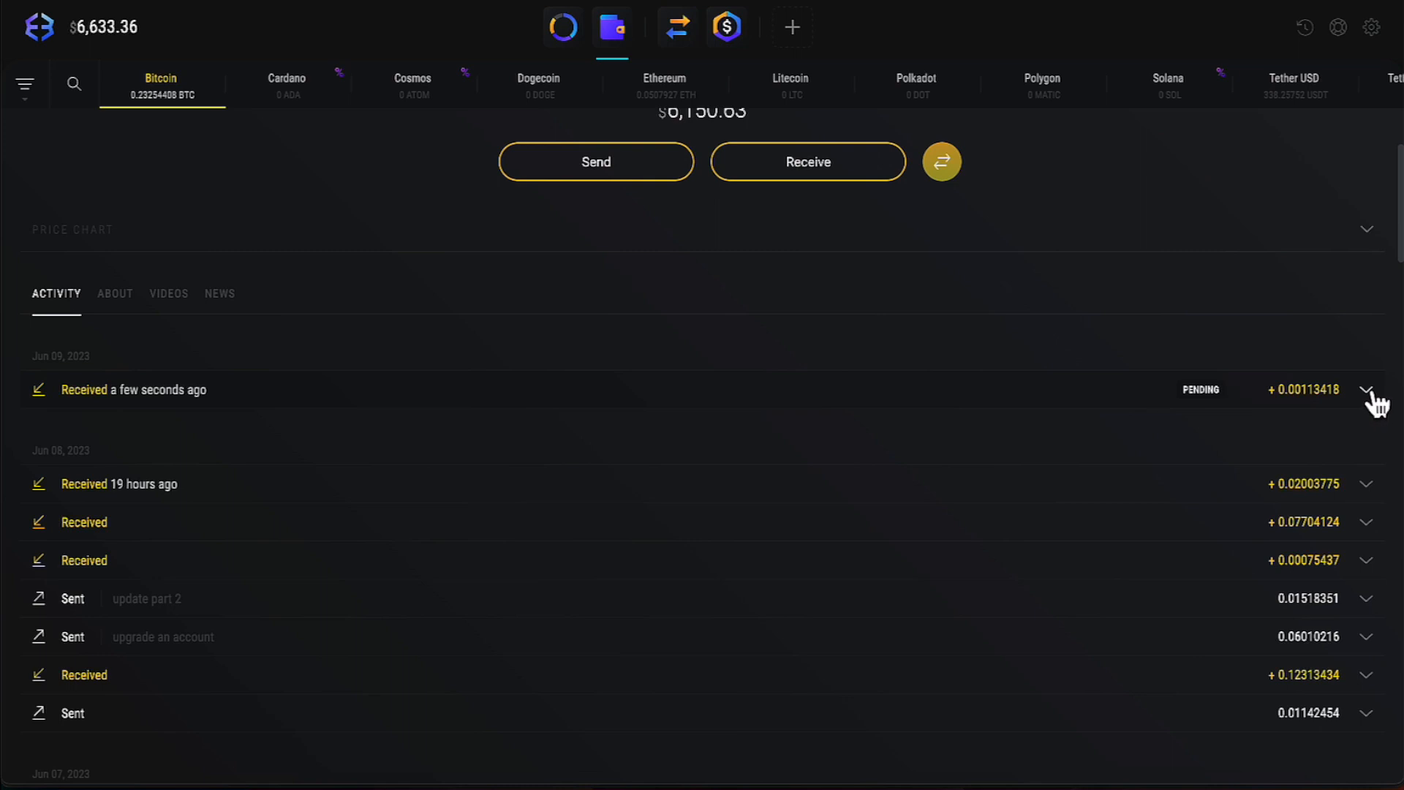
Expand the pending 0.00113418 BTC receipt to show its $30.00 value and transaction ID
click(1367, 389)
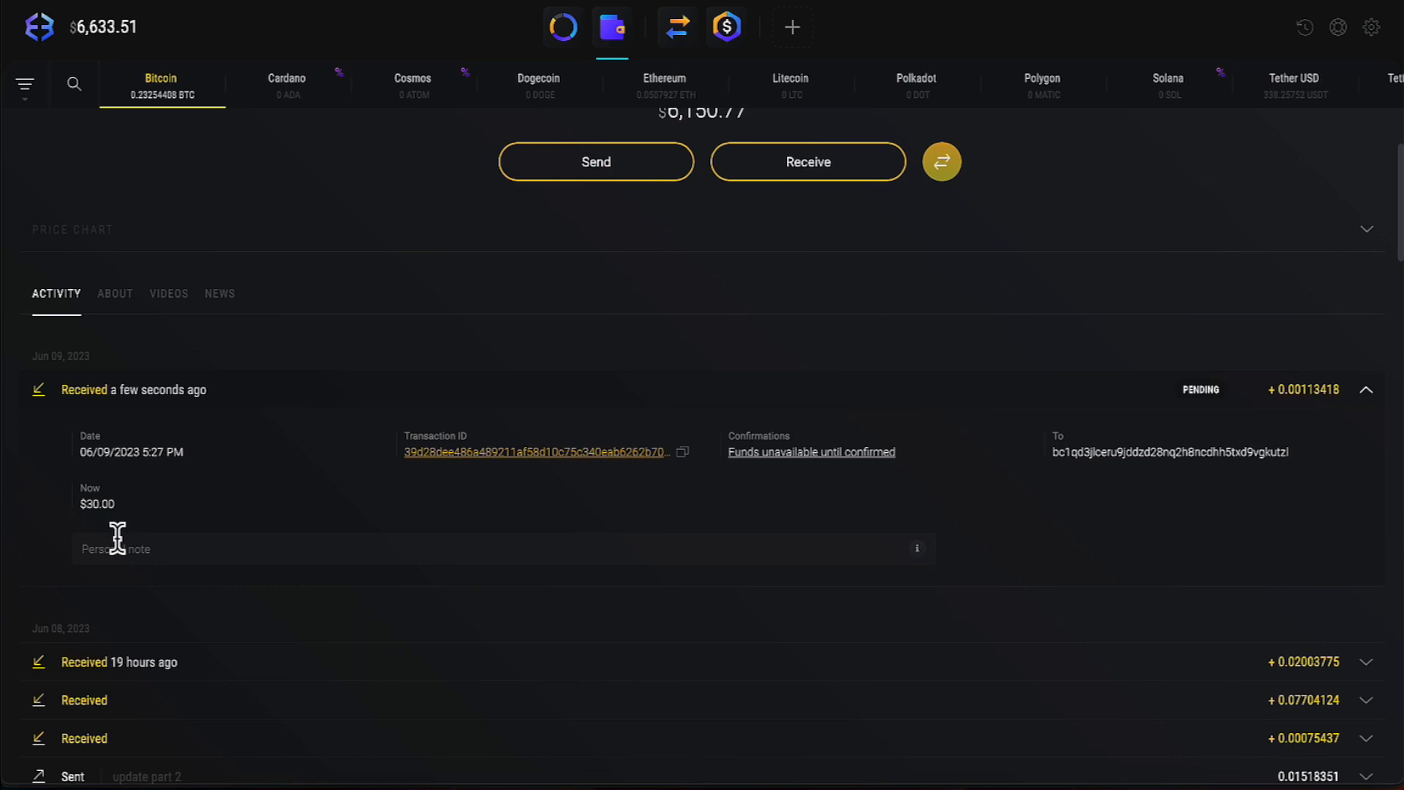
mouse_move(273, 505)
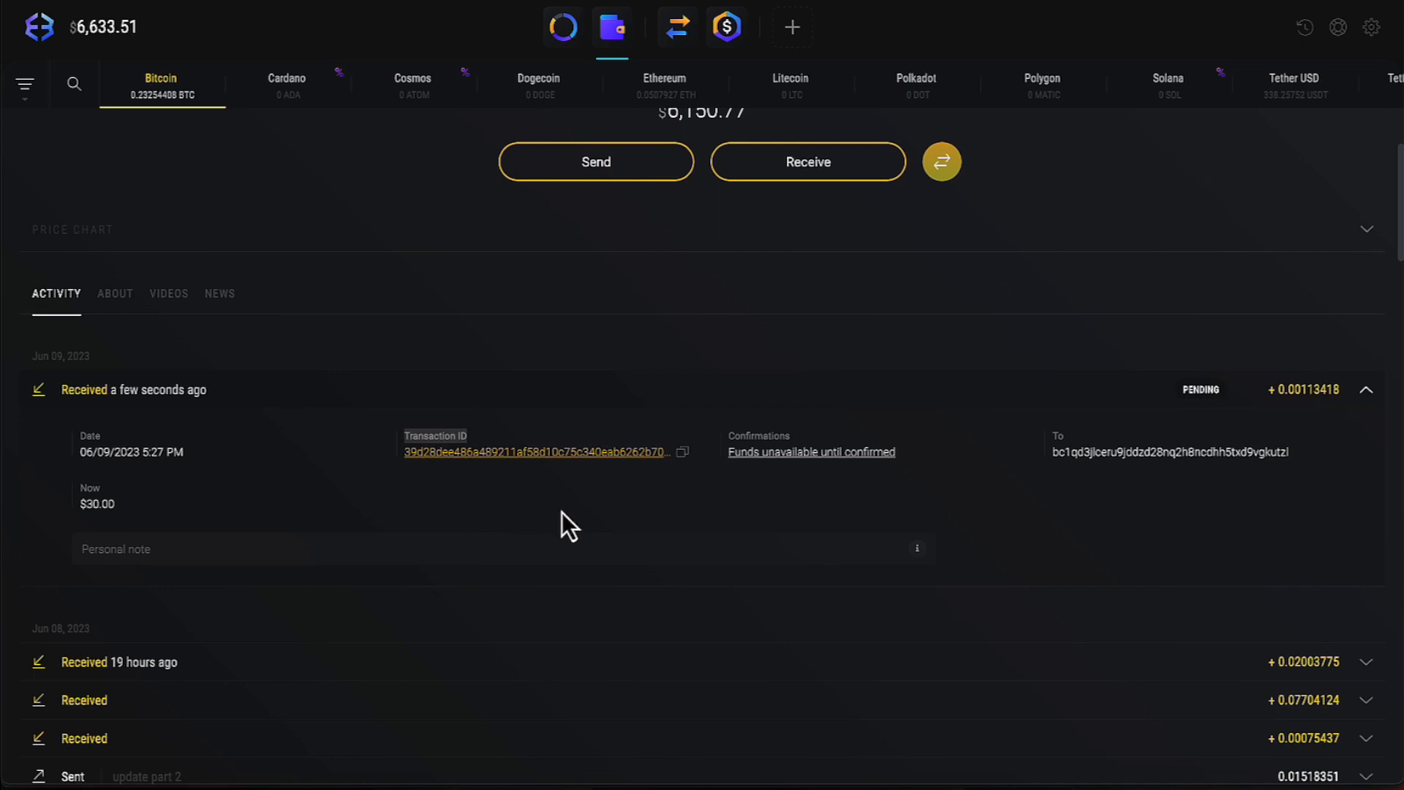
mouse_move(747, 502)
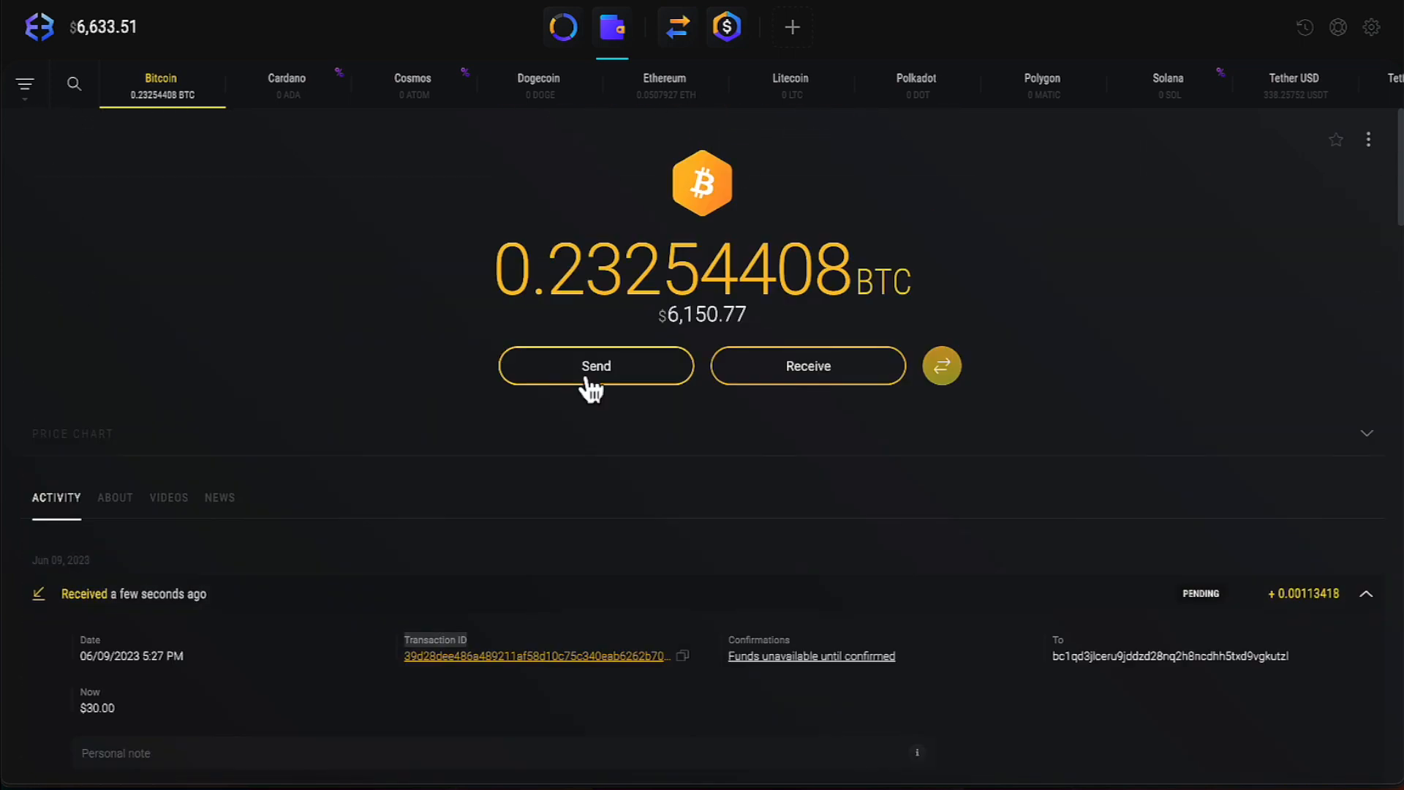
mouse_move(522, 97)
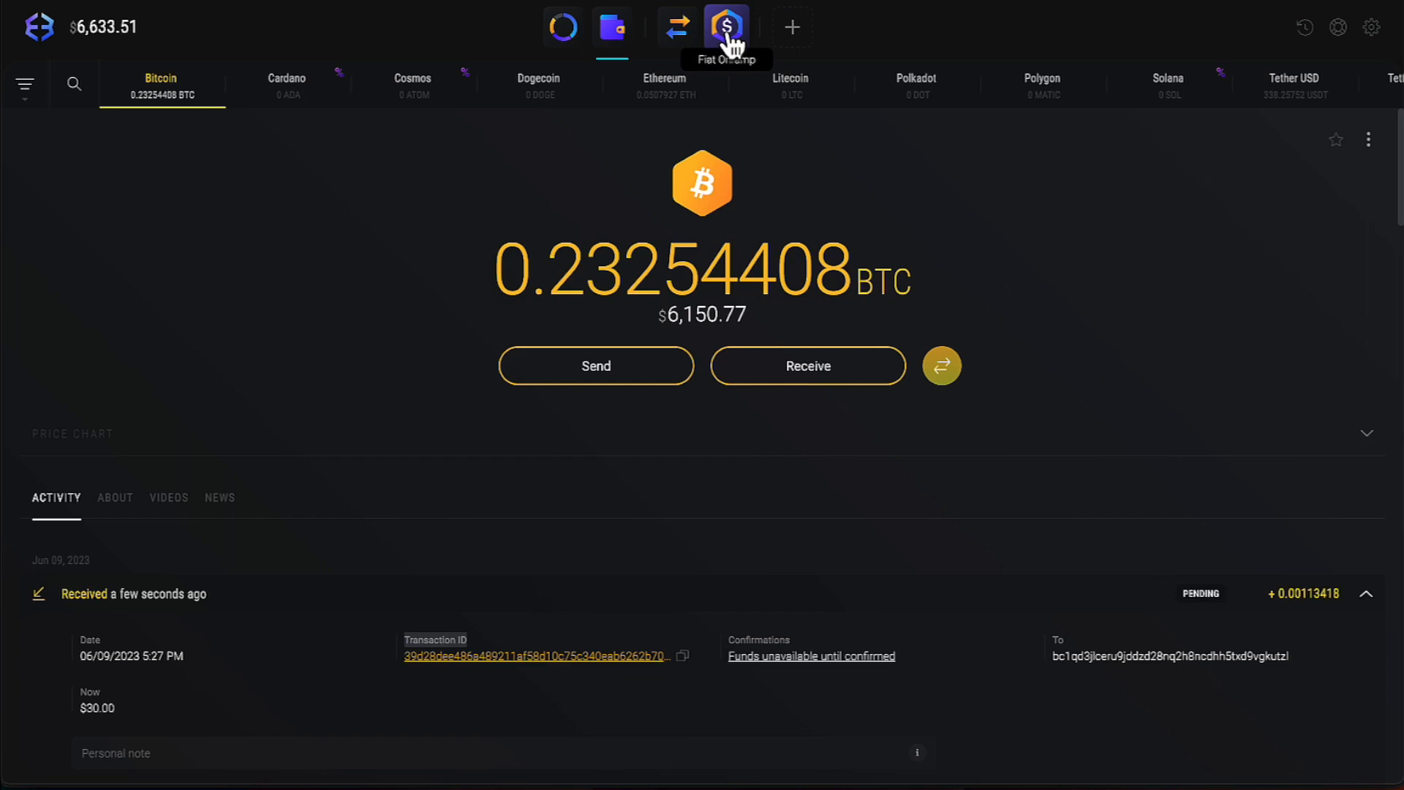
mouse_move(677, 27)
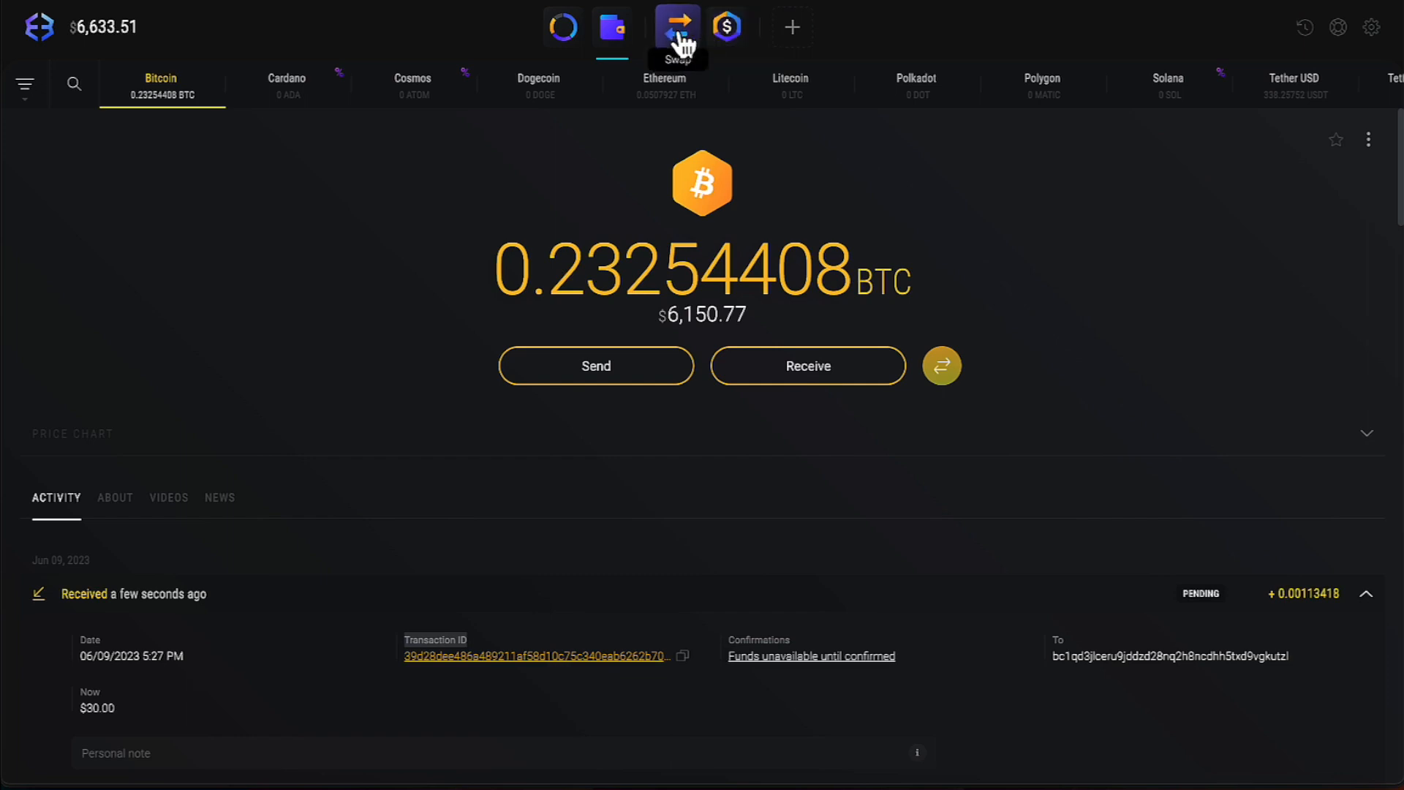
mouse_move(562, 26)
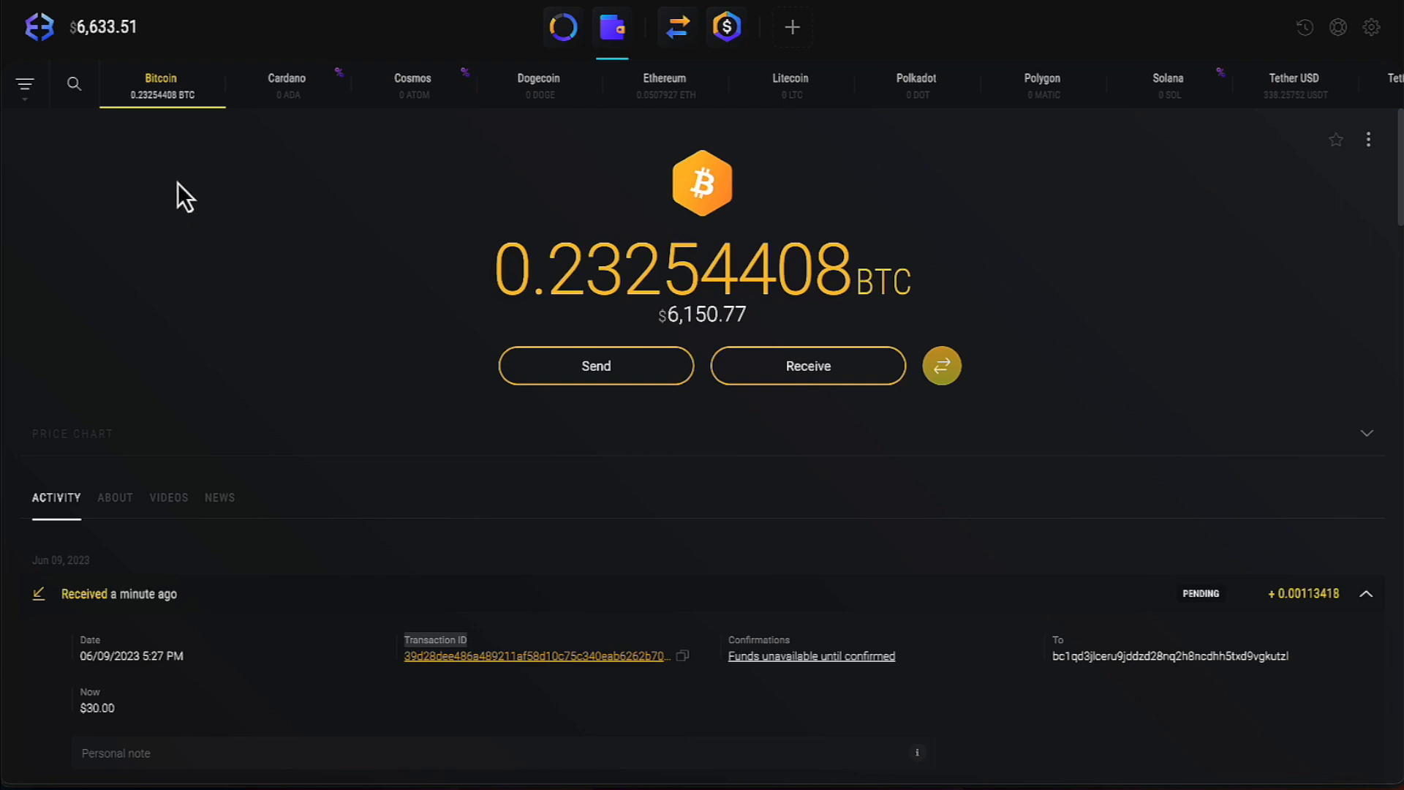
mouse_move(129, 133)
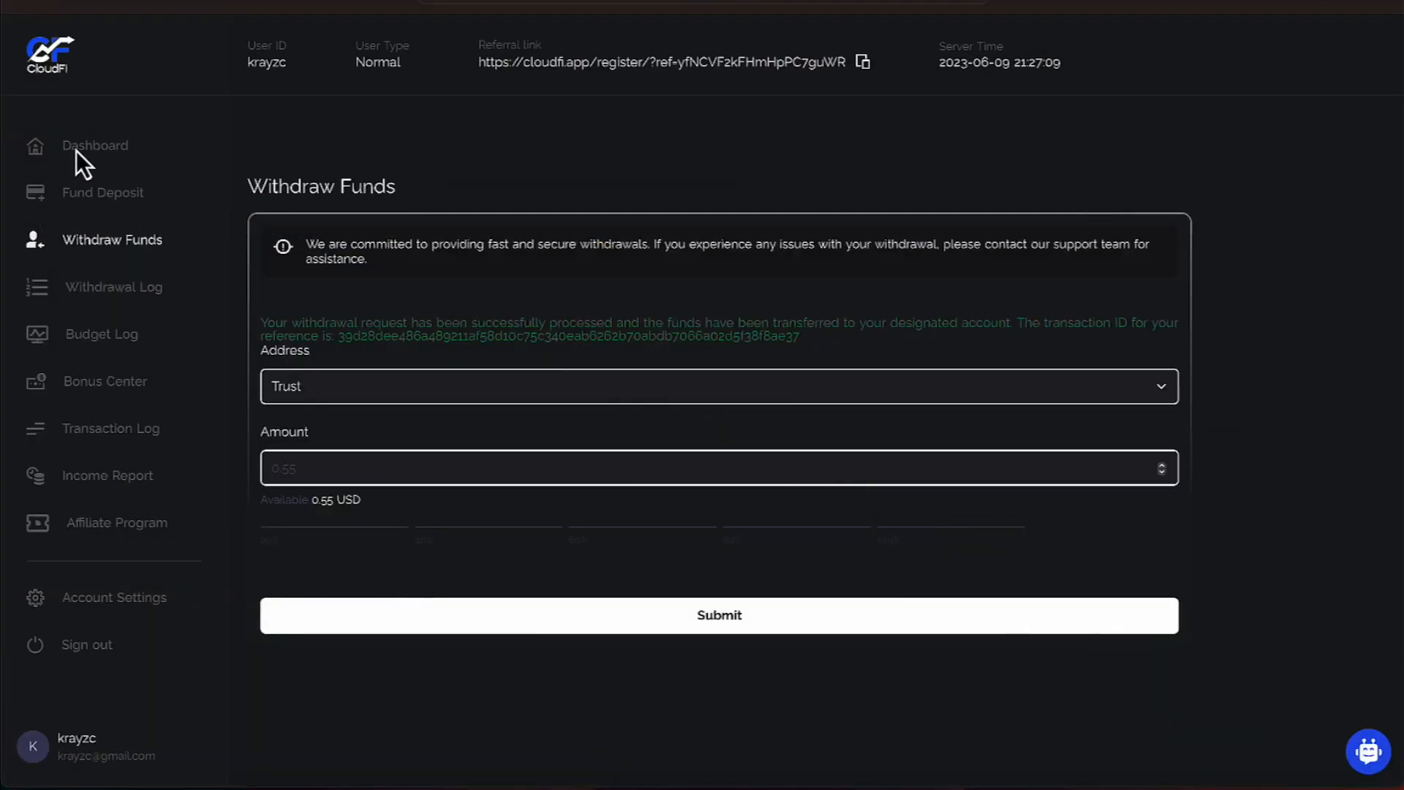
mouse_move(90, 184)
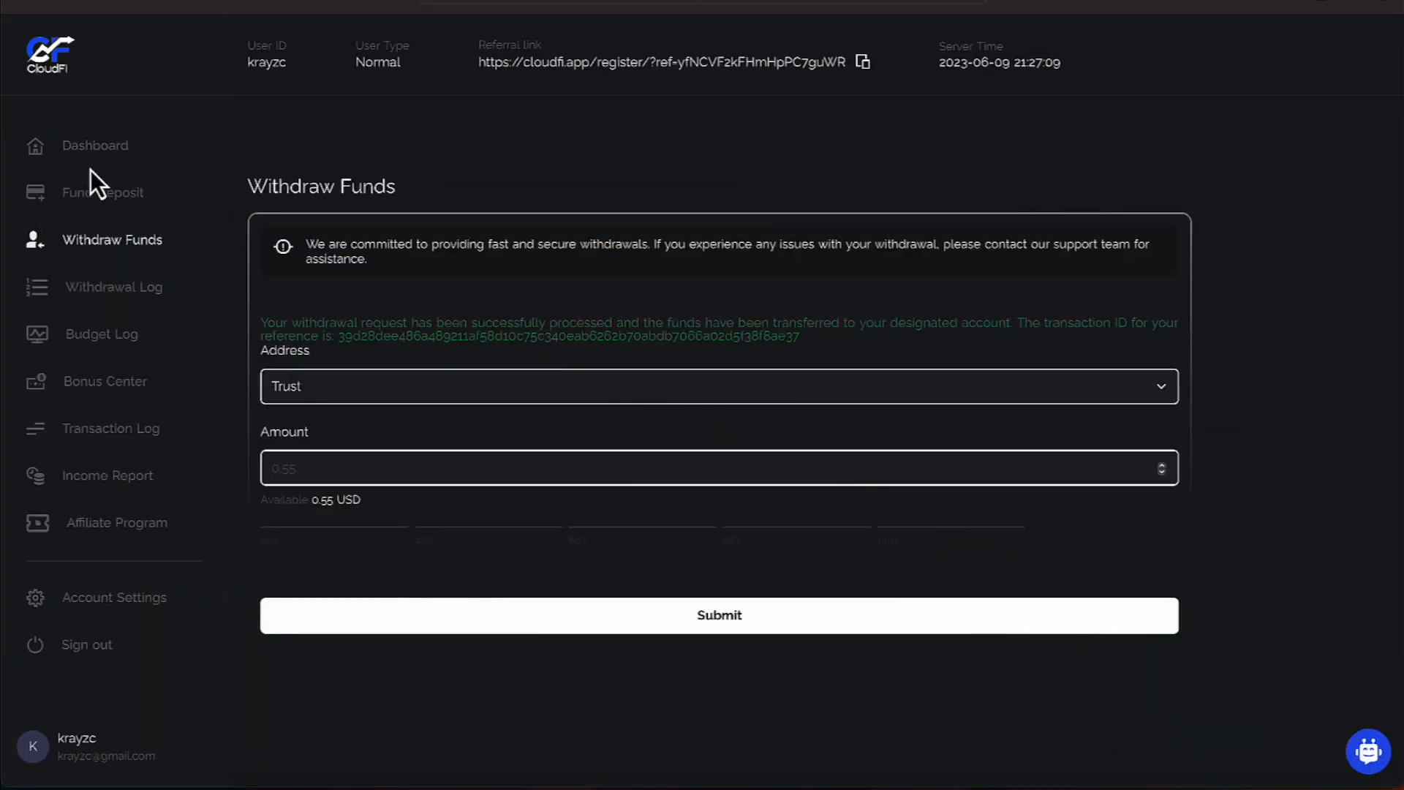
Return to the CloudFi dashboard showing $0.55 main balance and the completed $30 withdrawal
click(95, 145)
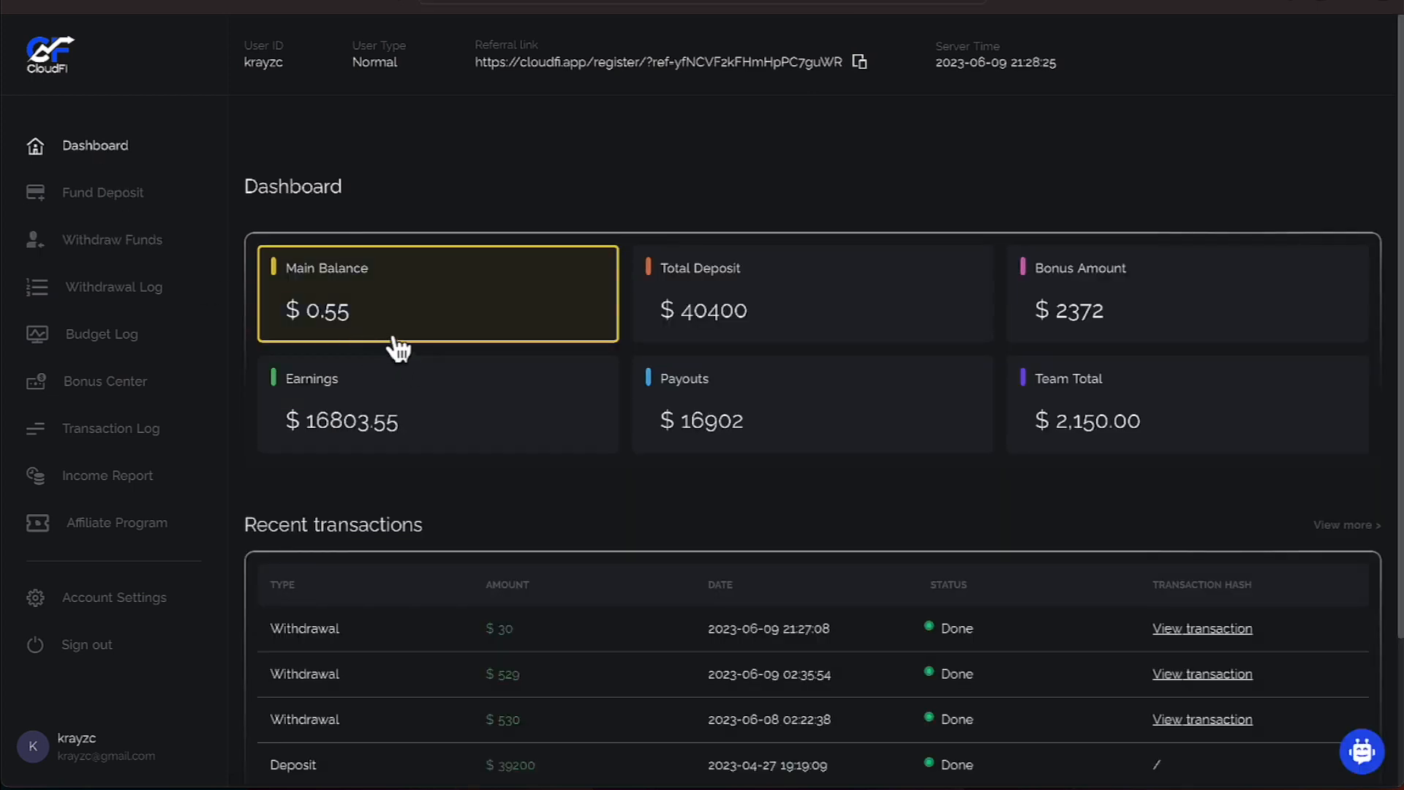
mouse_move(447, 472)
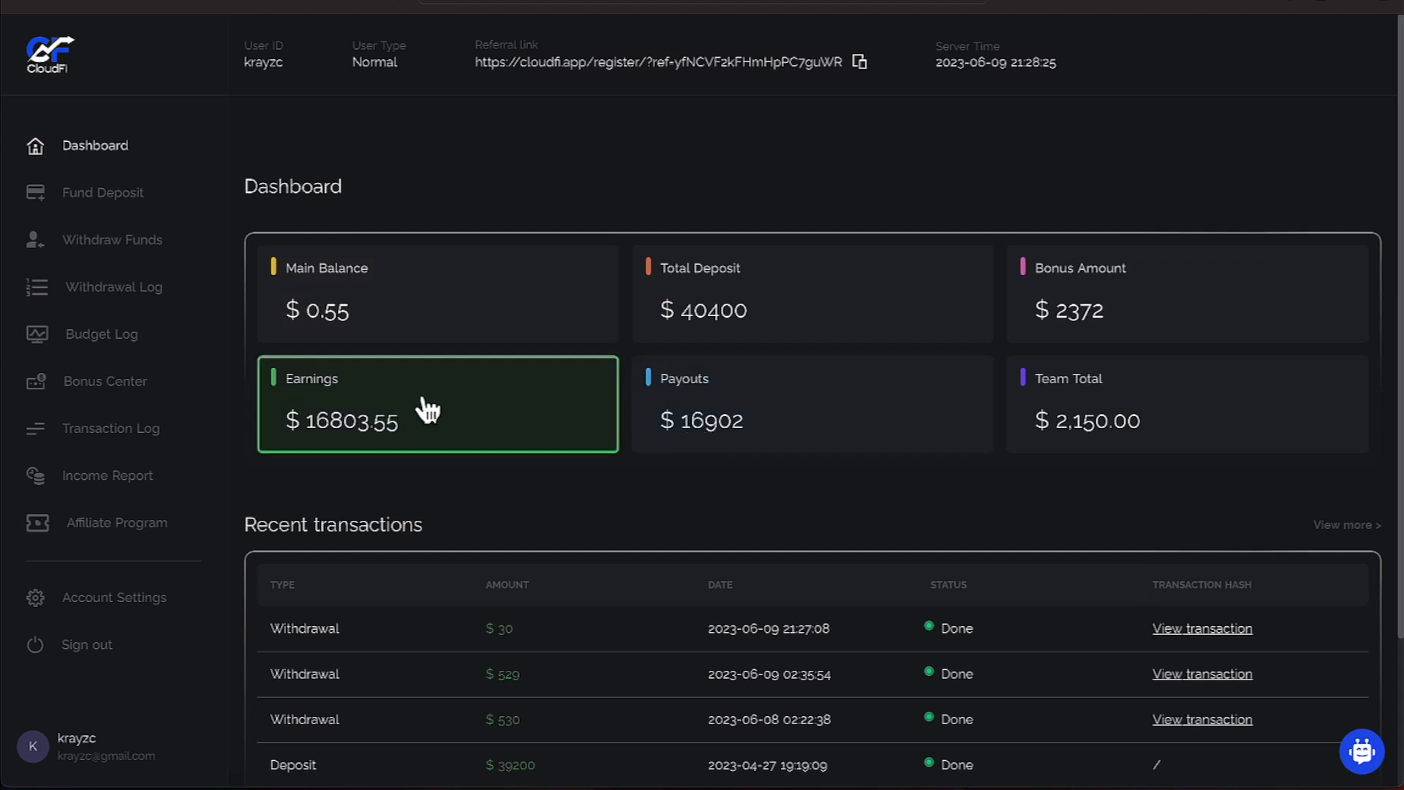
mouse_move(779, 430)
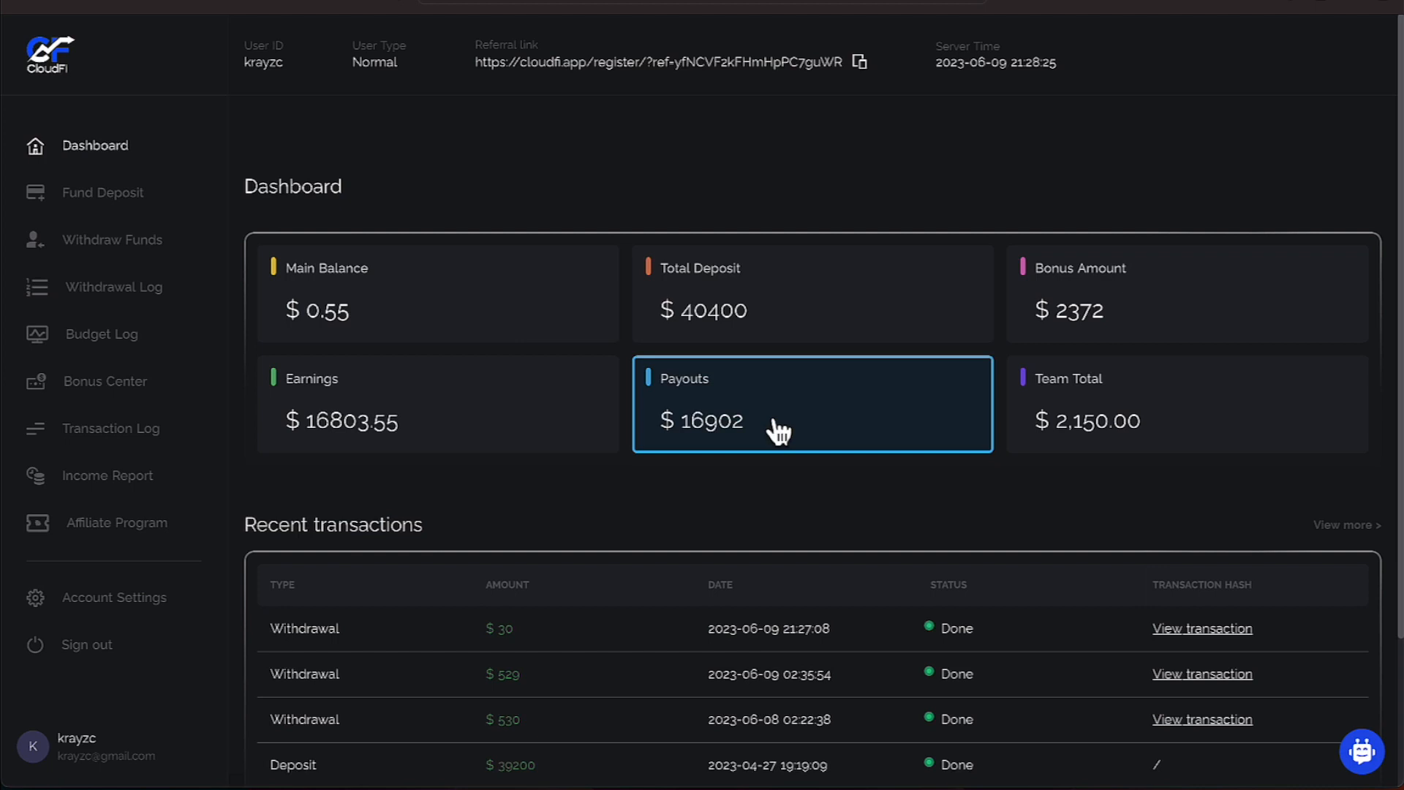
mouse_move(522, 565)
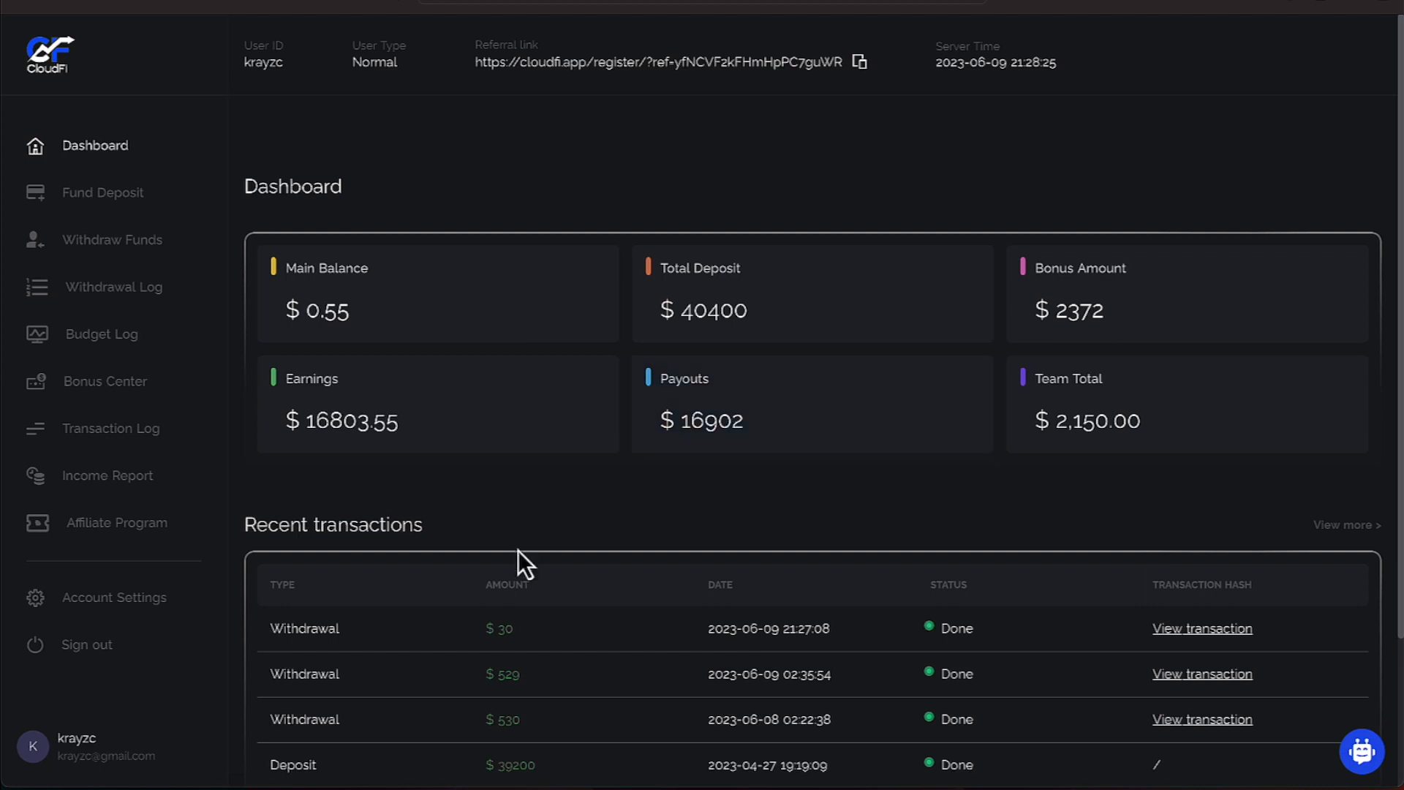